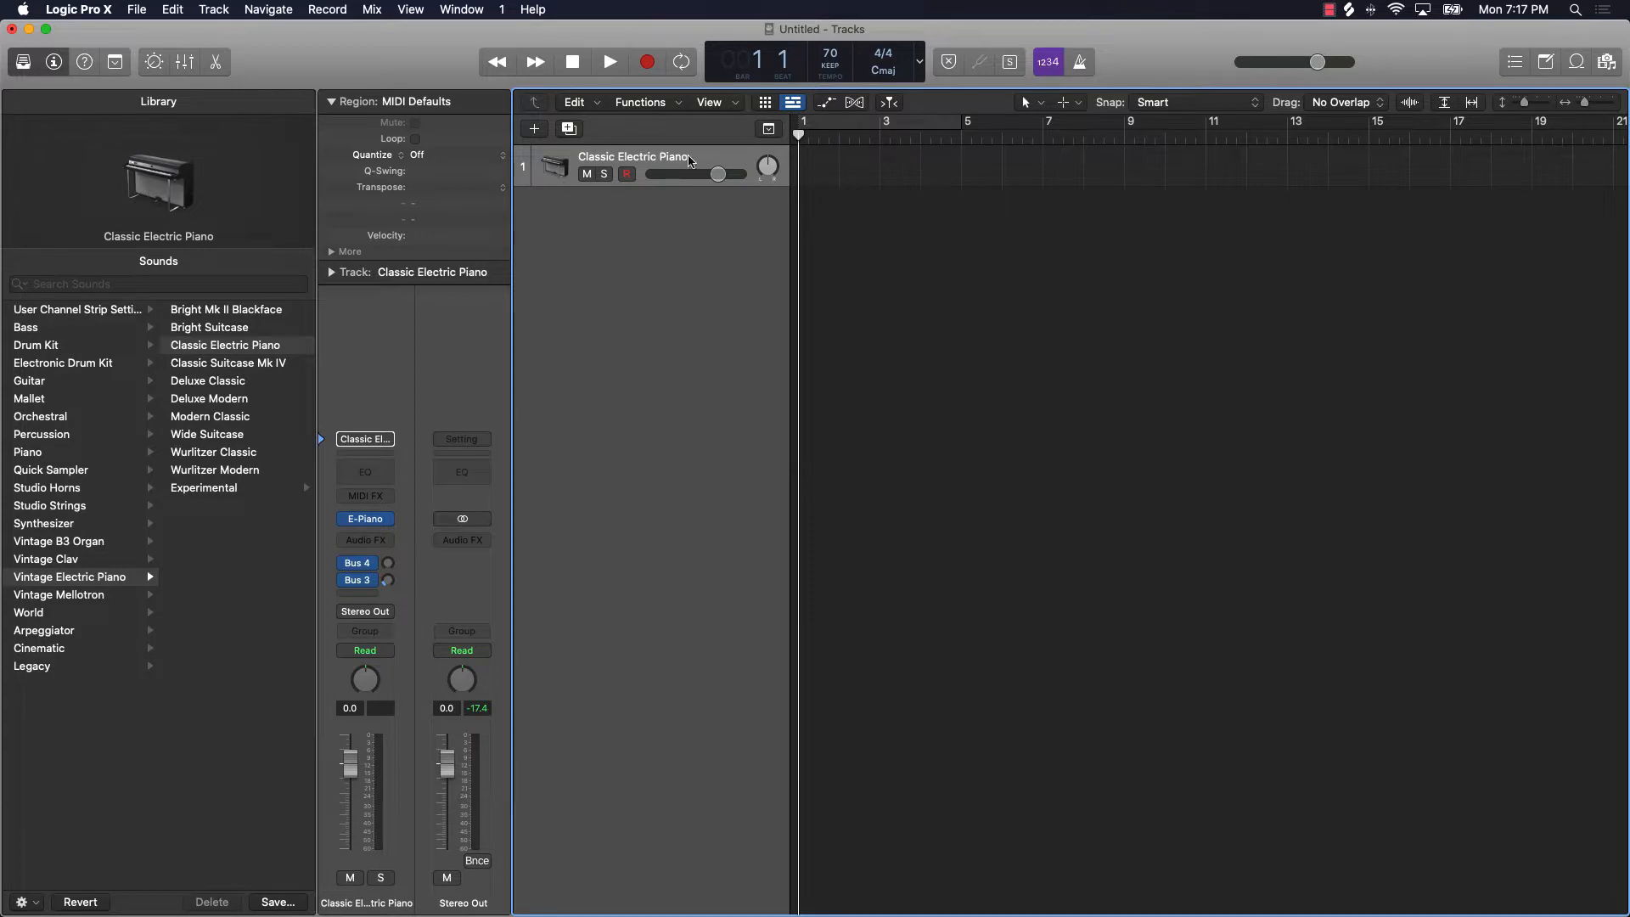
pyautogui.moveTo(732, 160)
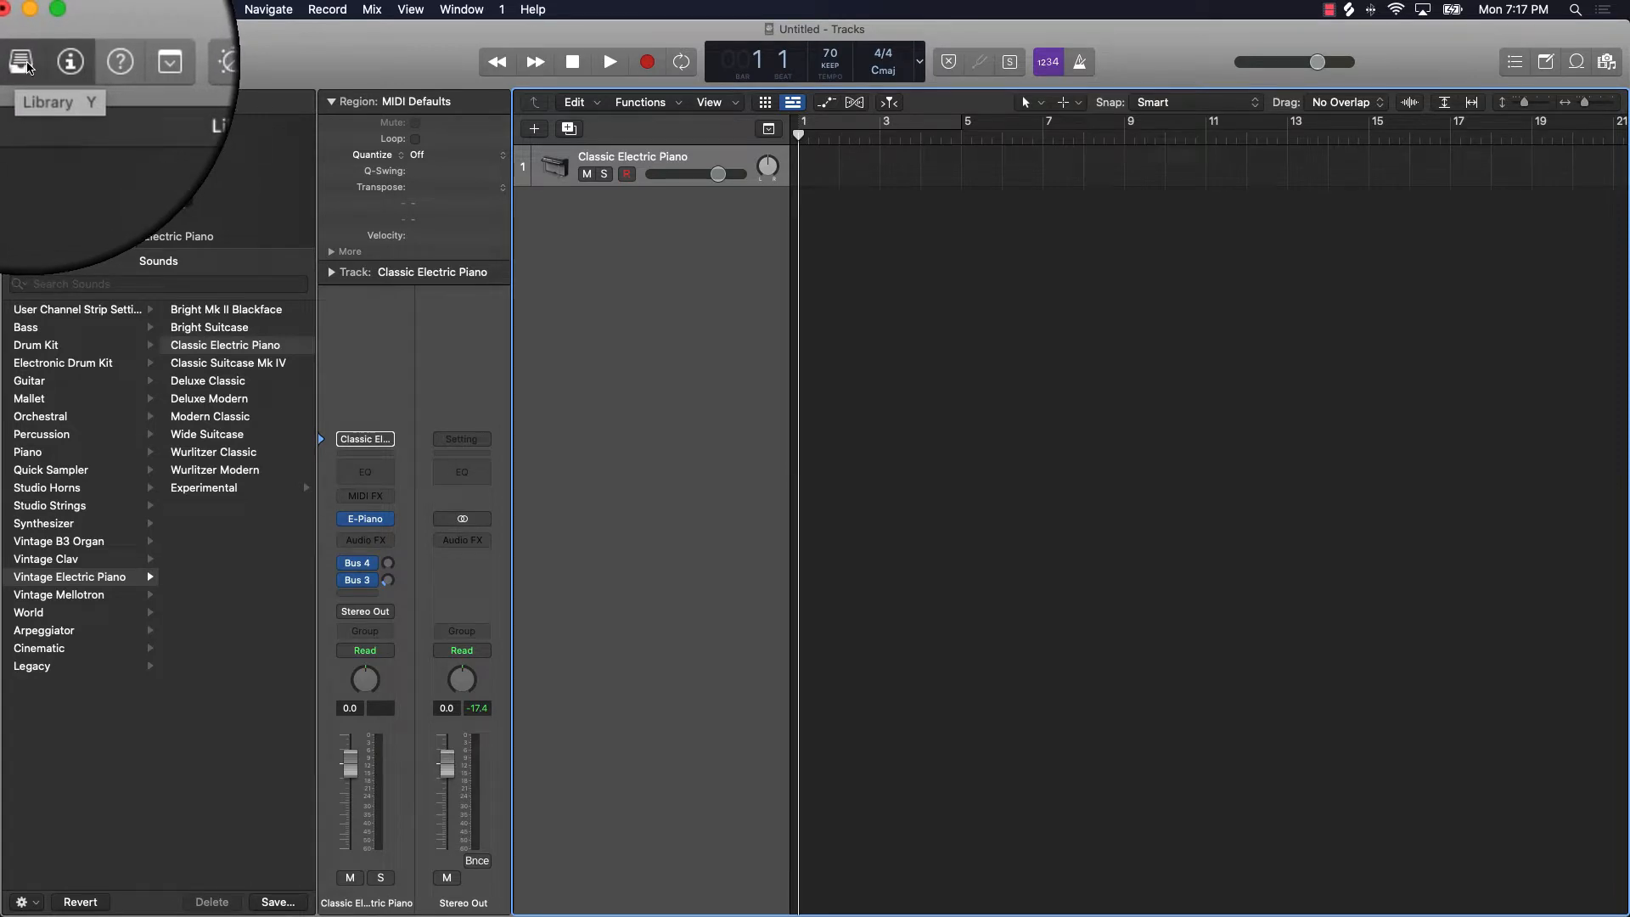
# Step: Toggle the Library pane closed, leaving the Classic Electric Piano track and inspector
pyautogui.click(20, 61)
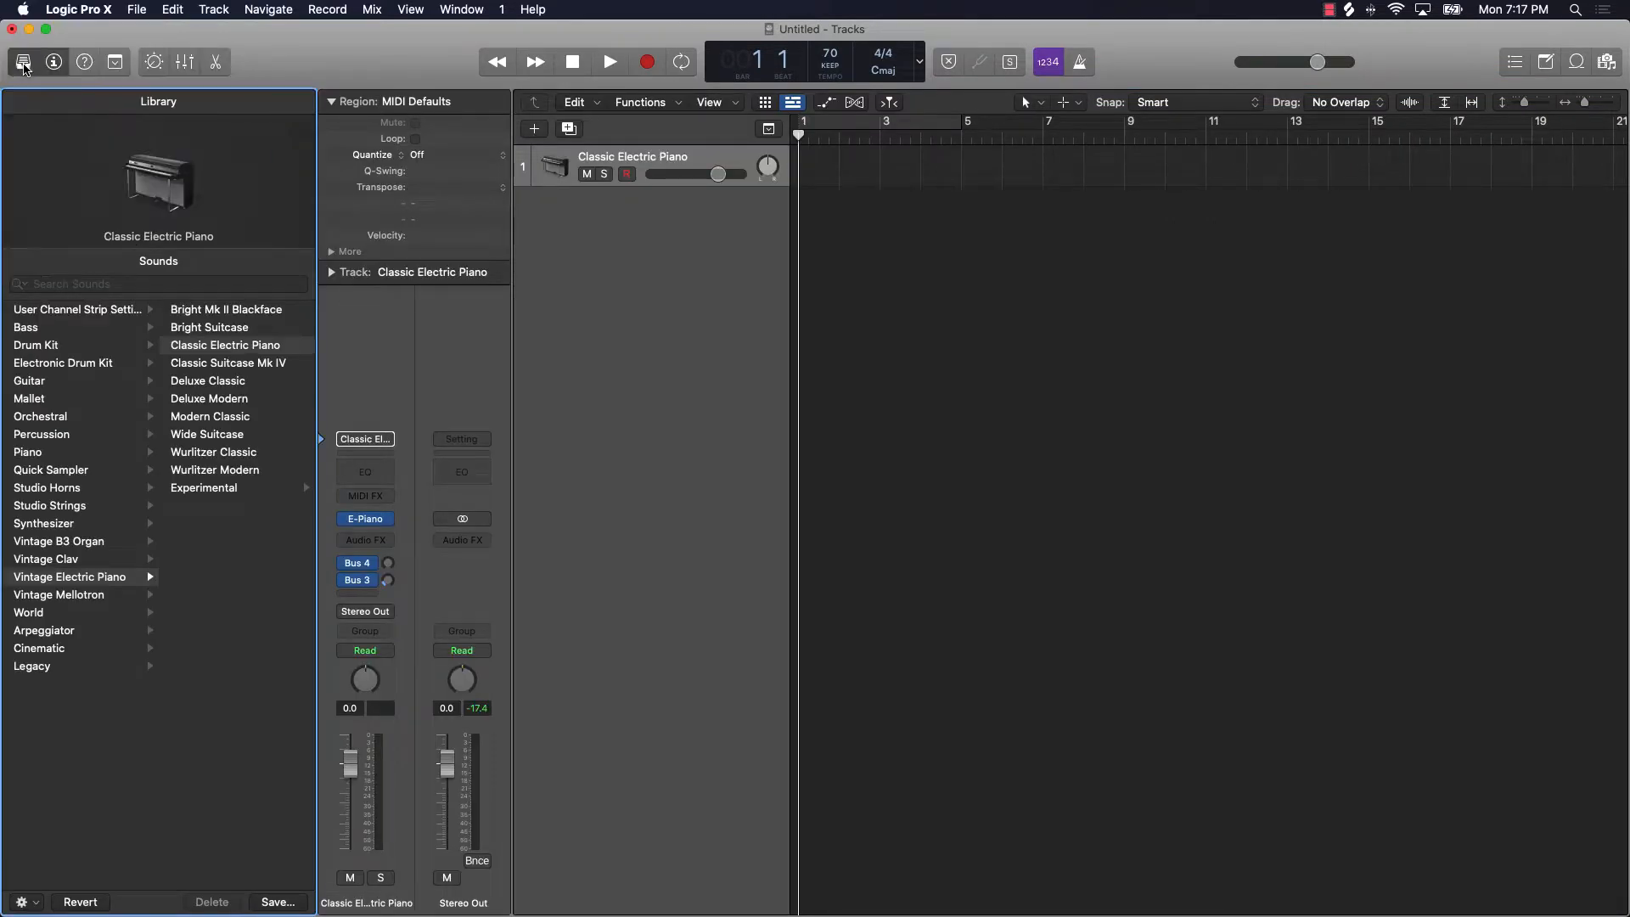
pyautogui.click(23, 61)
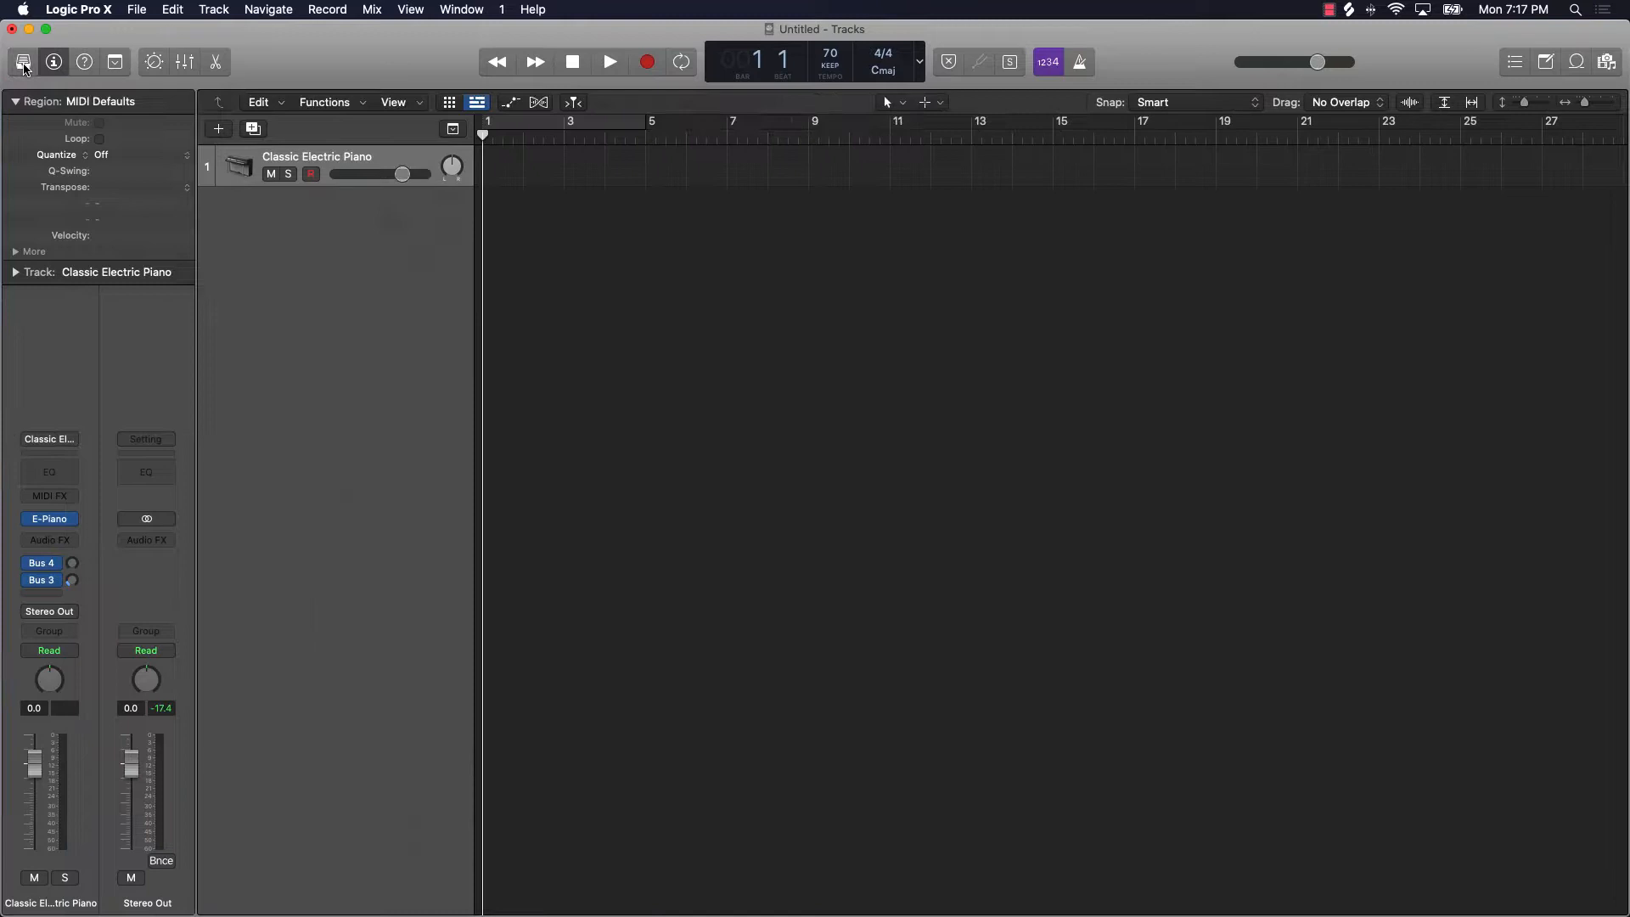
# Step: Reopen the Library and load Guitar > Acoustic Guitar in place of Classic Electric Piano
pyautogui.click(22, 61)
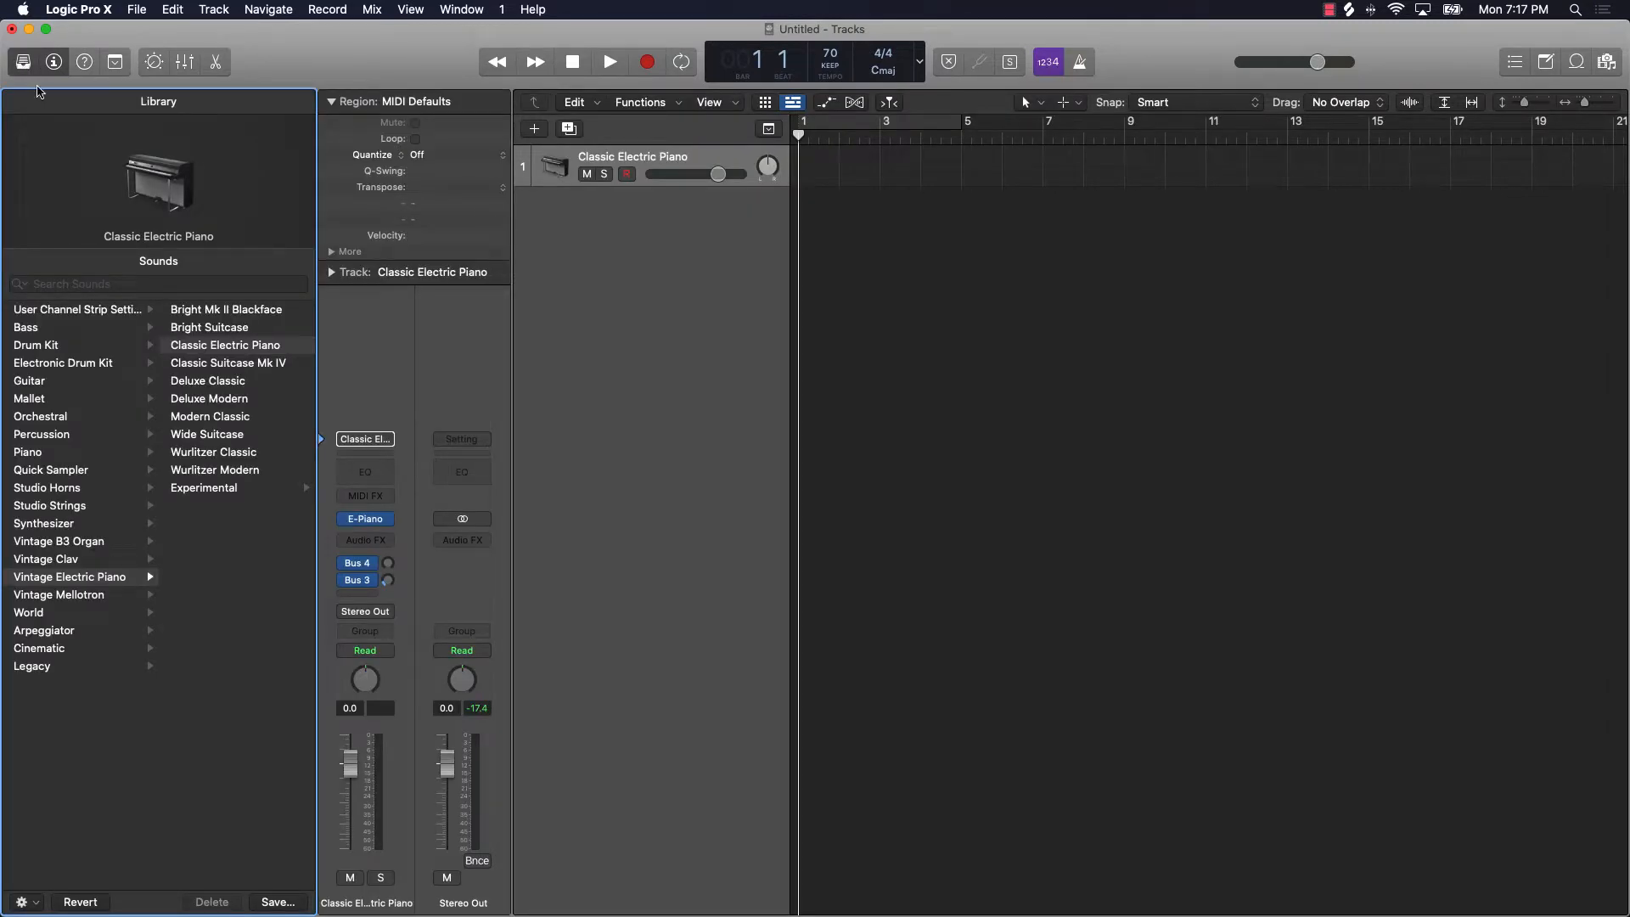
pyautogui.moveTo(62, 309)
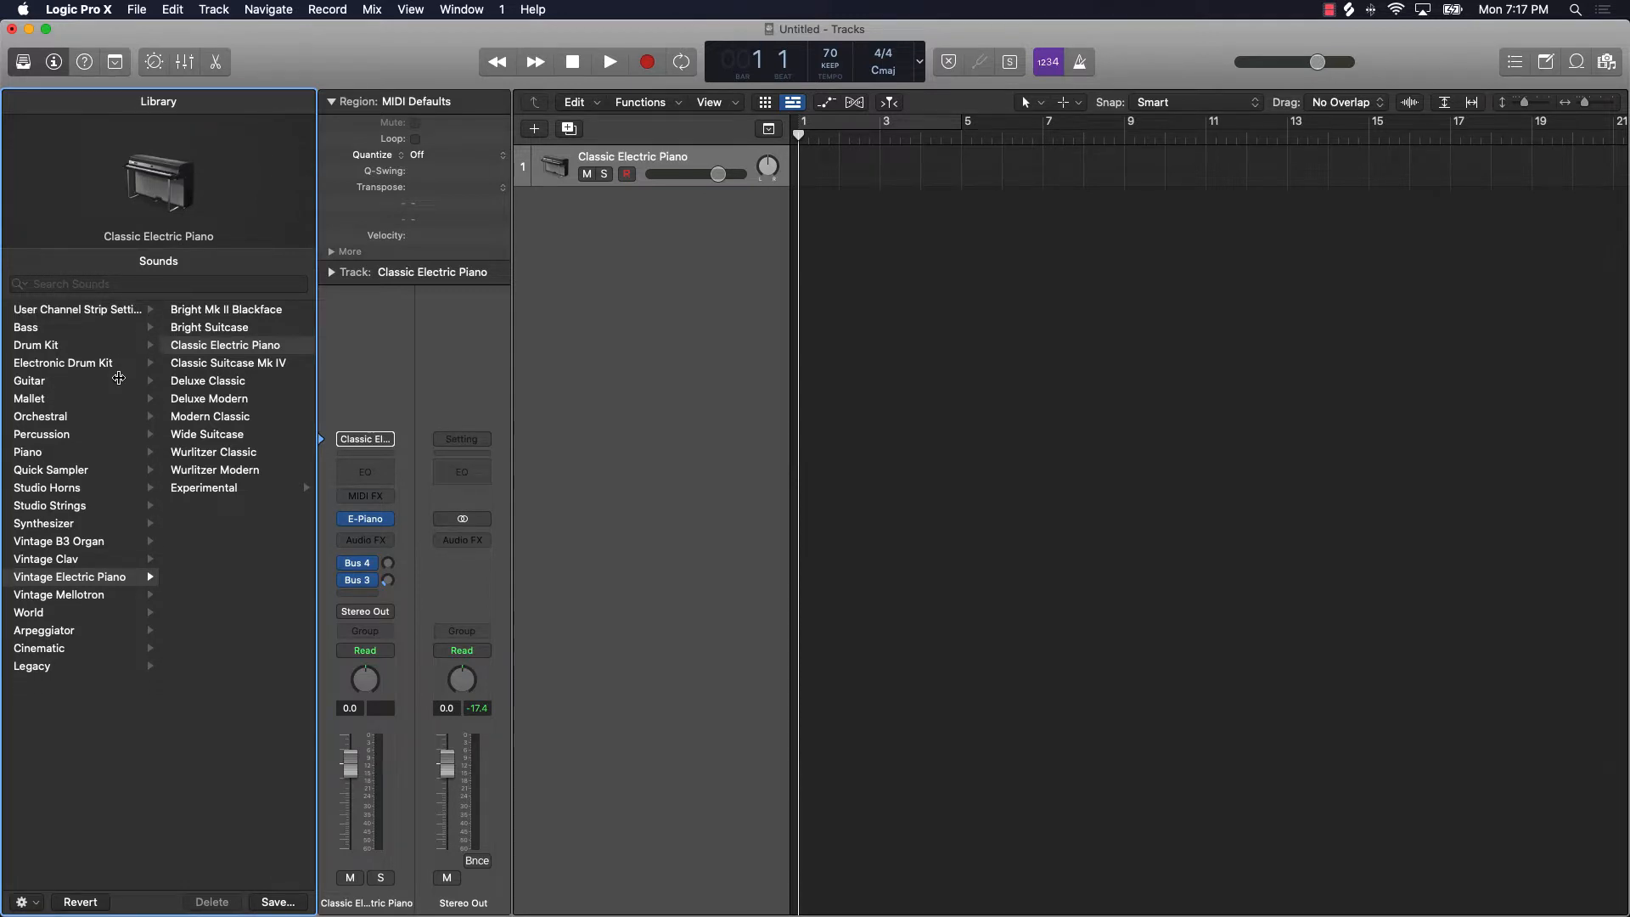
pyautogui.moveTo(88, 489)
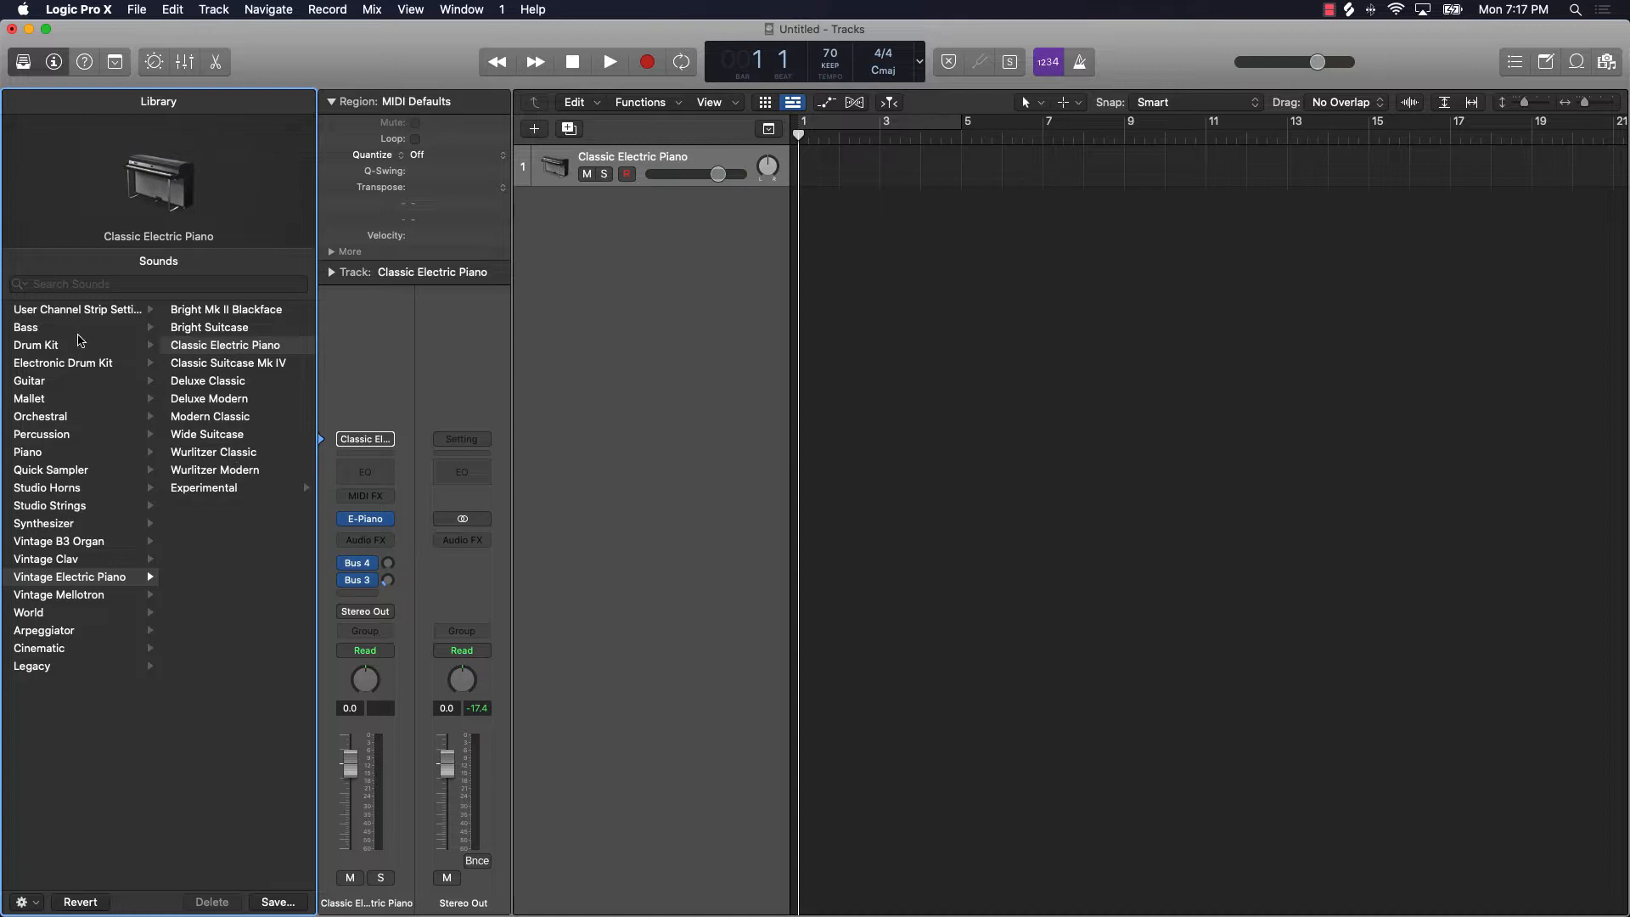
pyautogui.click(39, 344)
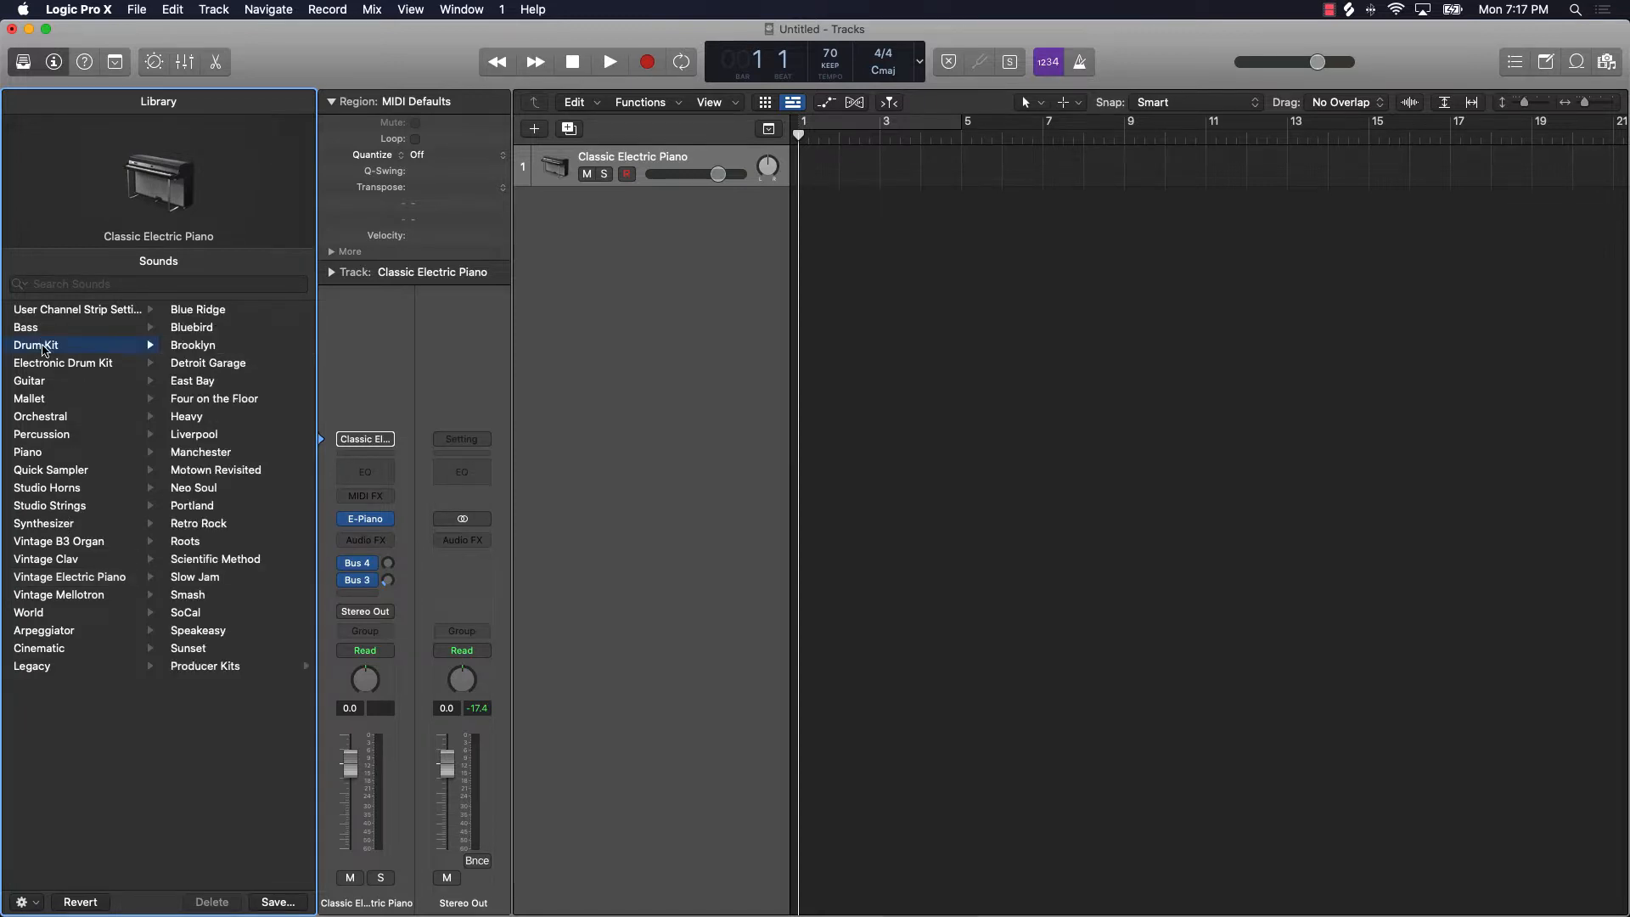
pyautogui.moveTo(224, 316)
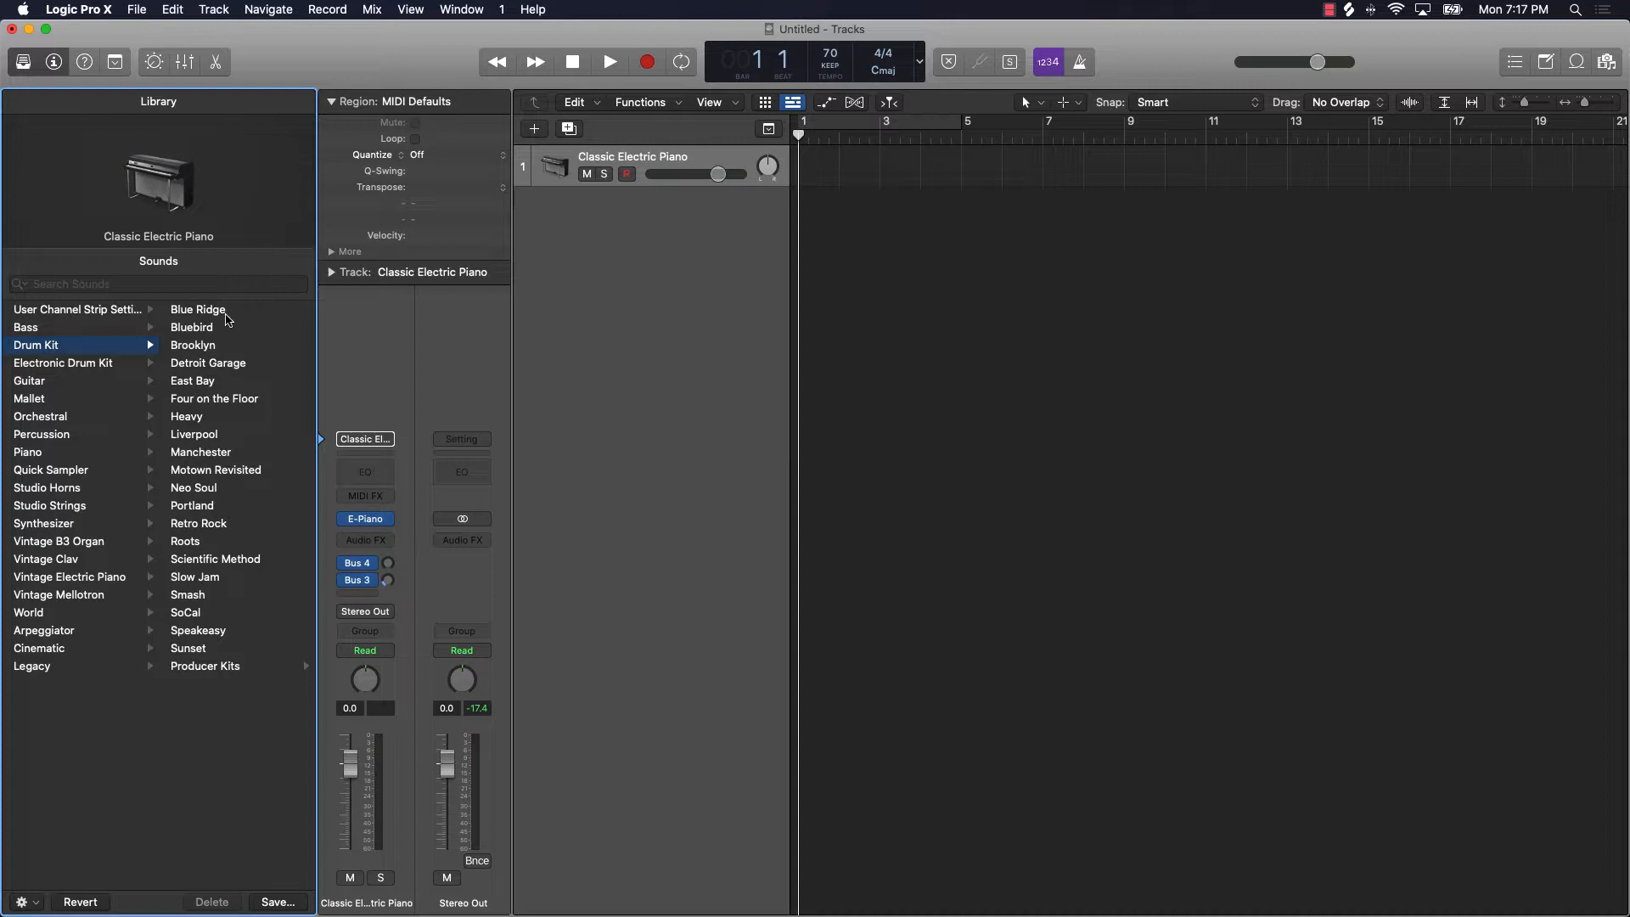
pyautogui.moveTo(223, 487)
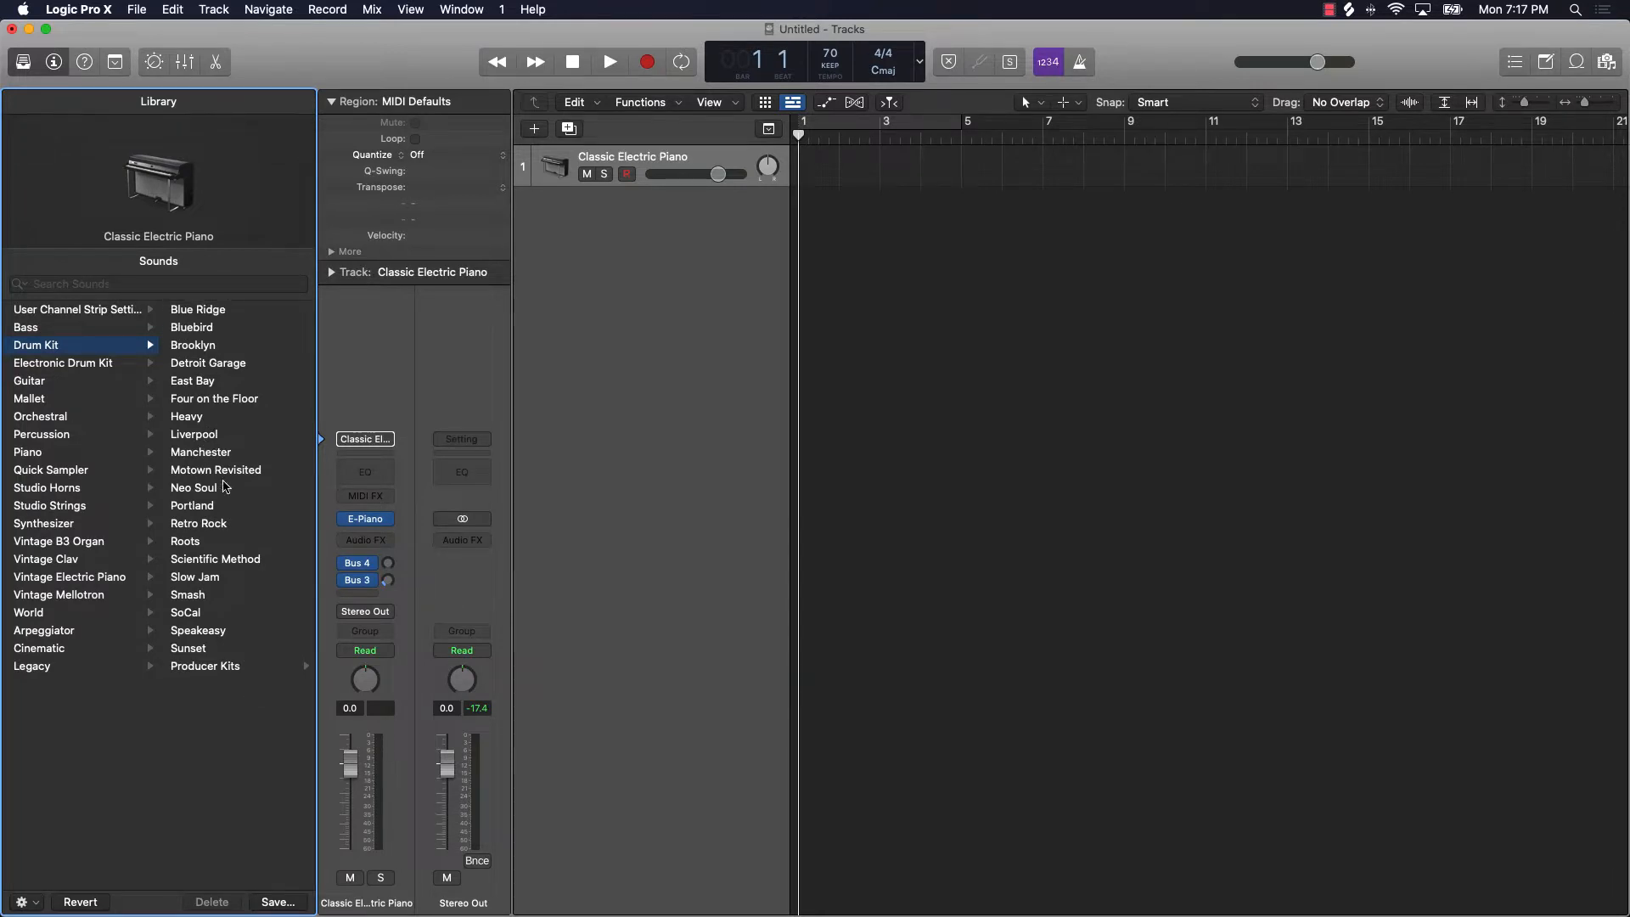
pyautogui.click(29, 380)
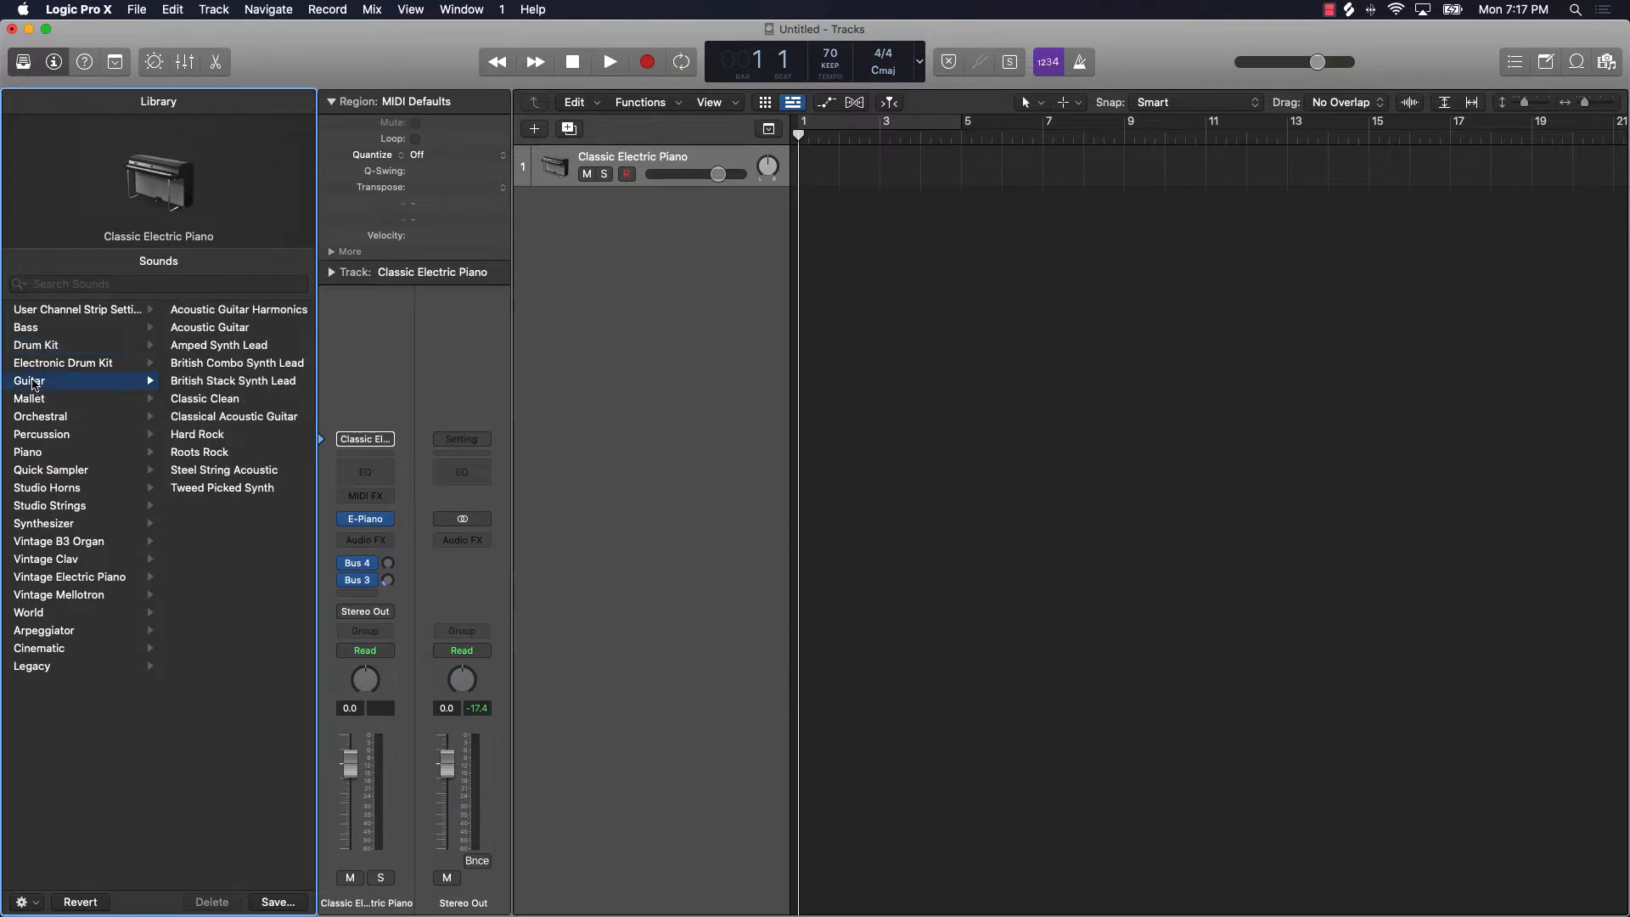
pyautogui.click(209, 328)
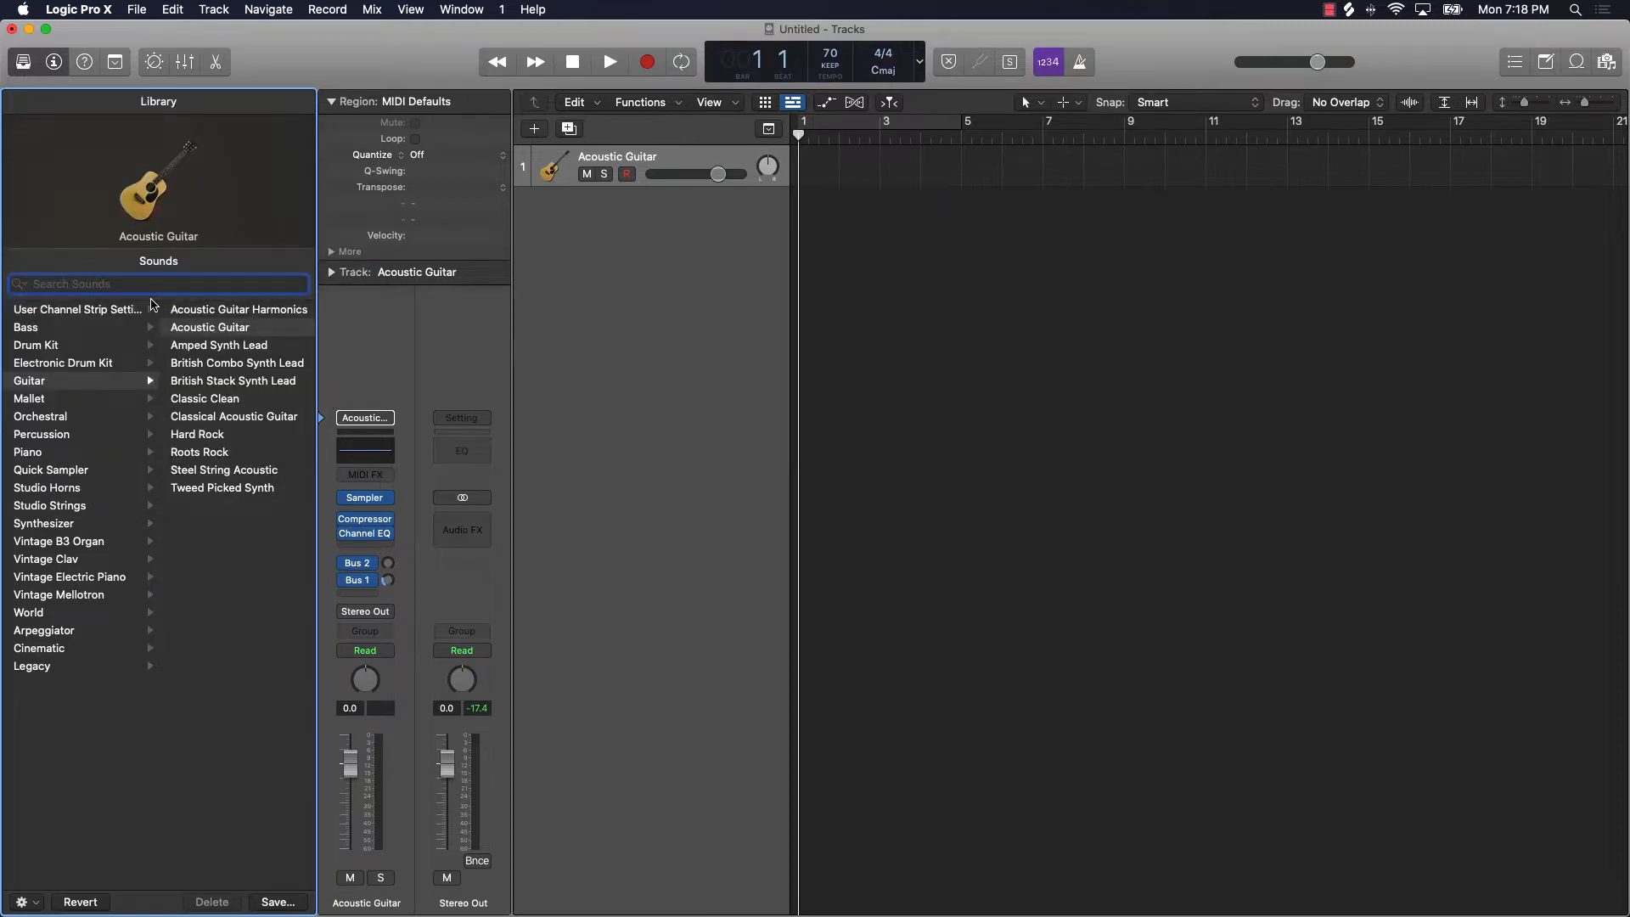
# Step: Search the library for 'piano', scroll through the results, then clear the search
pyautogui.write('piano')
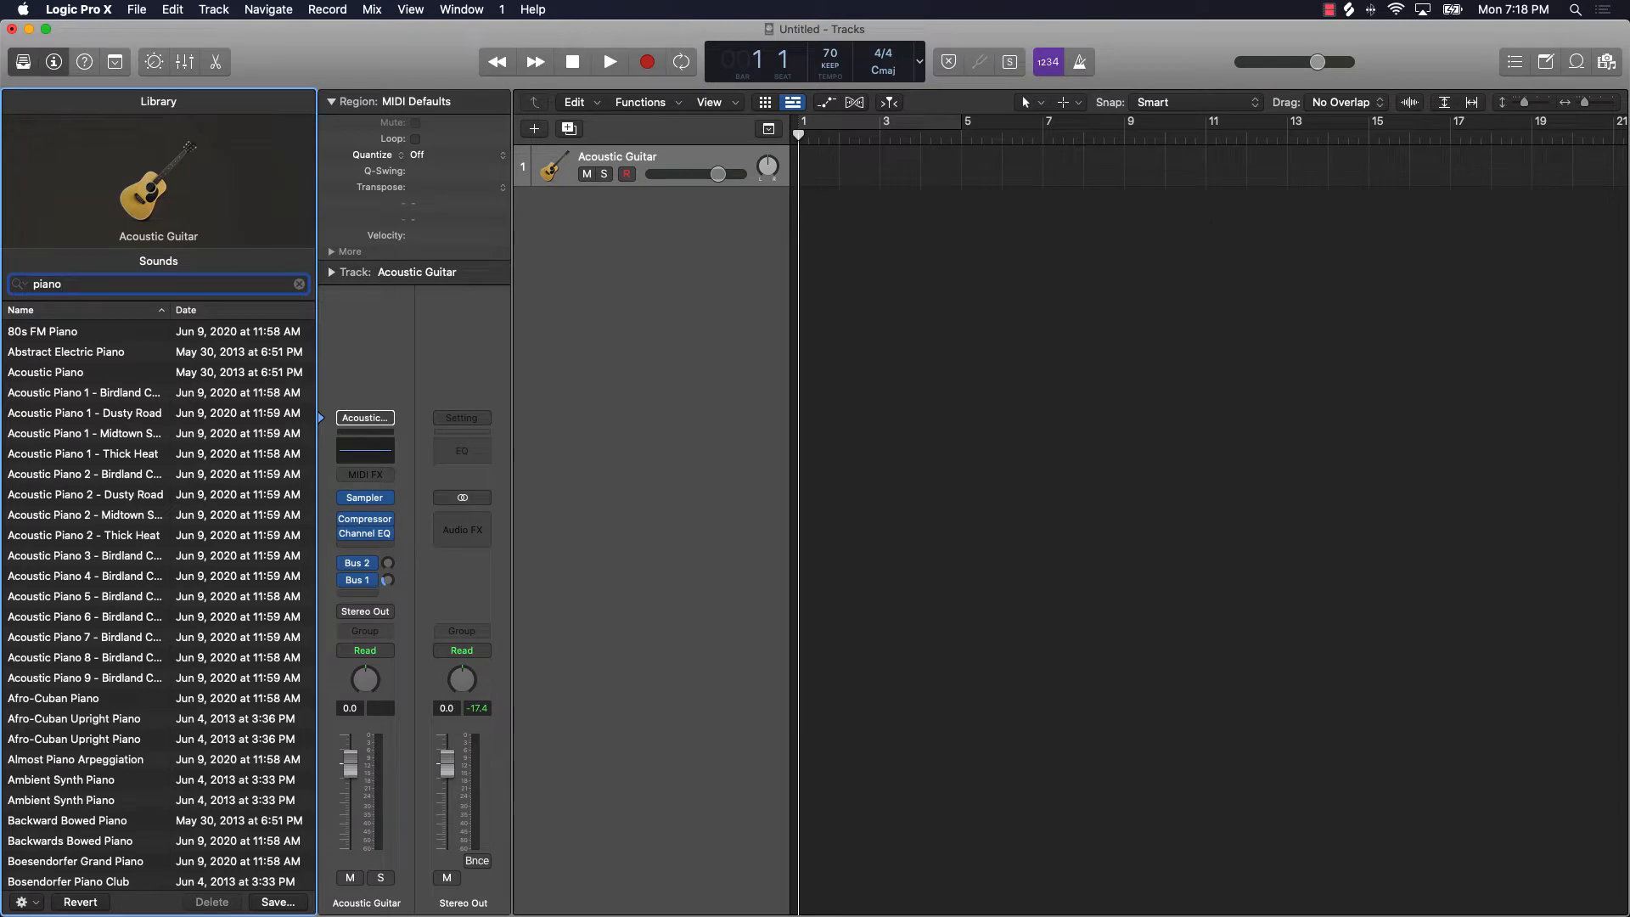
pyautogui.scroll(-3)
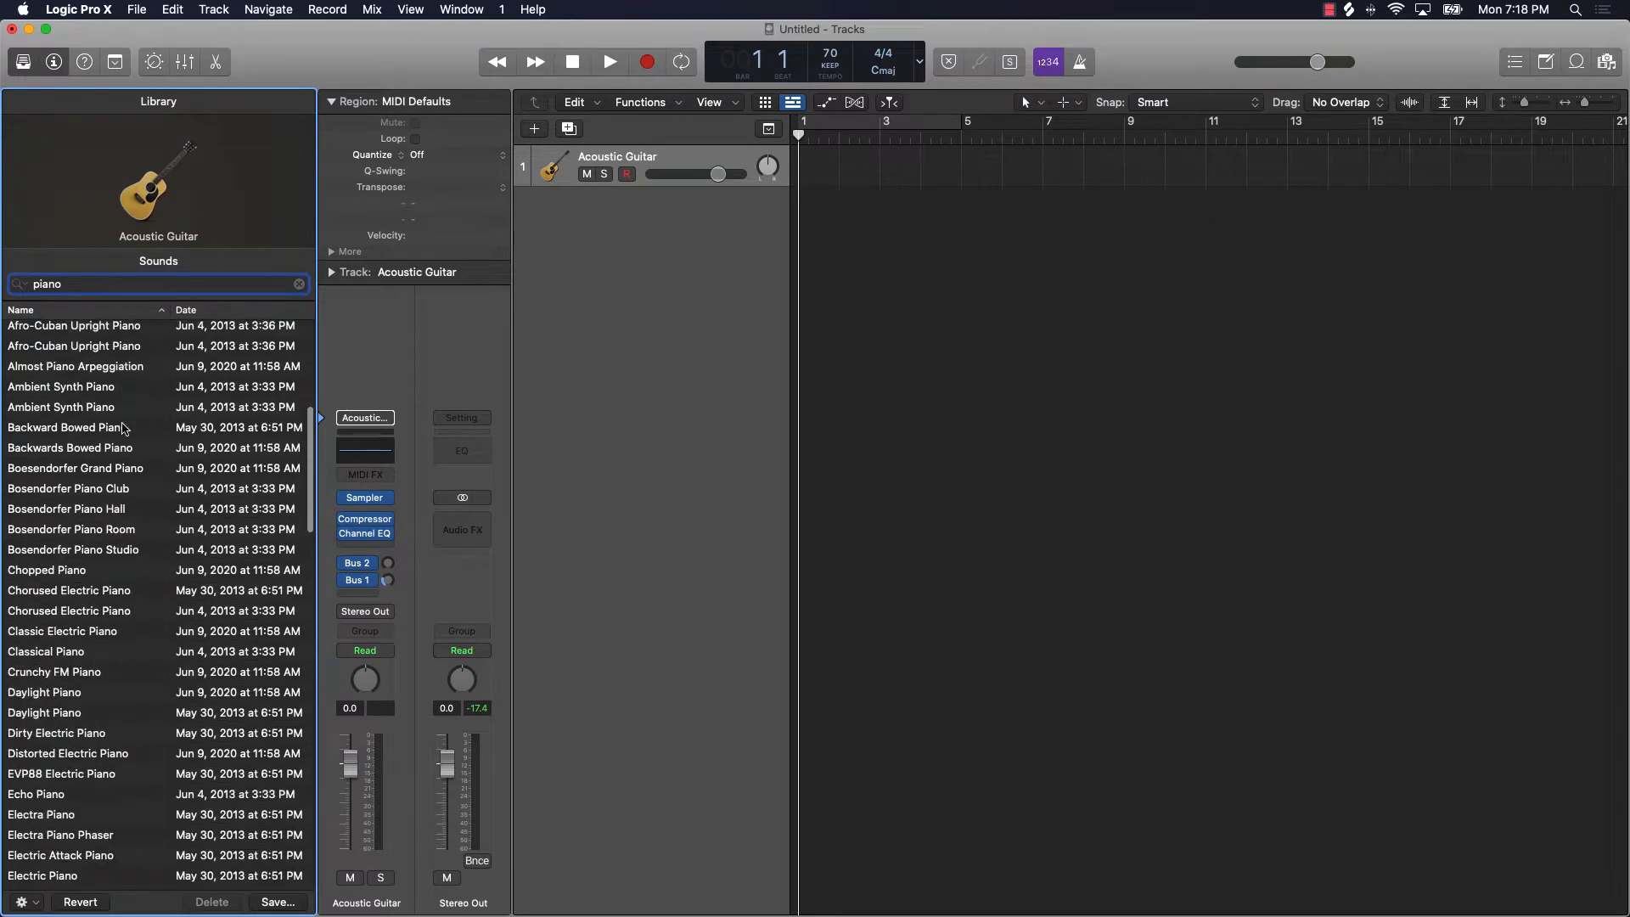
pyautogui.scroll(-3)
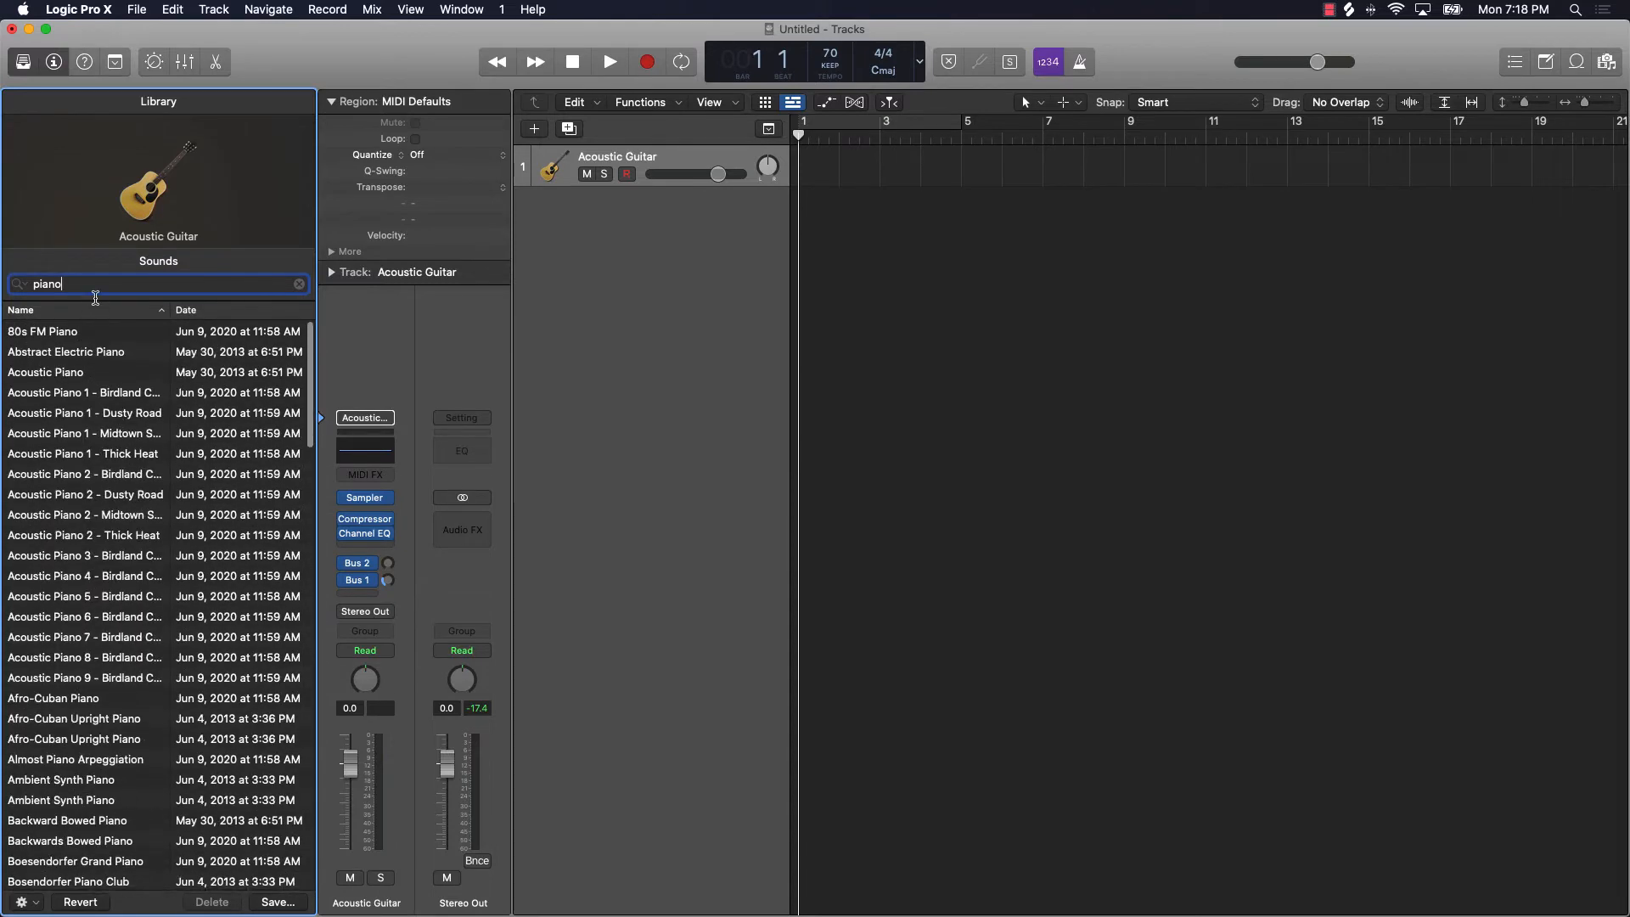
pyautogui.click(299, 283)
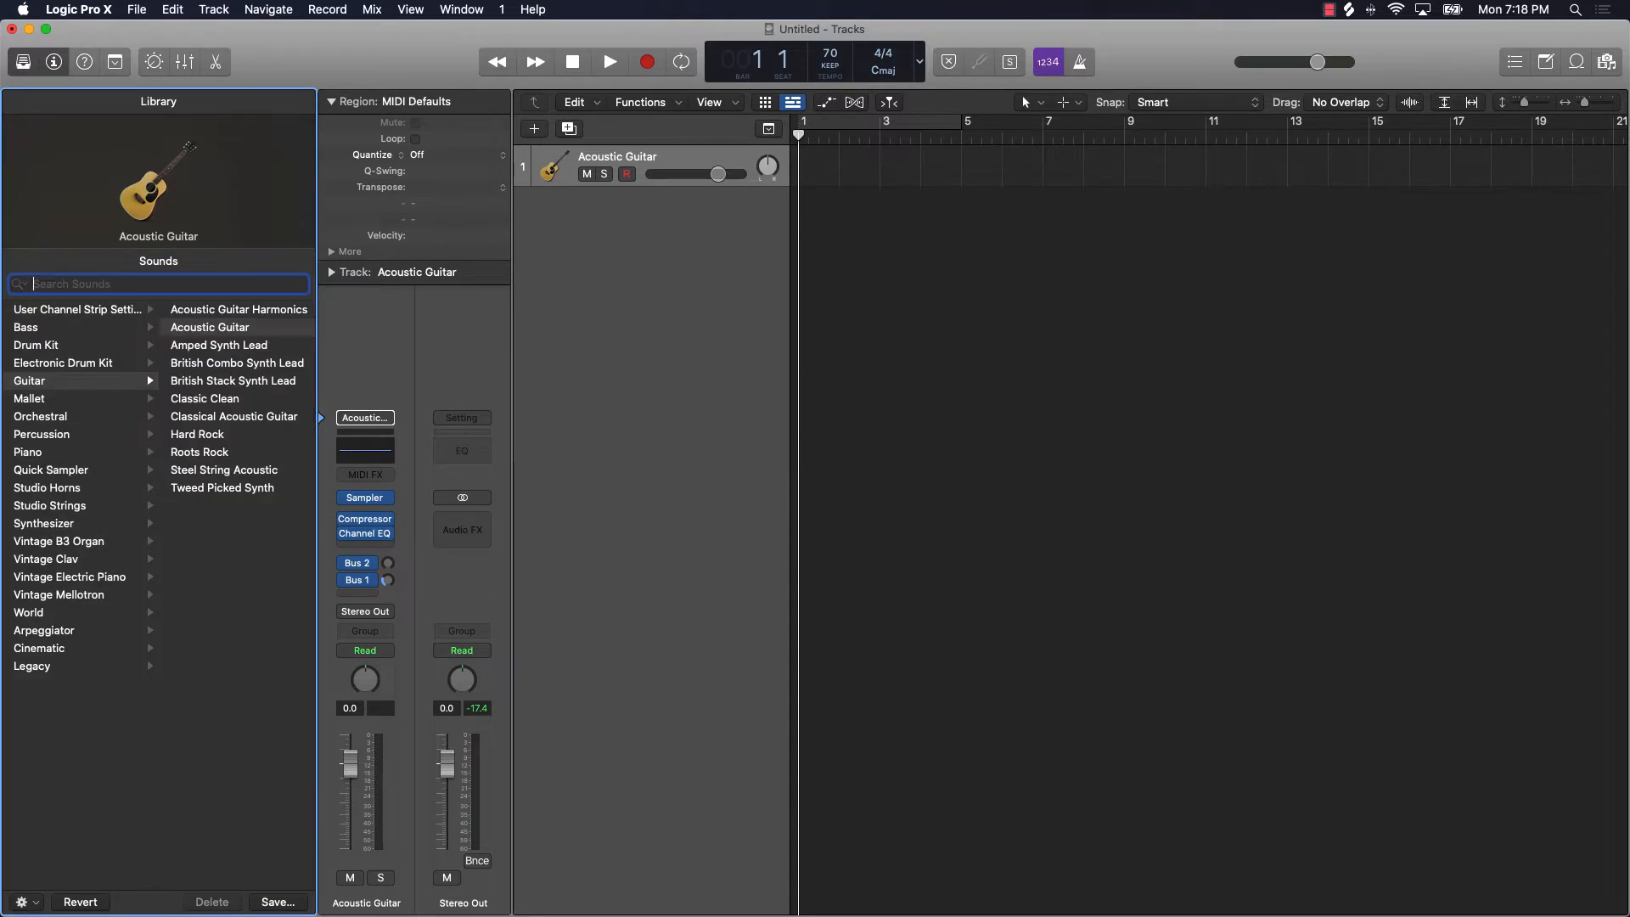
# Step: Search the library for 'bell', scroll the results, then clear the search
pyautogui.write('bell')
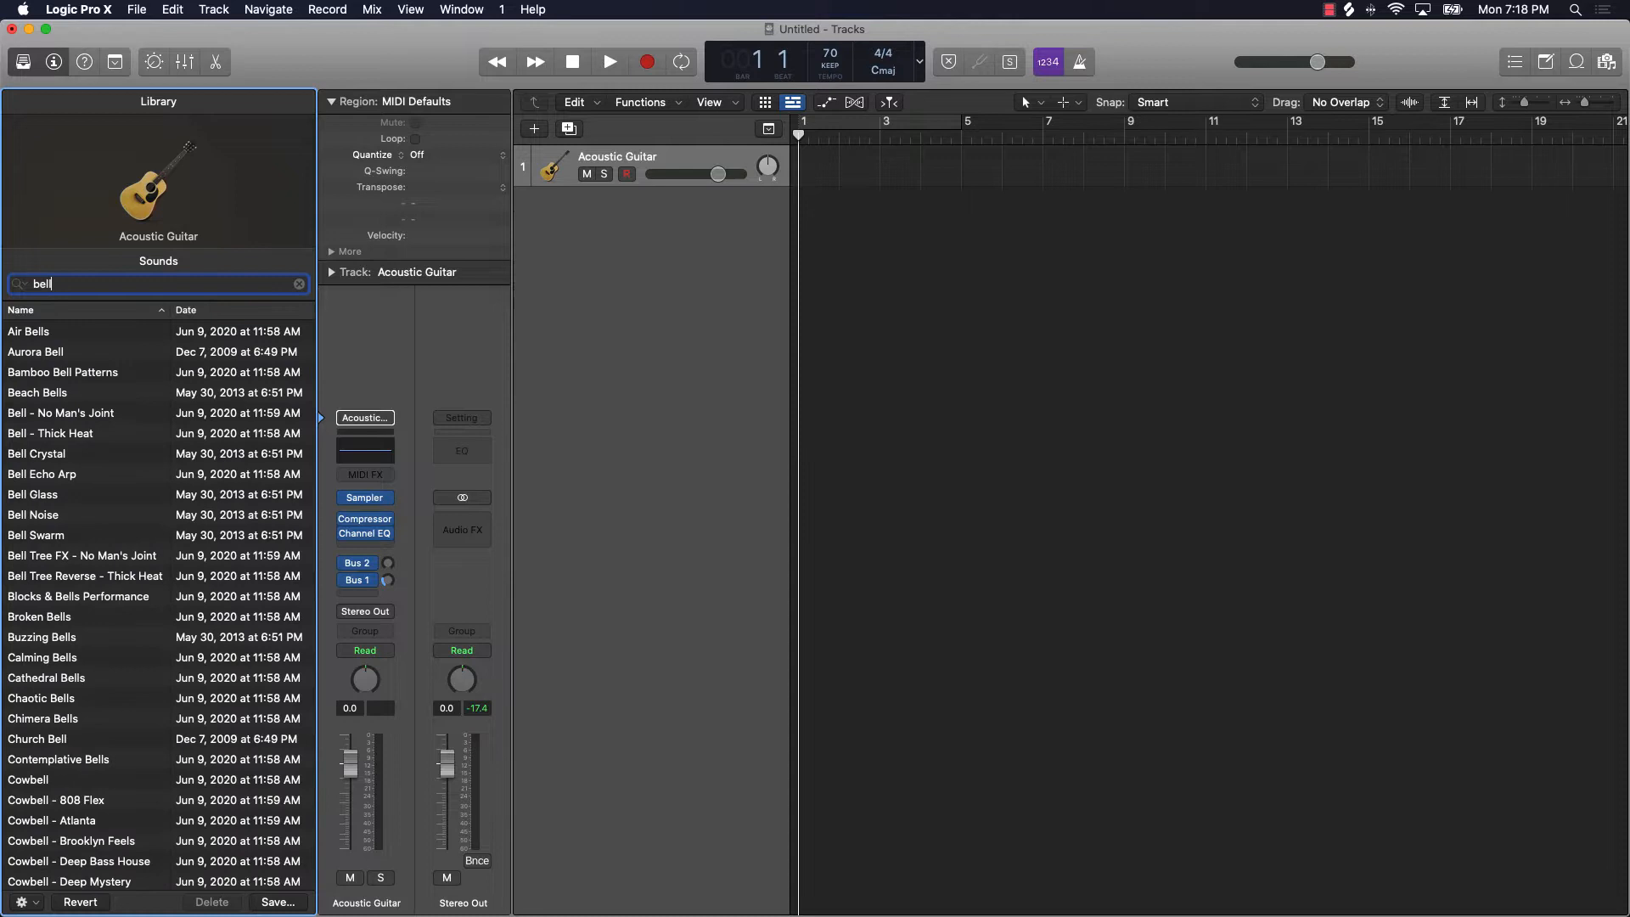
pyautogui.scroll(-3)
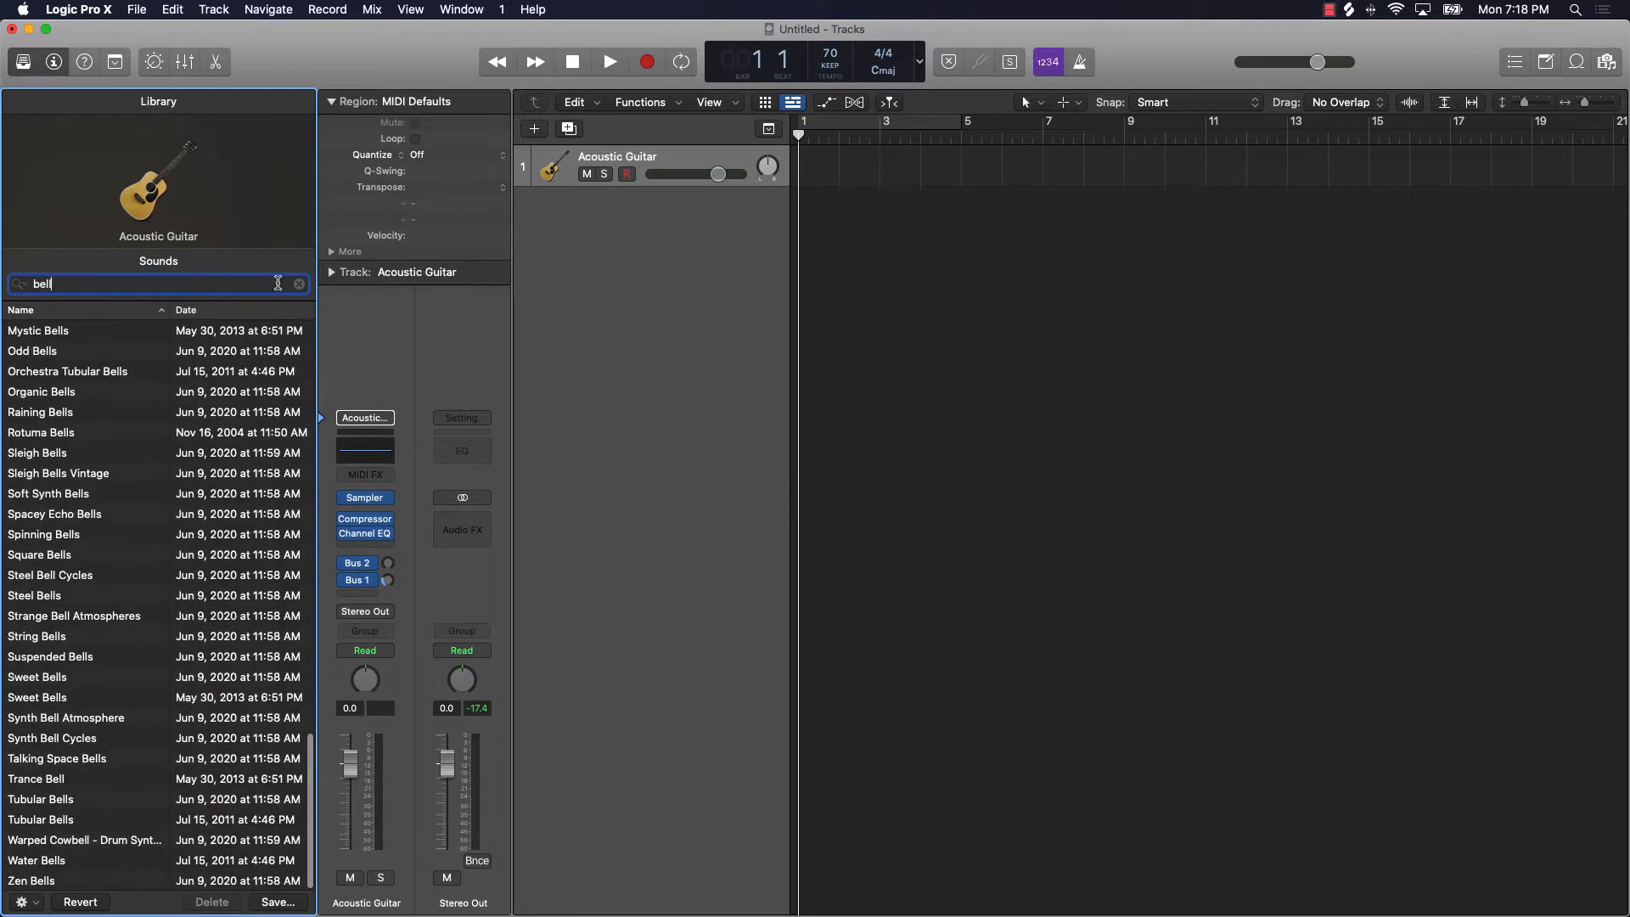
pyautogui.click(297, 284)
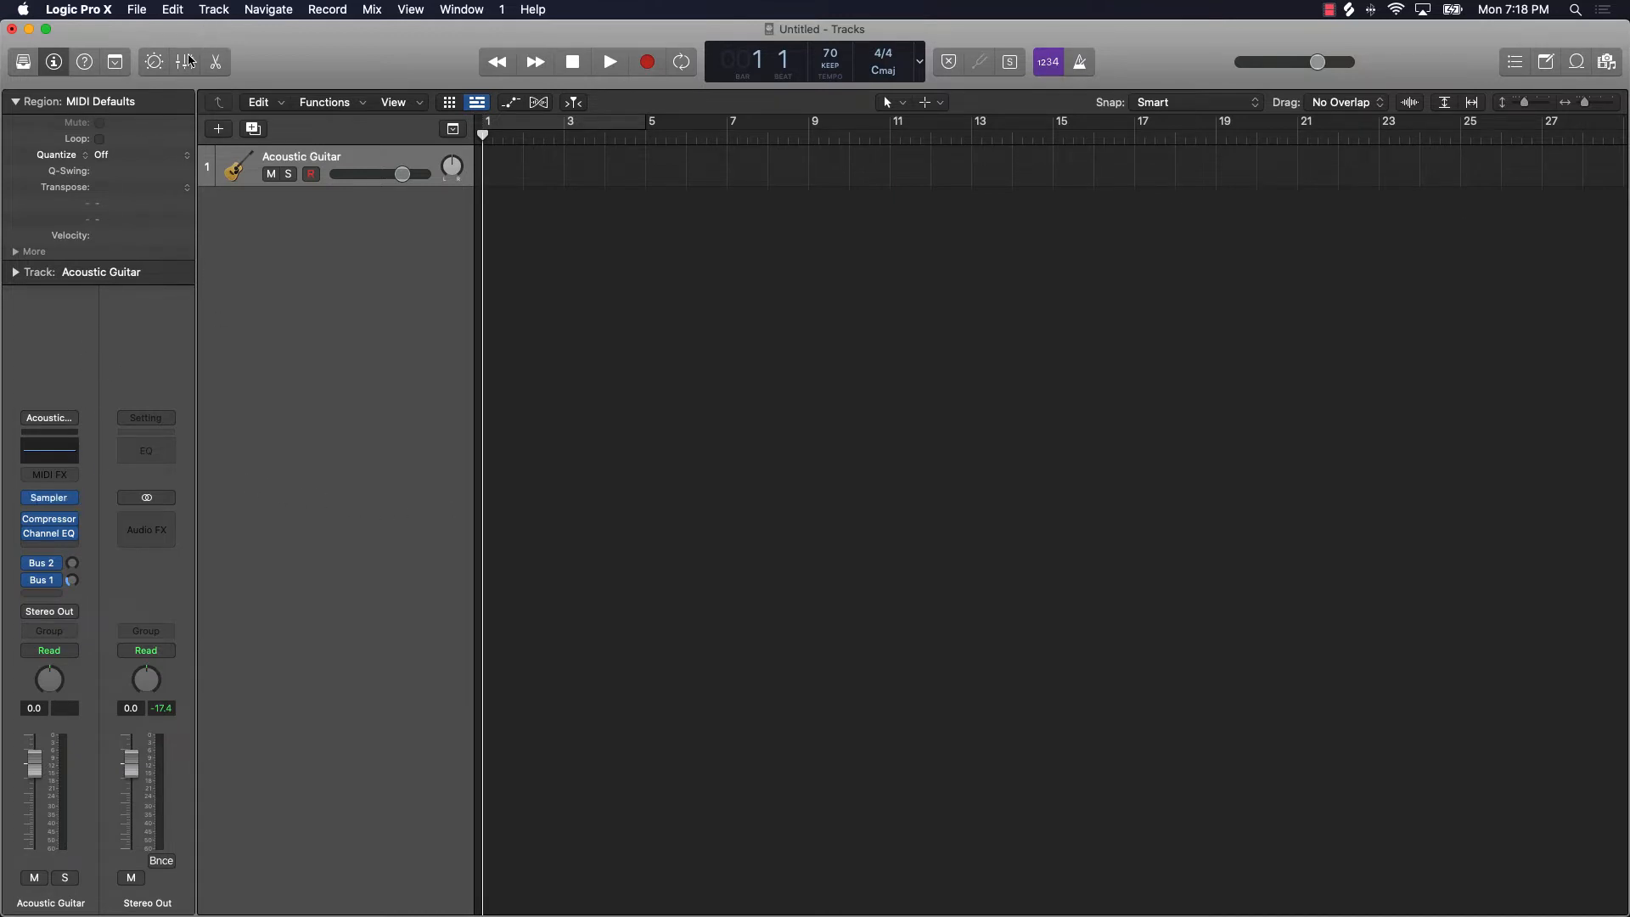
# Step: Show the mixer and open the Acoustic Guitar channel's instrument slot menu
pyautogui.click(185, 62)
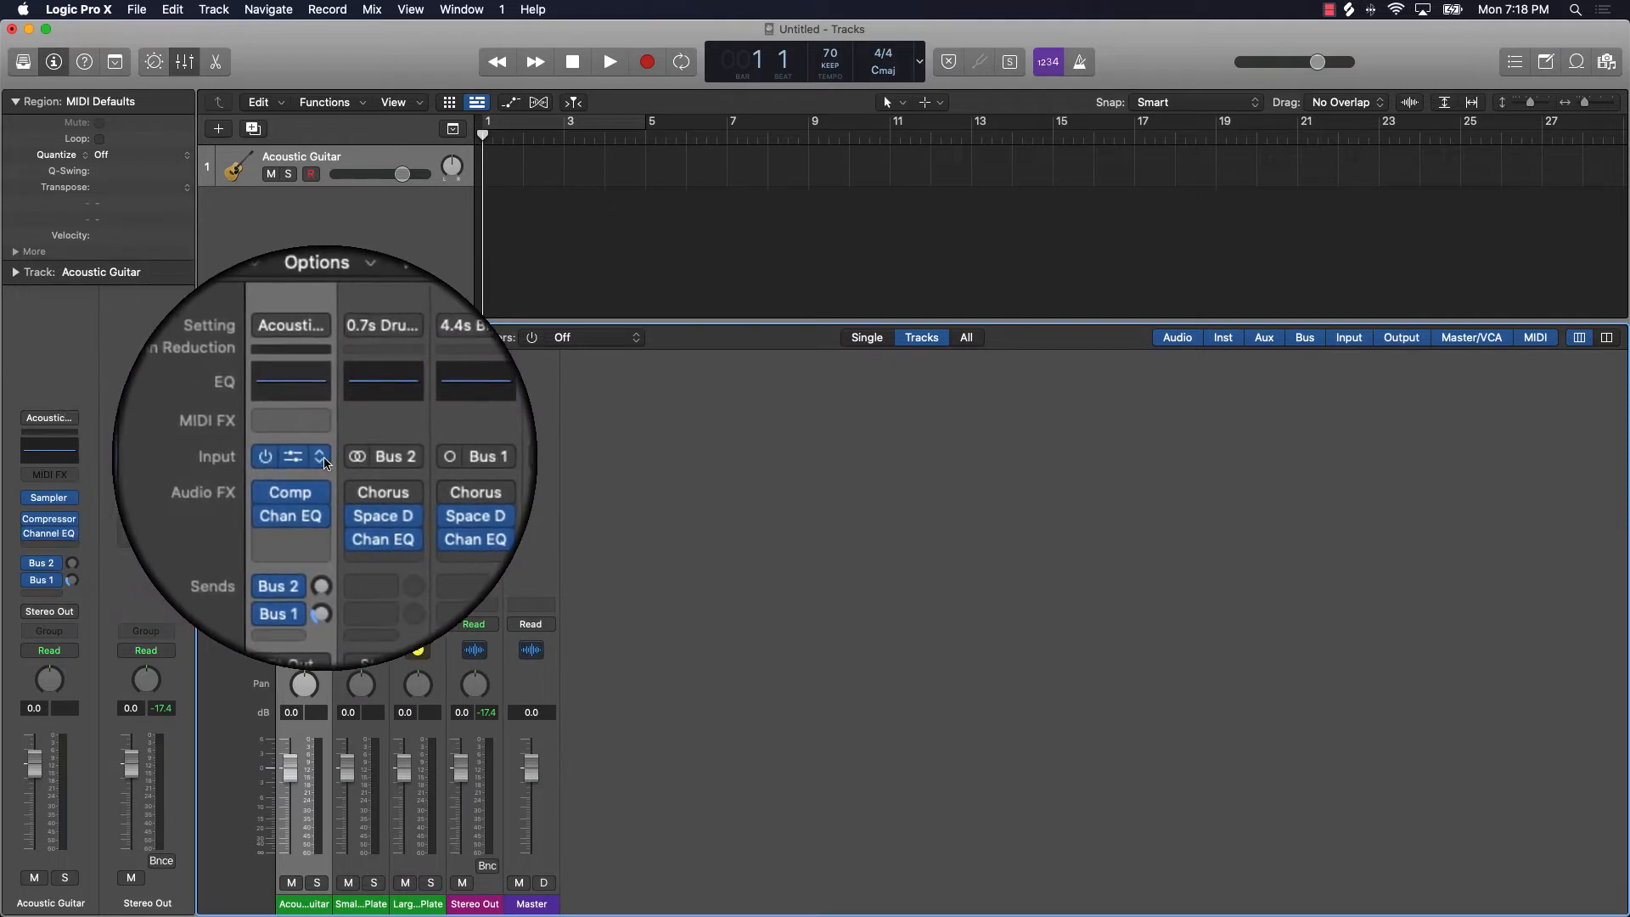
pyautogui.click(289, 455)
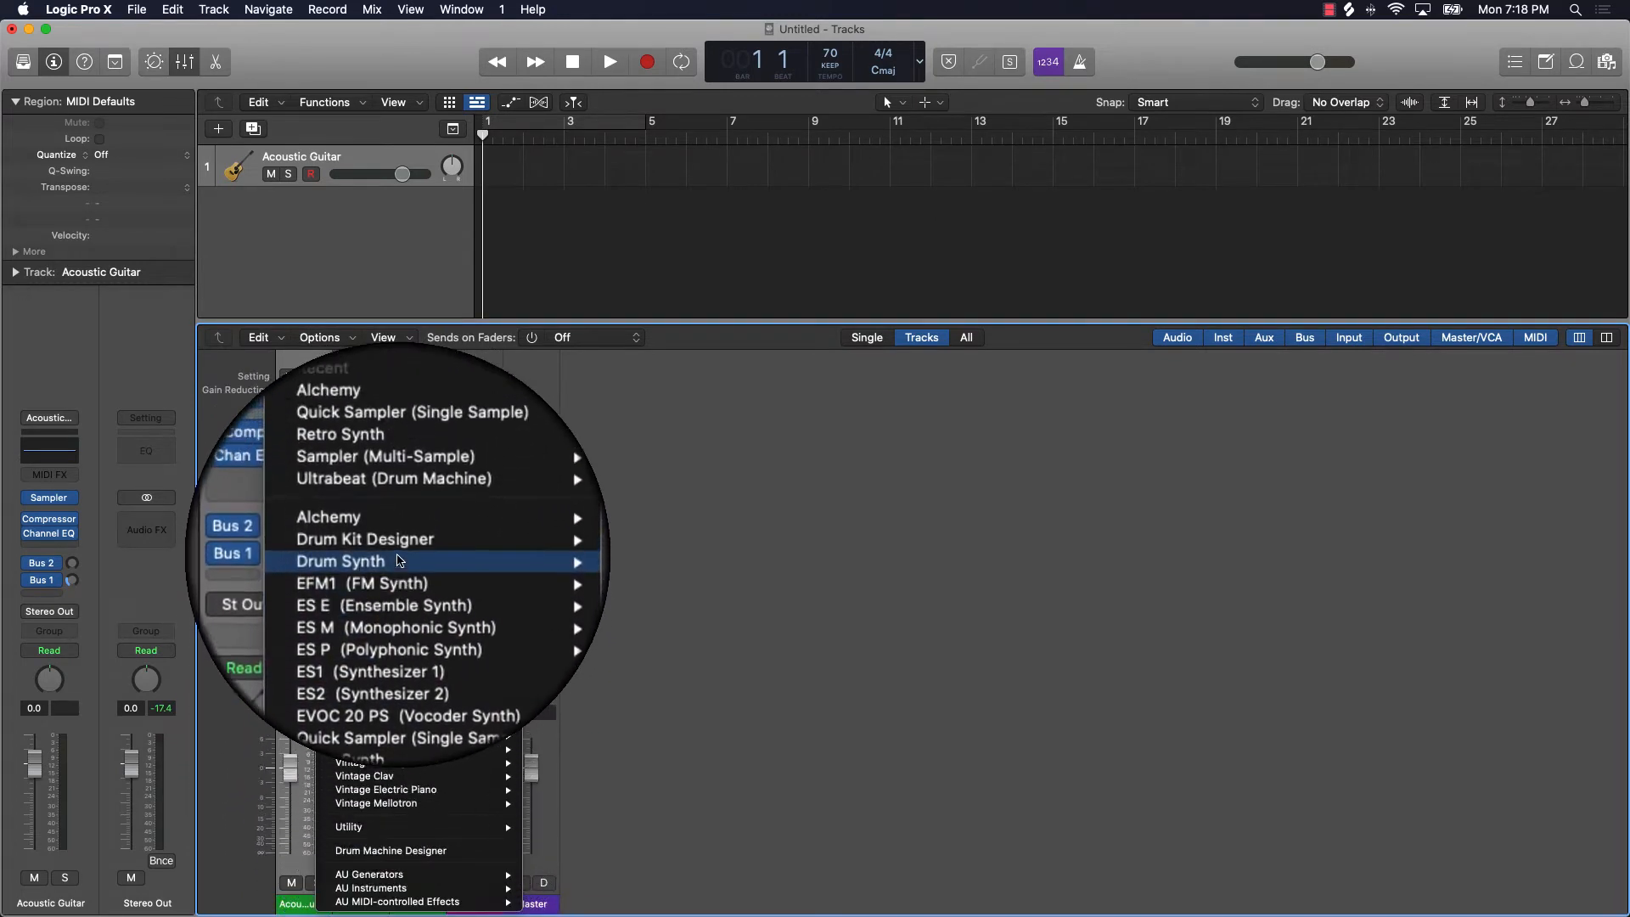
pyautogui.moveTo(390, 545)
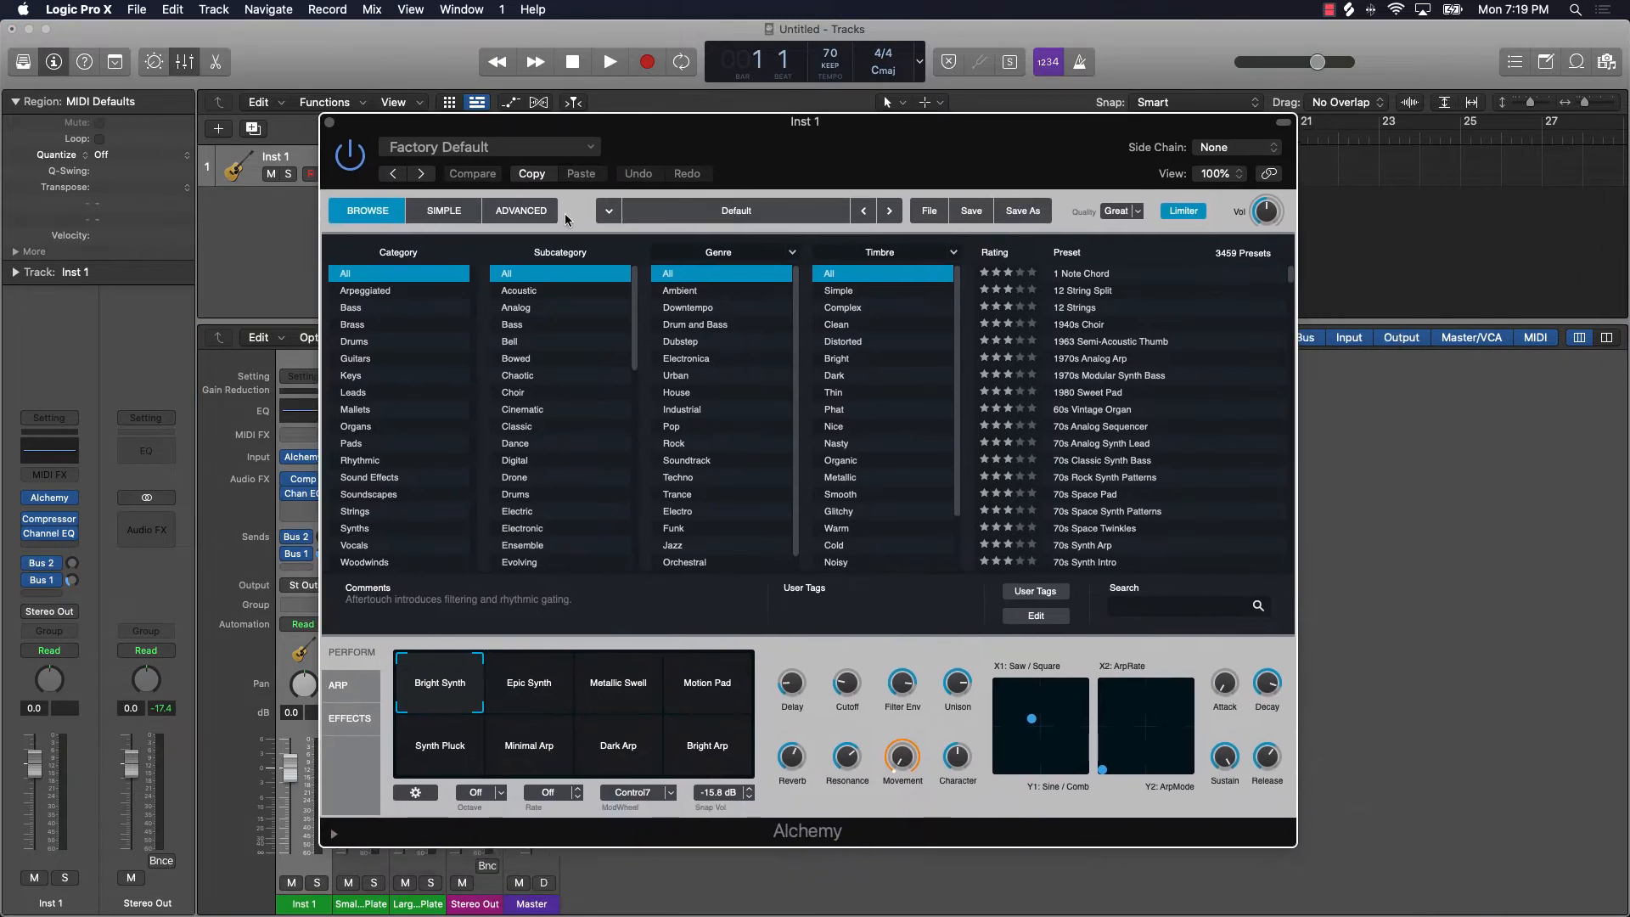
# Step: Scroll down through the Alchemy preset browser list
pyautogui.scroll(-3)
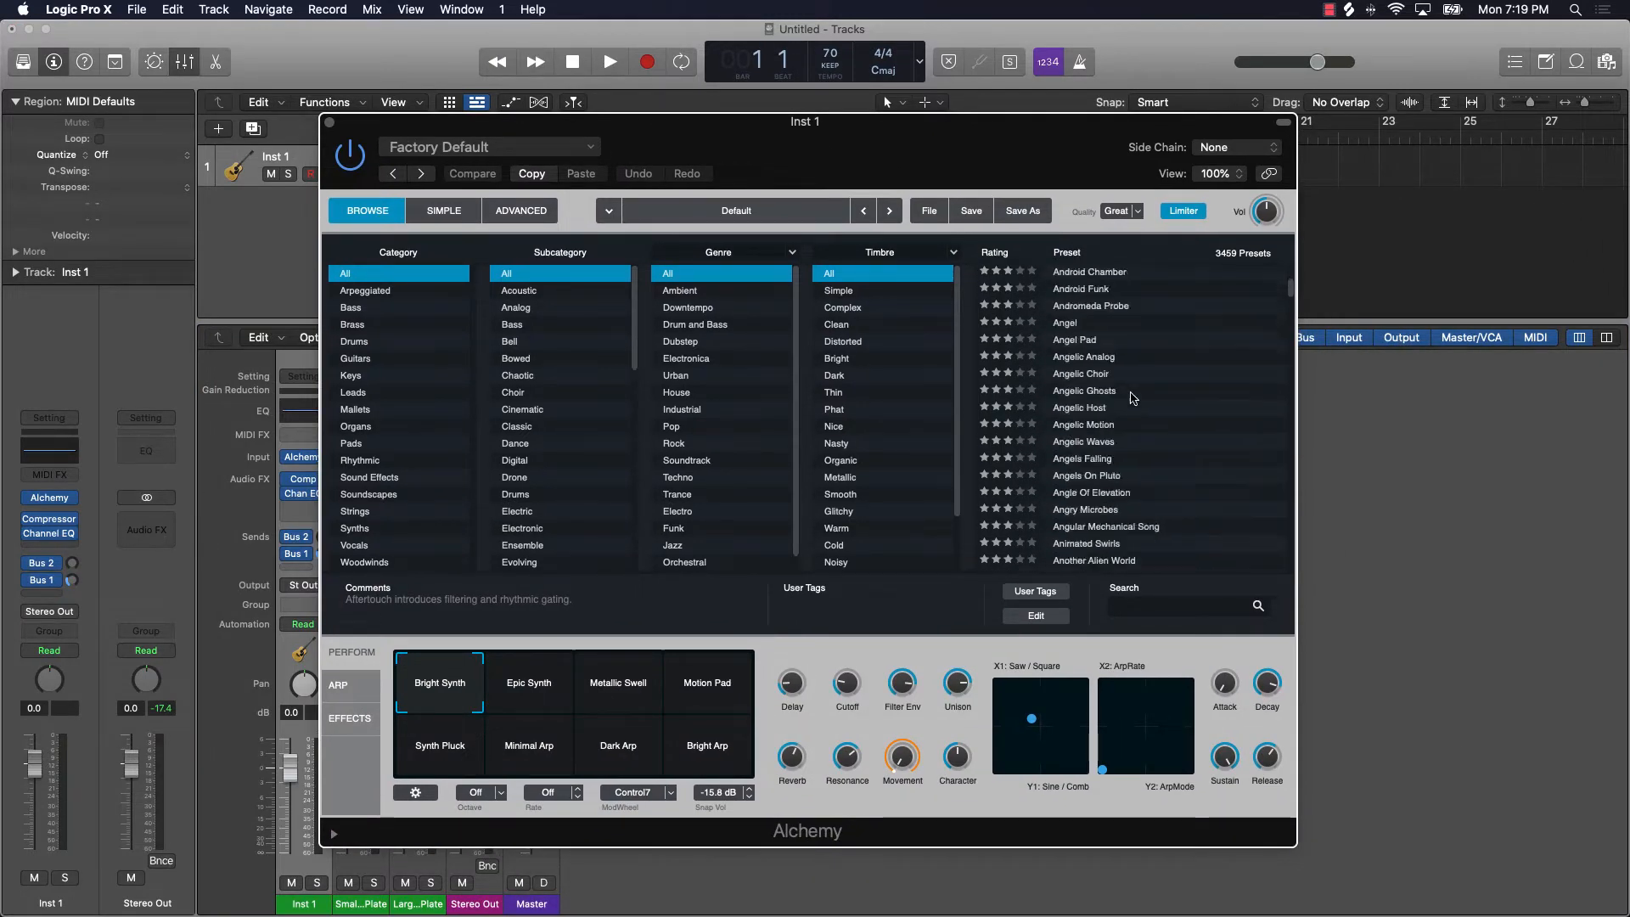
pyautogui.scroll(-3)
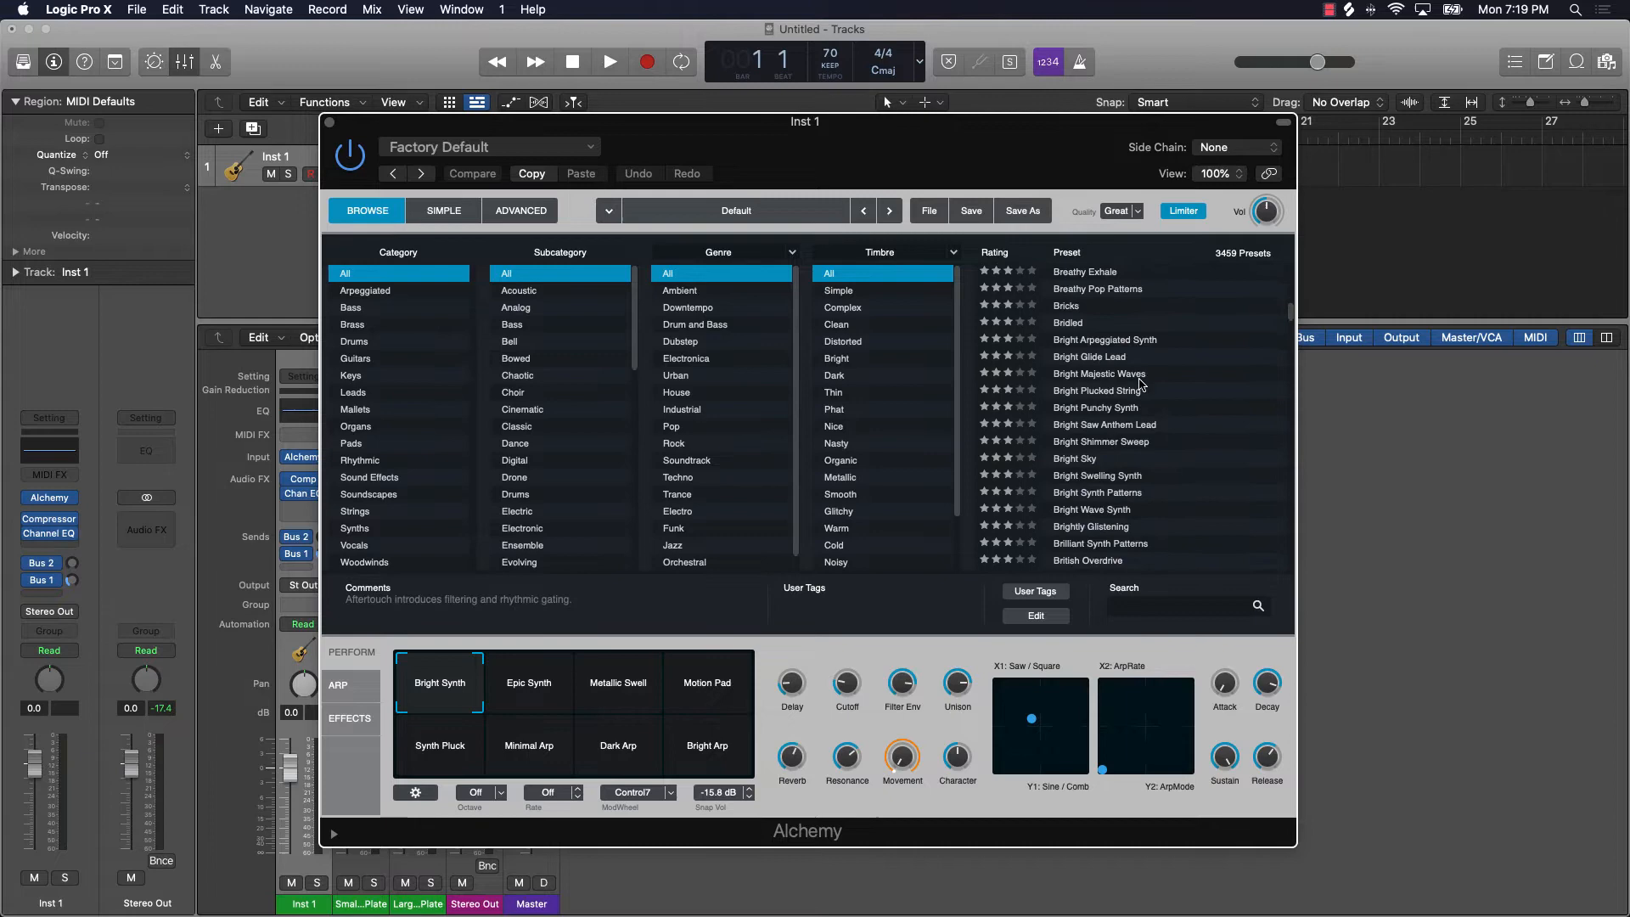
pyautogui.scroll(-3)
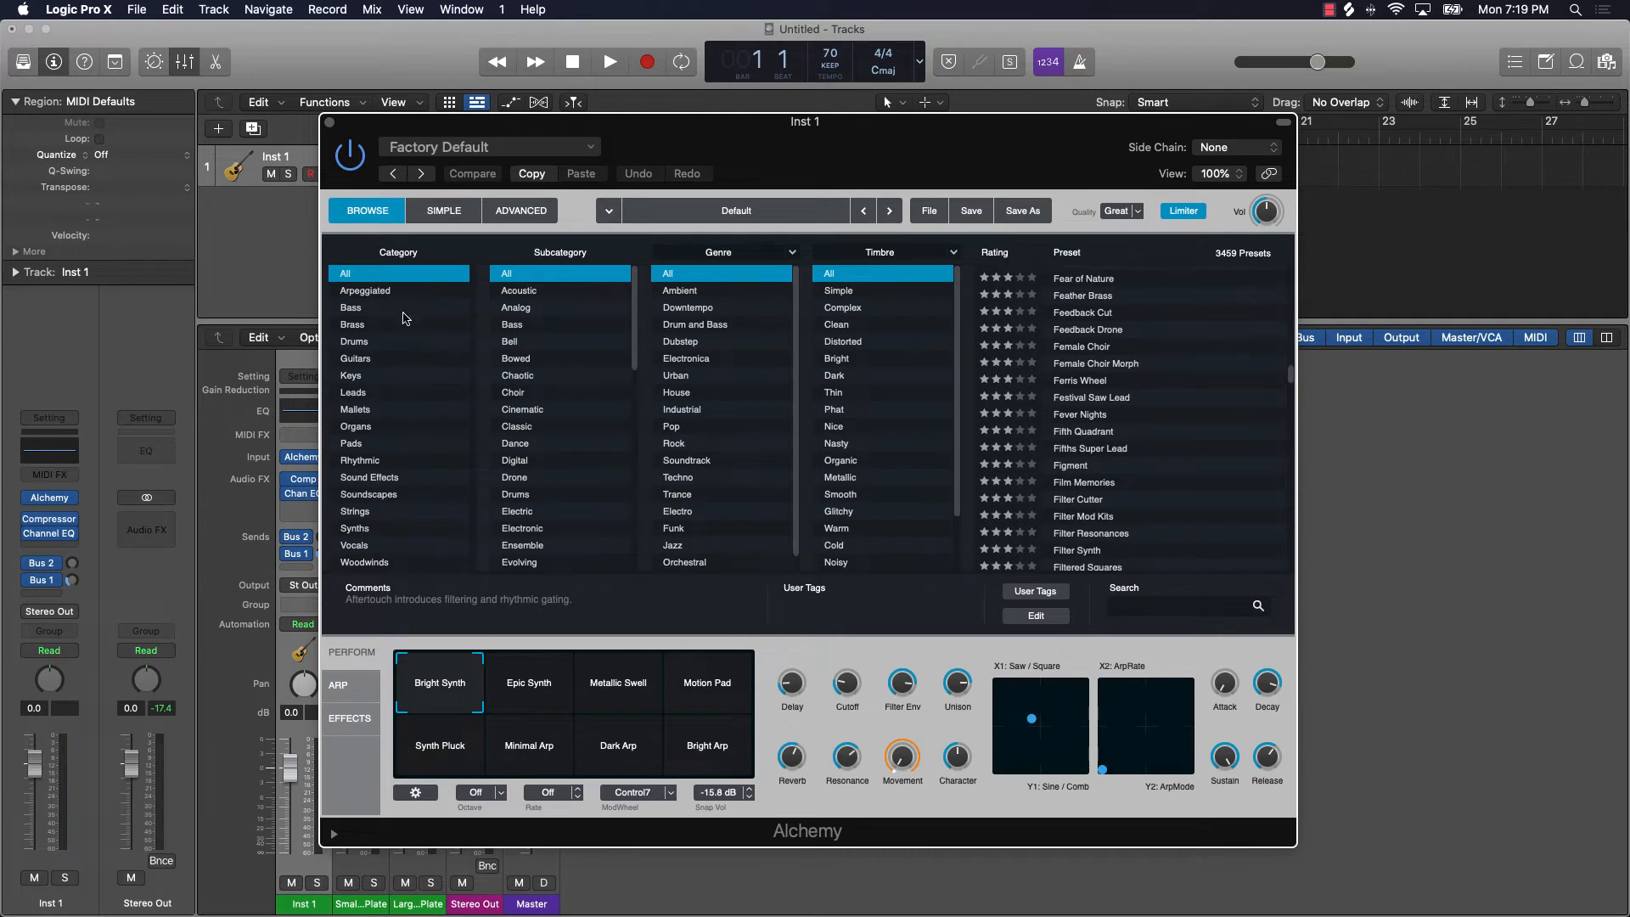
pyautogui.moveTo(531, 284)
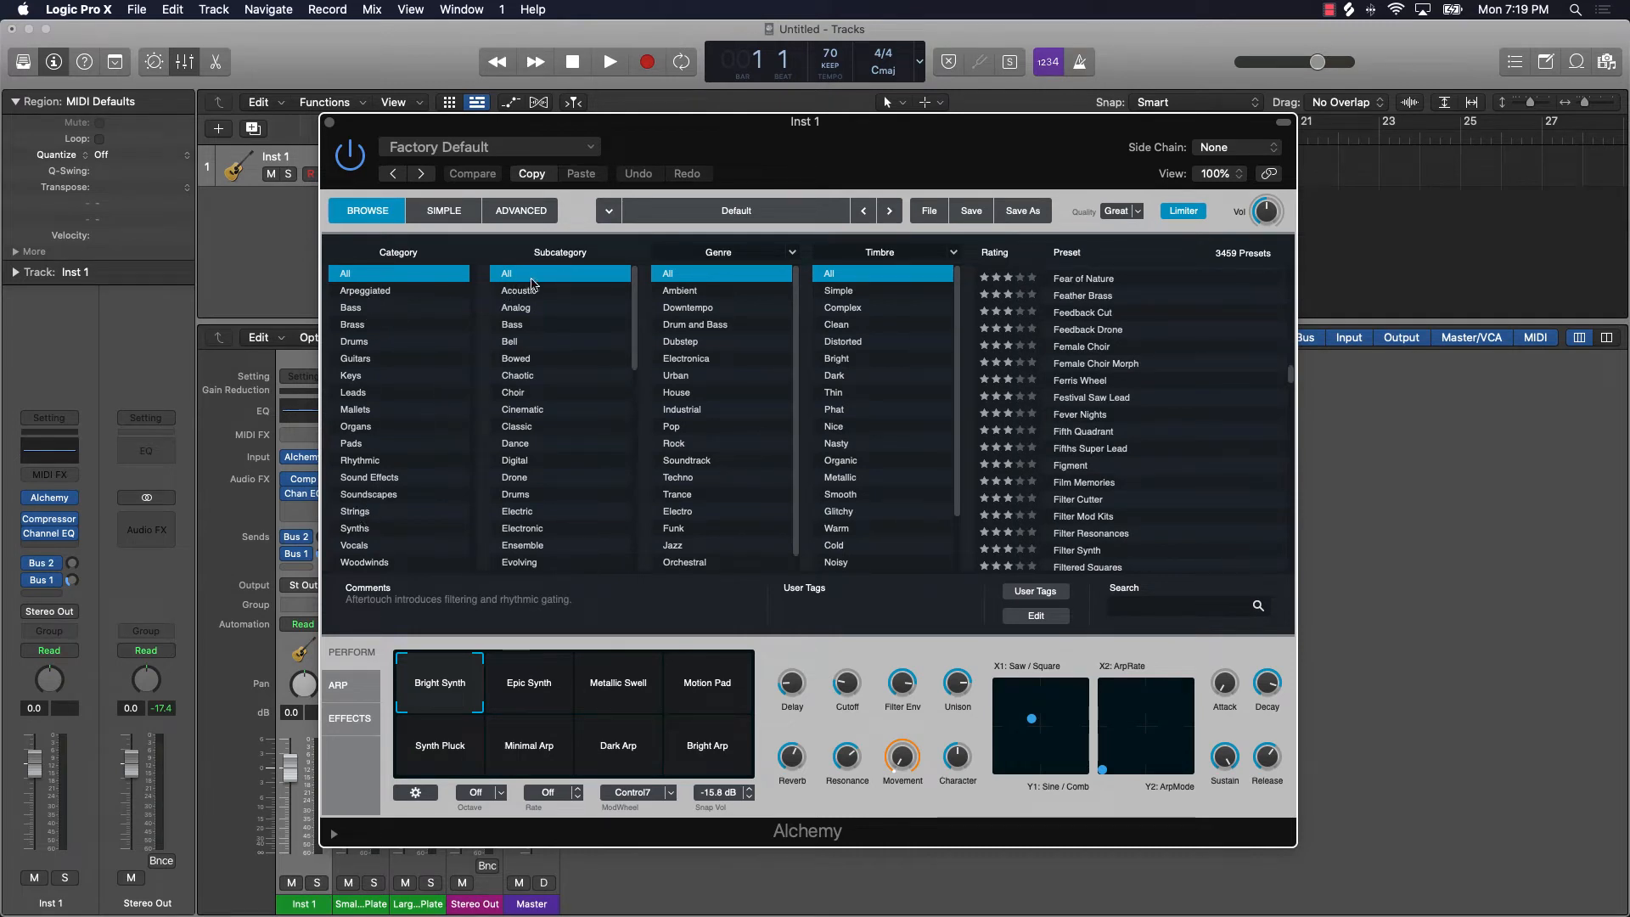
pyautogui.moveTo(727, 450)
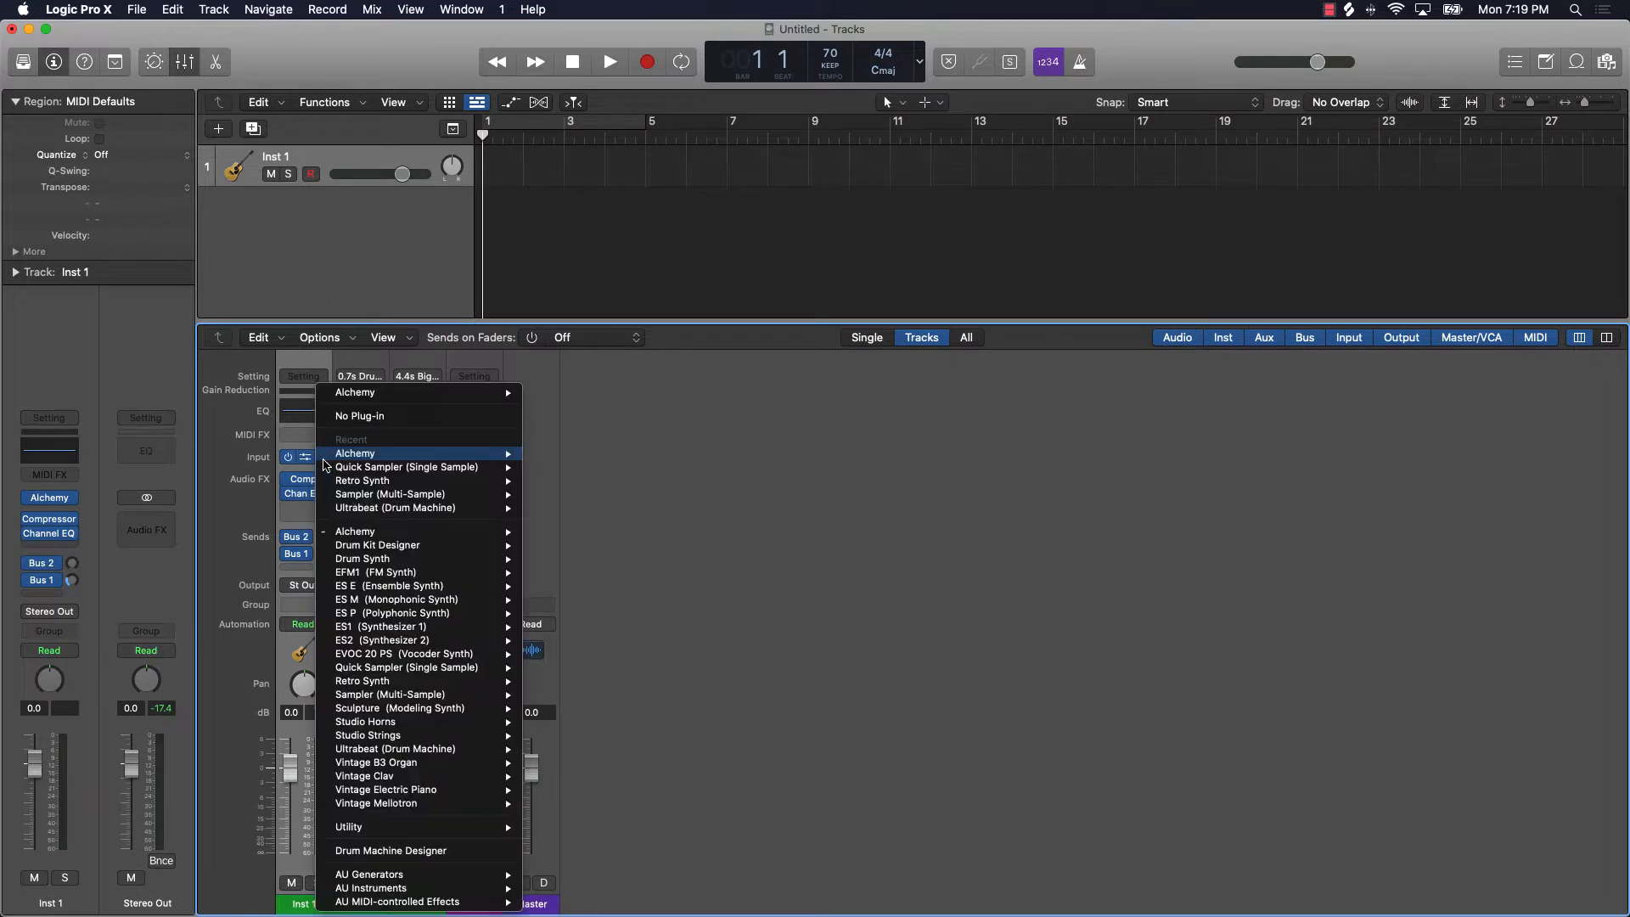
pyautogui.moveTo(400, 547)
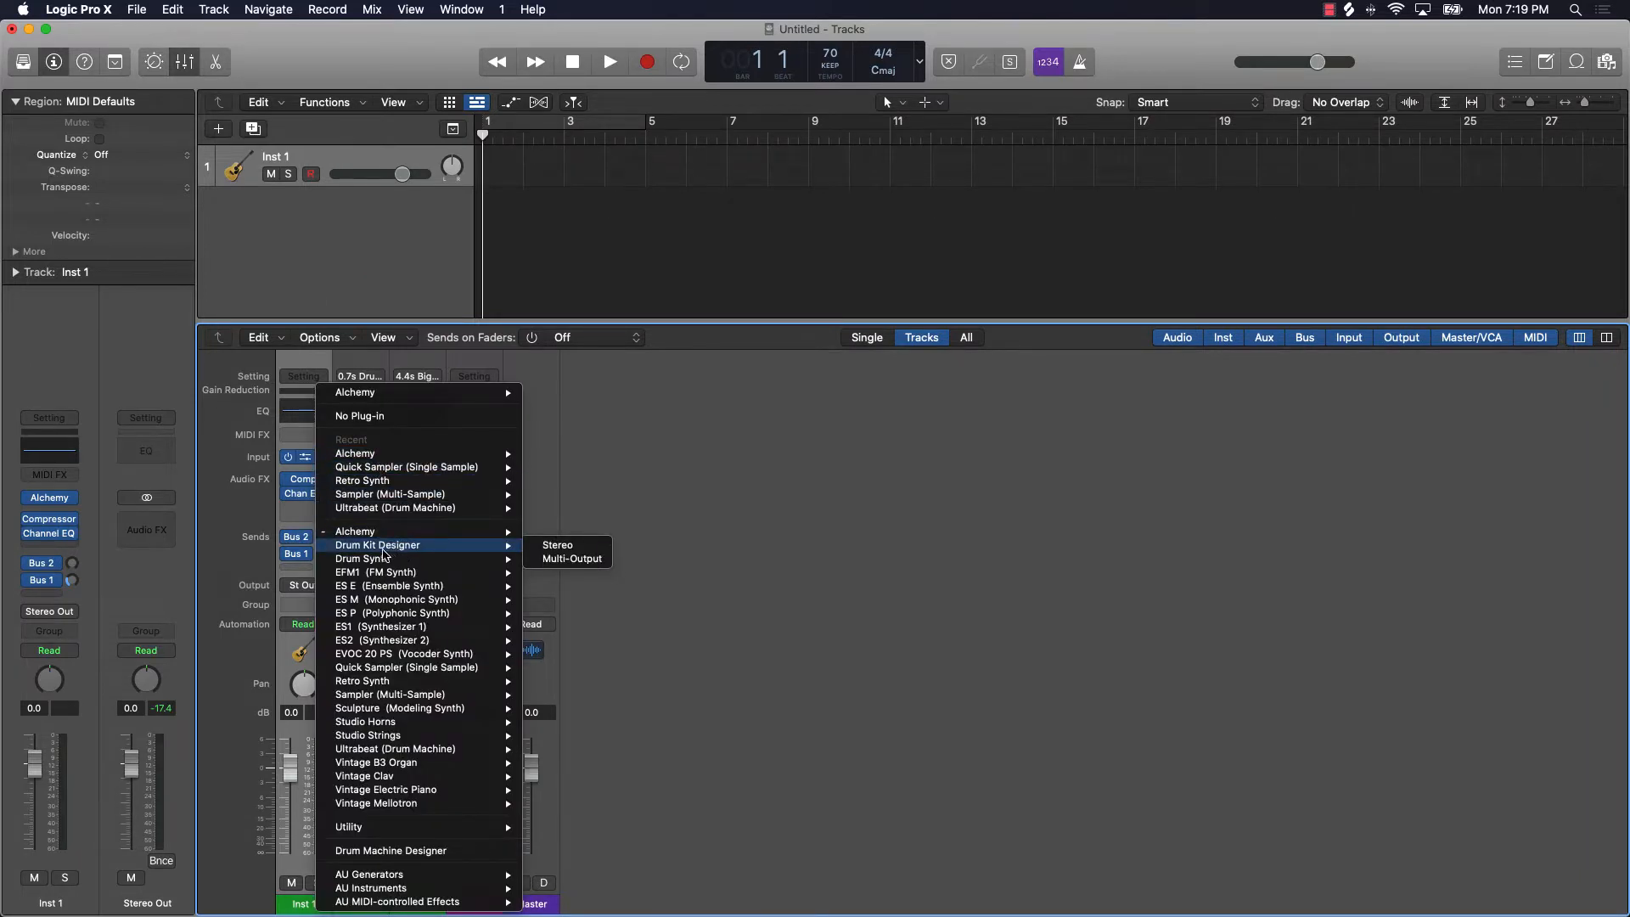
pyautogui.moveTo(556, 545)
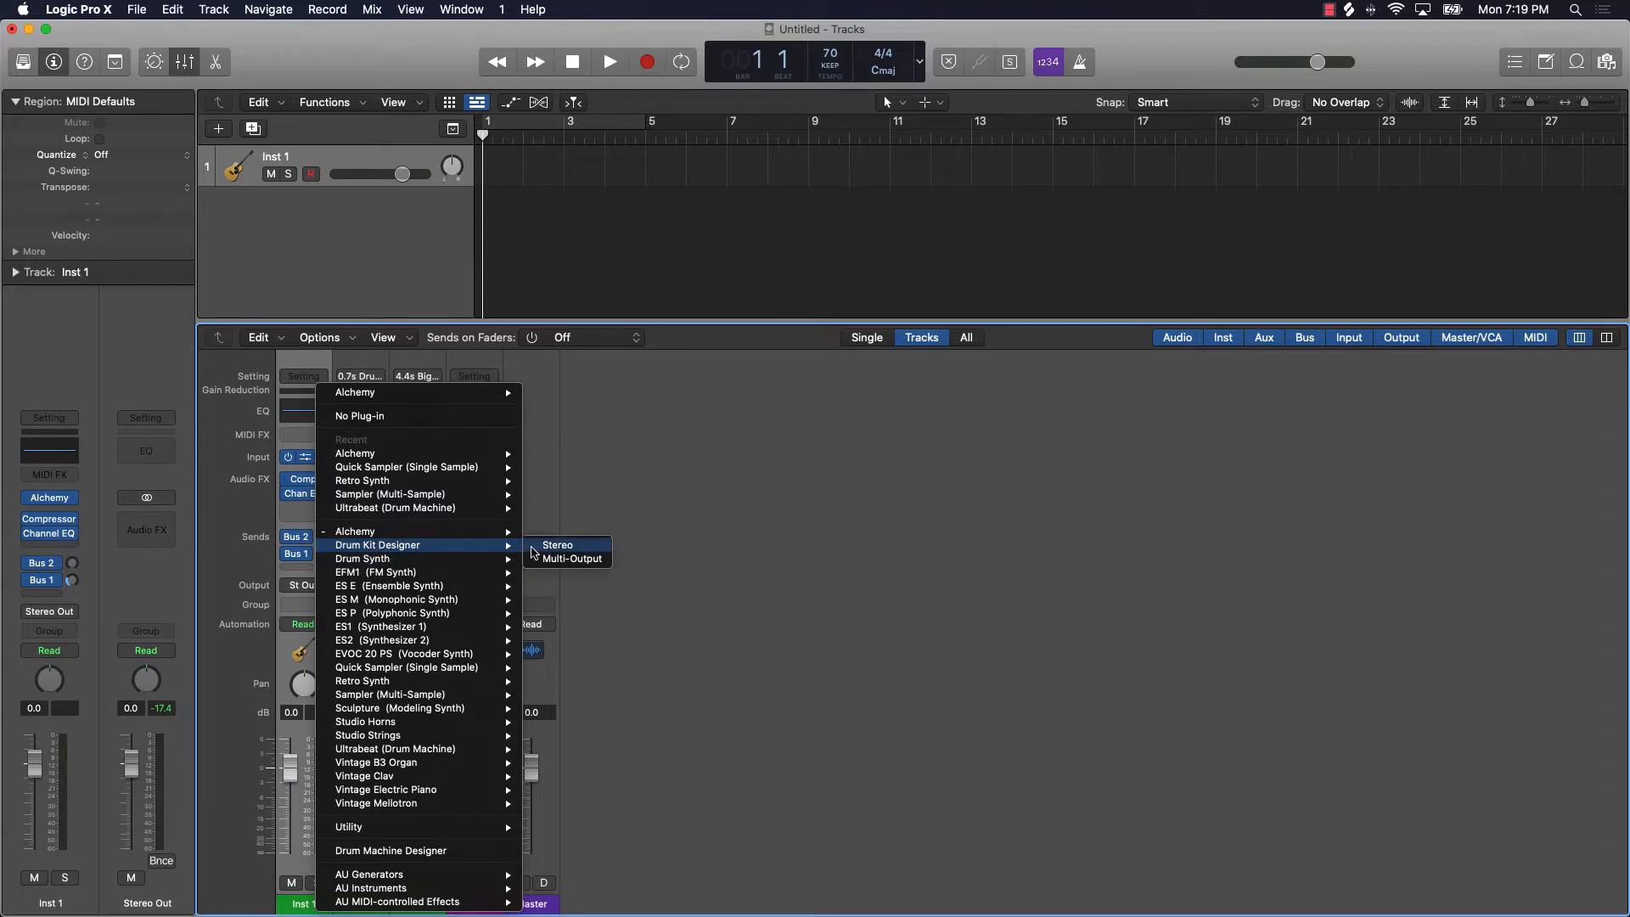
# Step: Load Drum Kit Designer (Stereo) on Inst 1 and switch its kick drum to SoCal
pyautogui.click(557, 545)
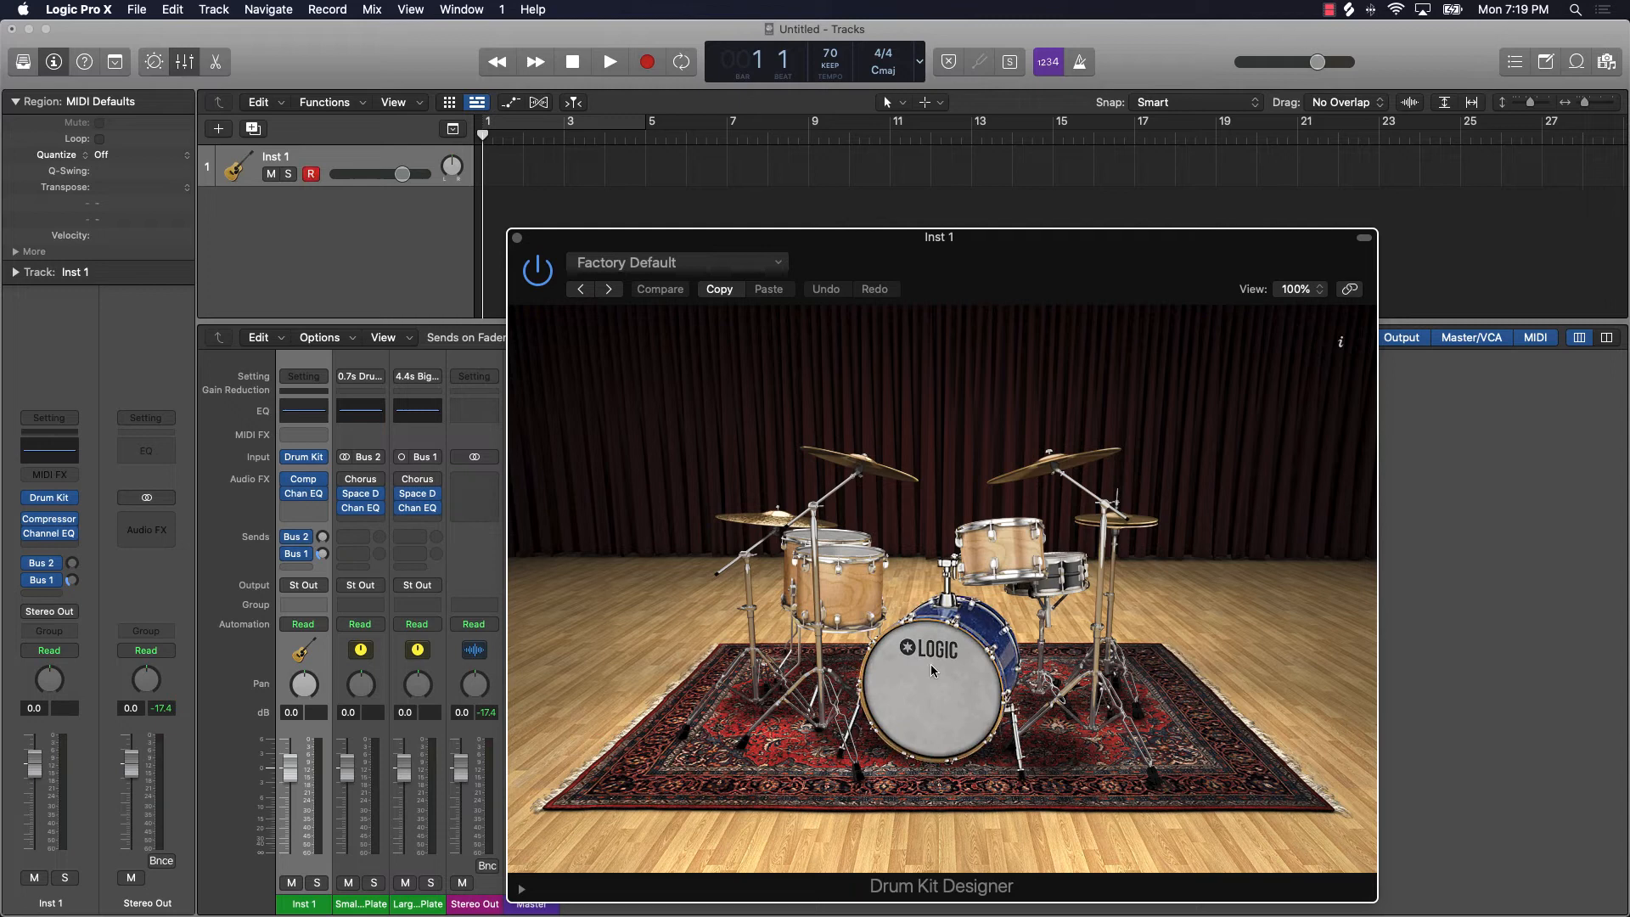
pyautogui.click(940, 685)
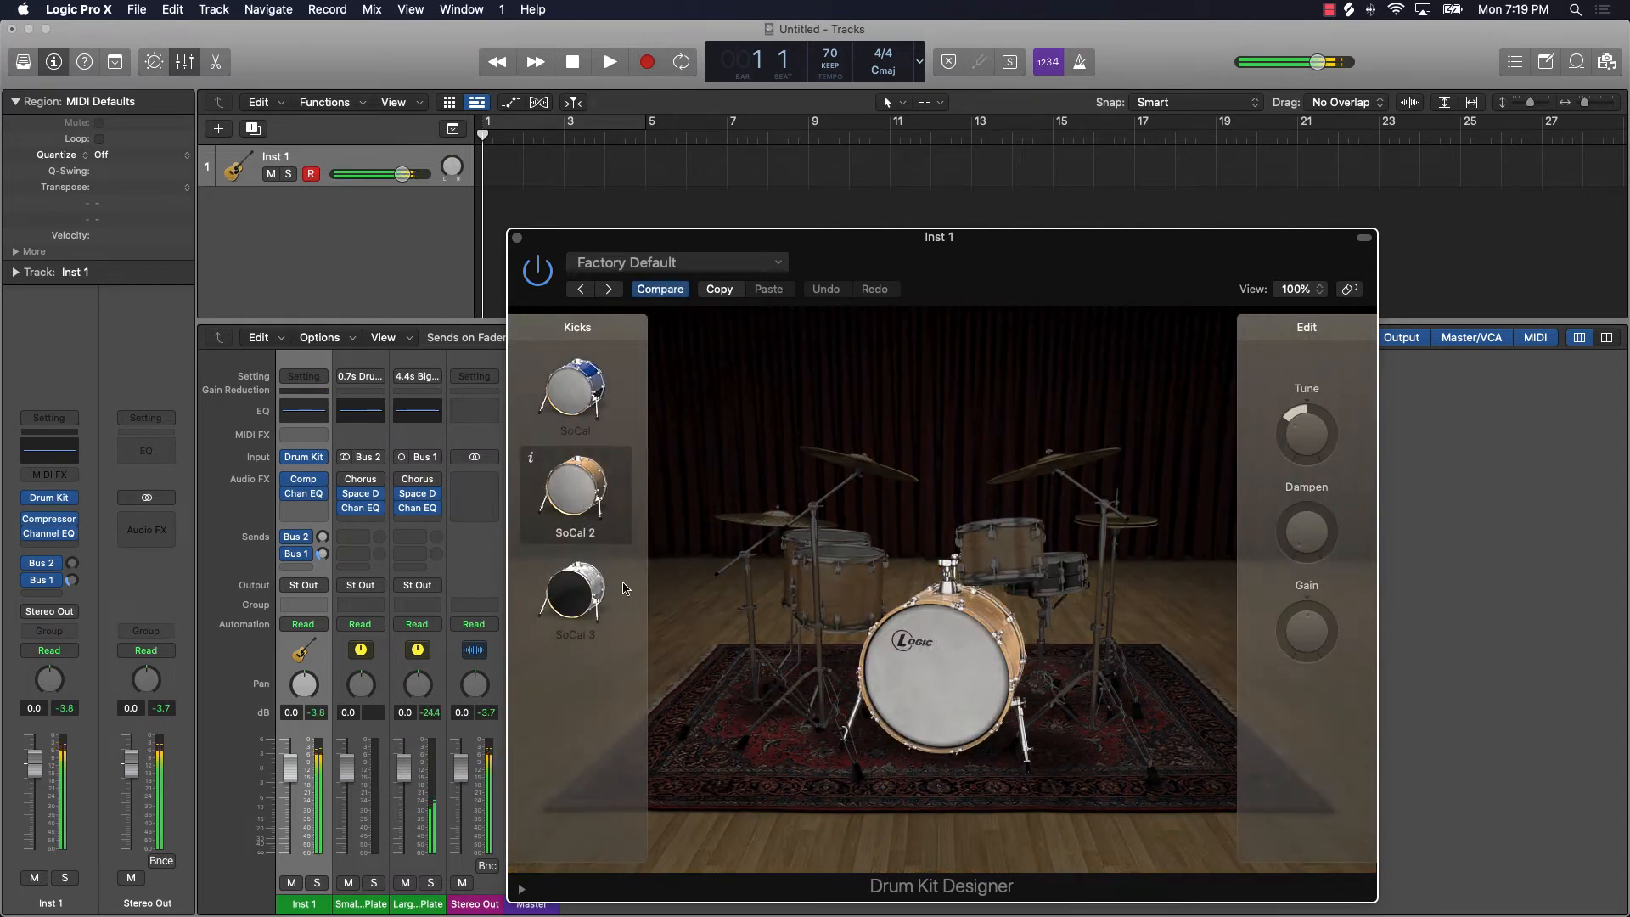
pyautogui.click(573, 392)
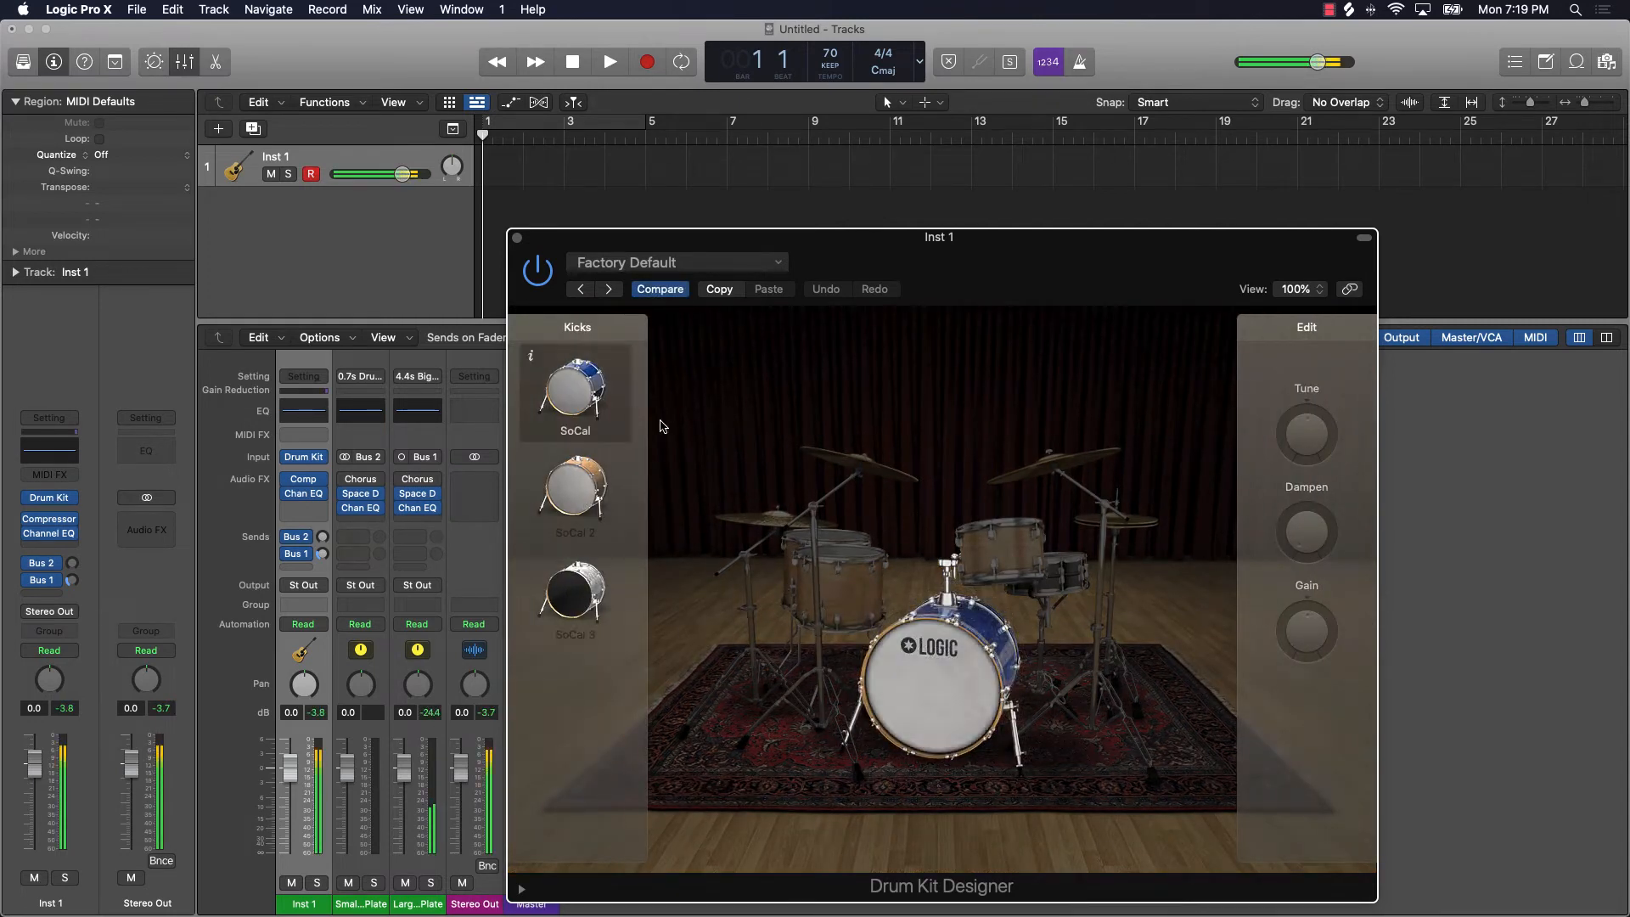
pyautogui.moveTo(1305, 529); pyautogui.dragTo(1305, 519)
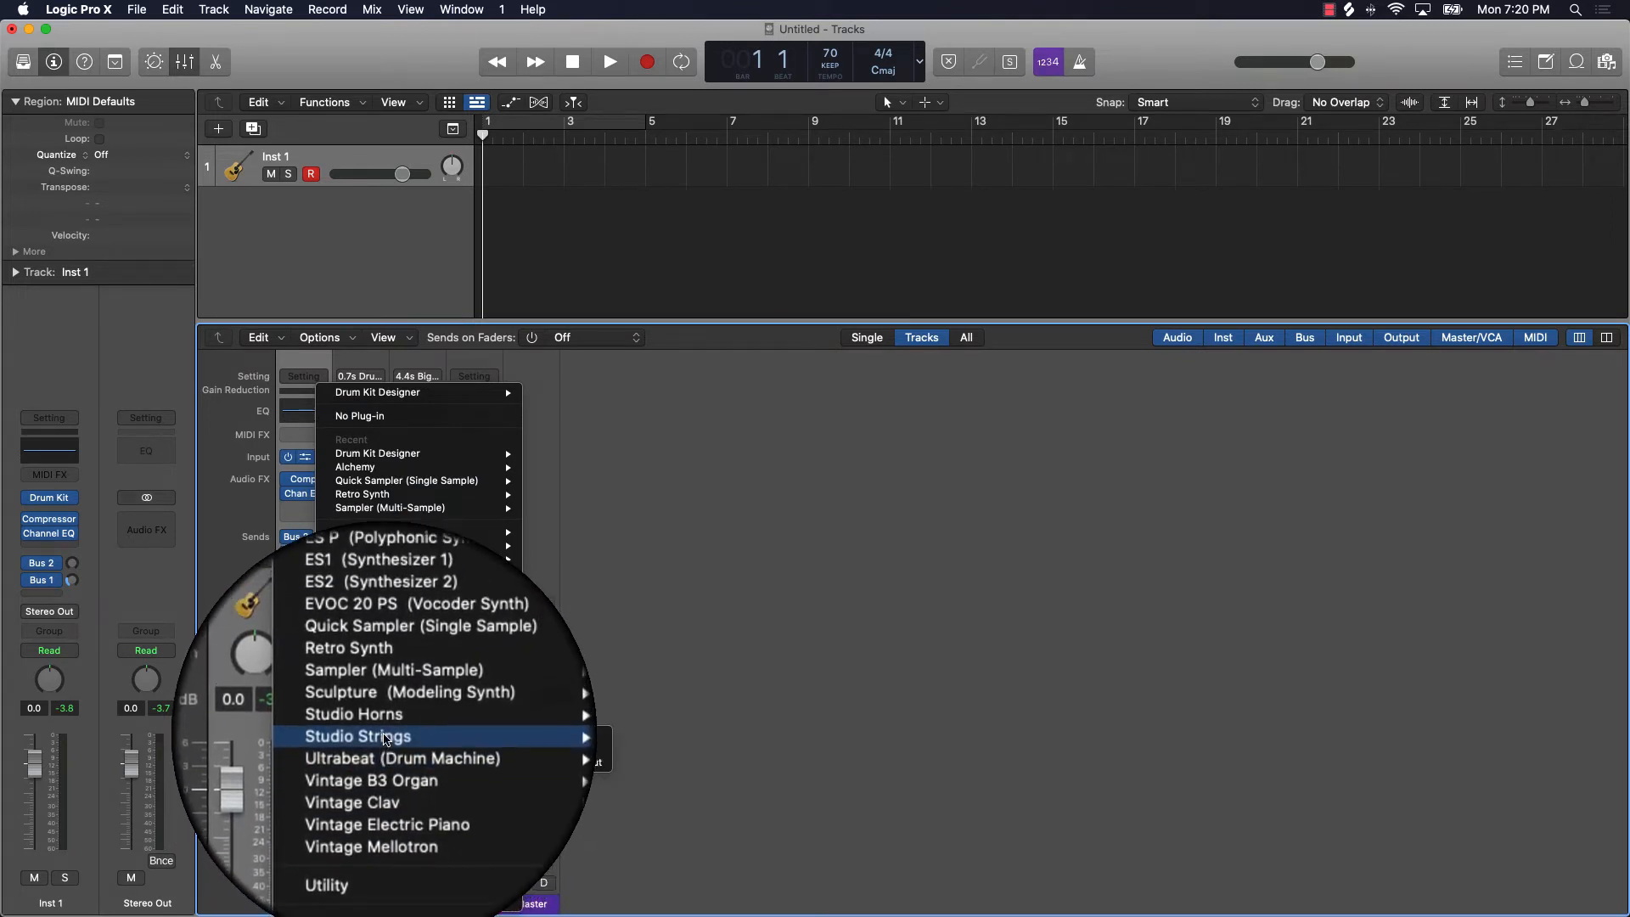
pyautogui.moveTo(384, 720)
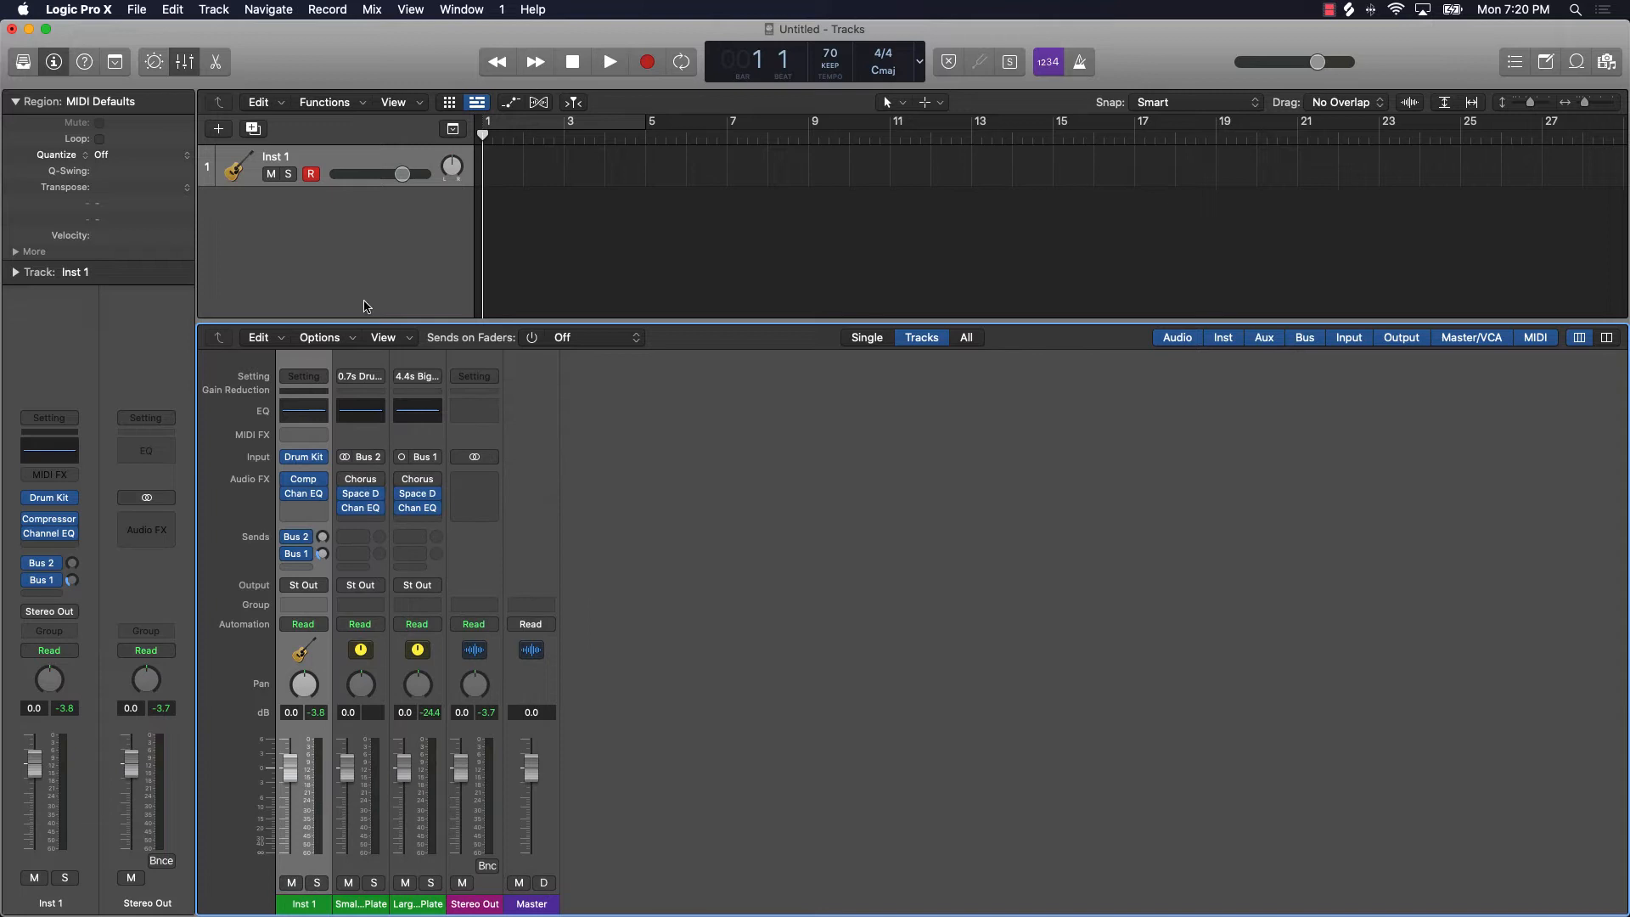
# Step: Hide the mixer and show the Apple Loops browser beside the tracks
pyautogui.click(185, 61)
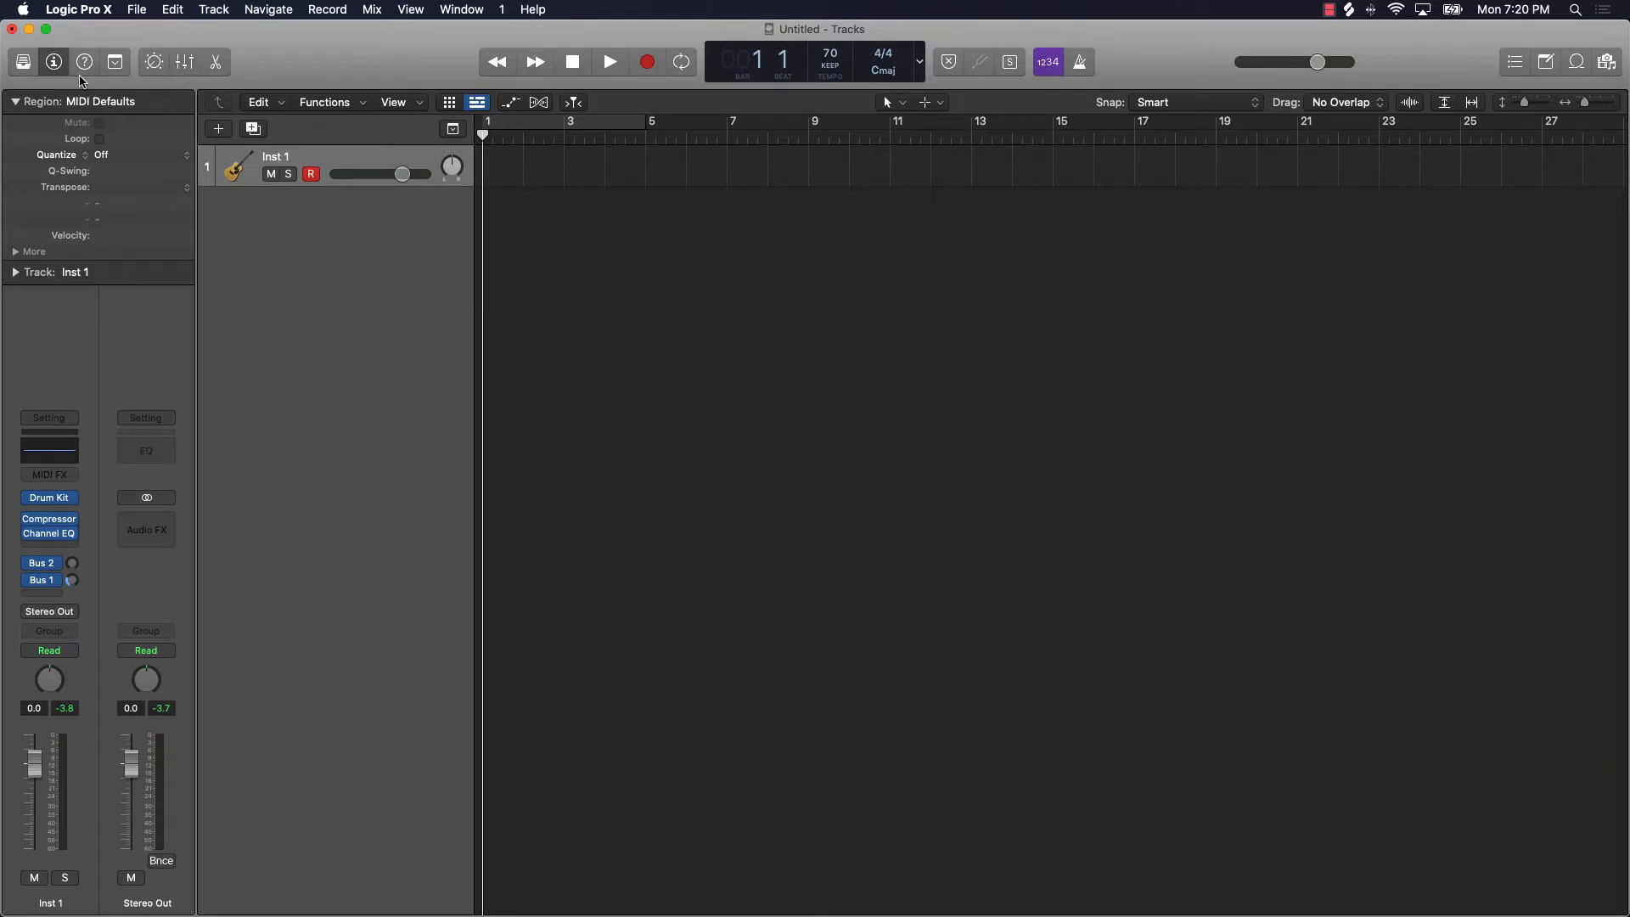
pyautogui.moveTo(859, 412)
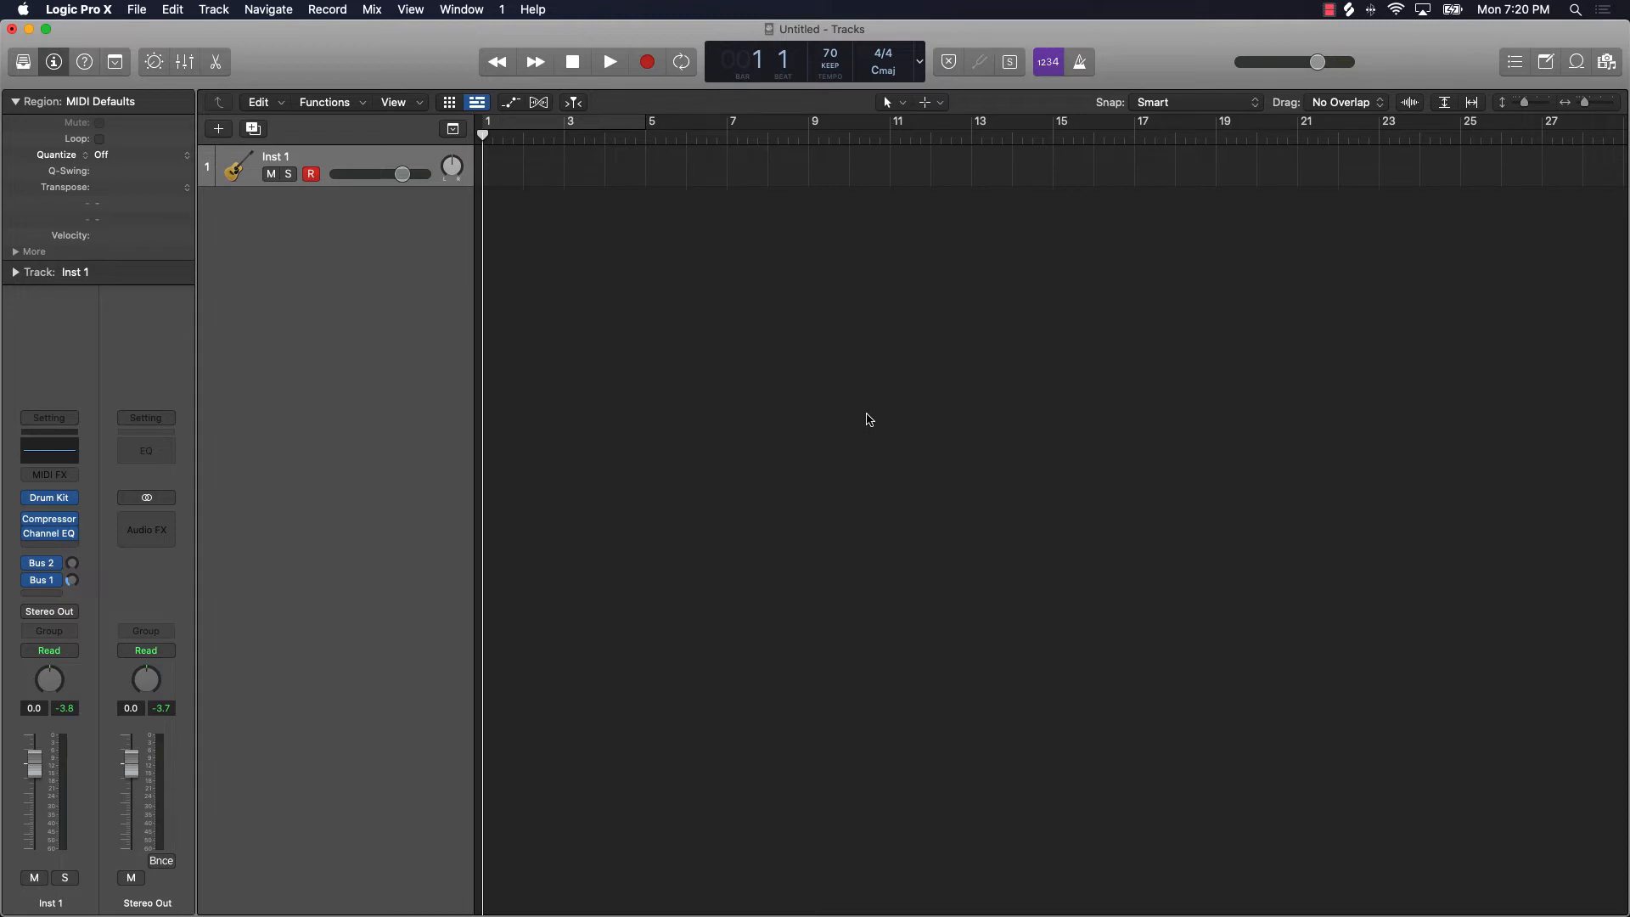
pyautogui.moveTo(1545, 102)
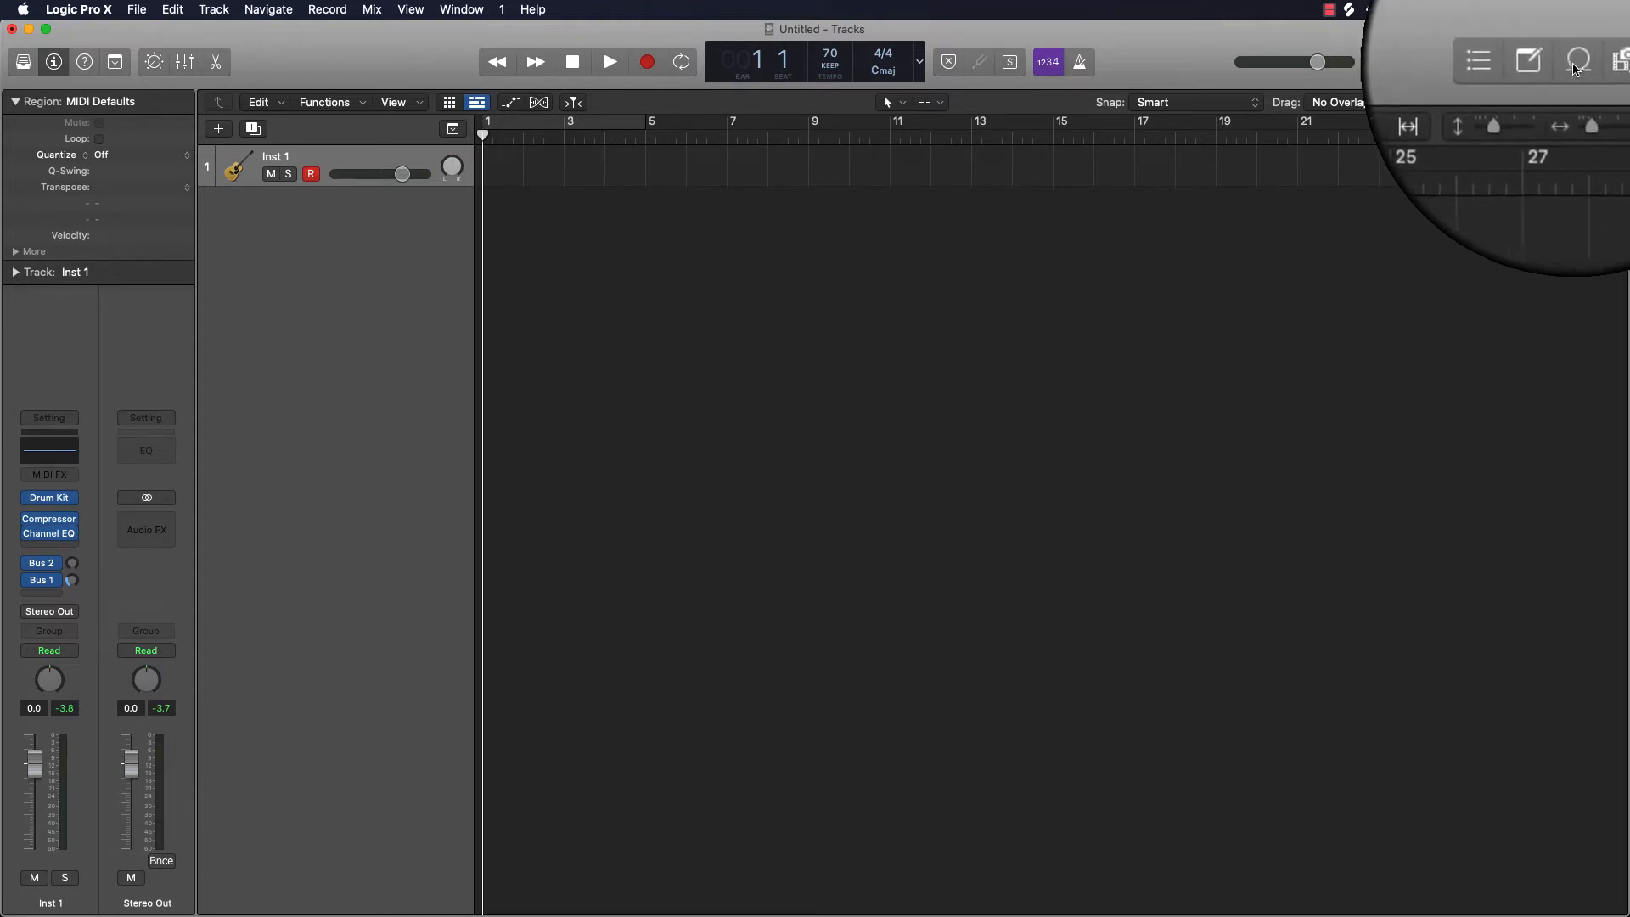
pyautogui.moveTo(1574, 60)
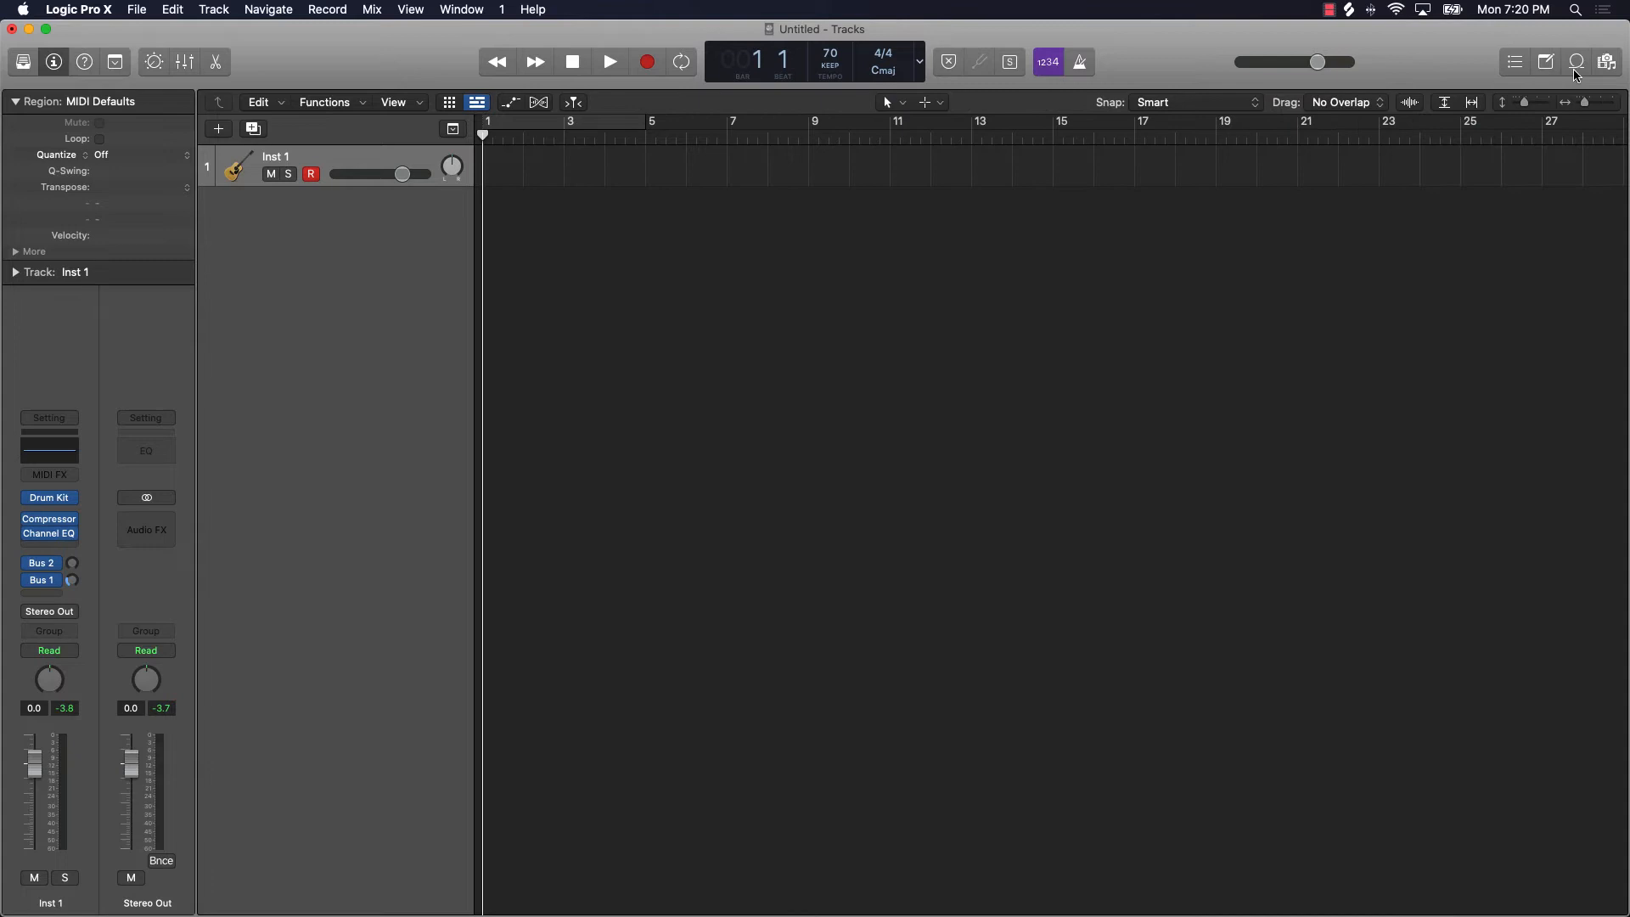
pyautogui.moveTo(1576, 62)
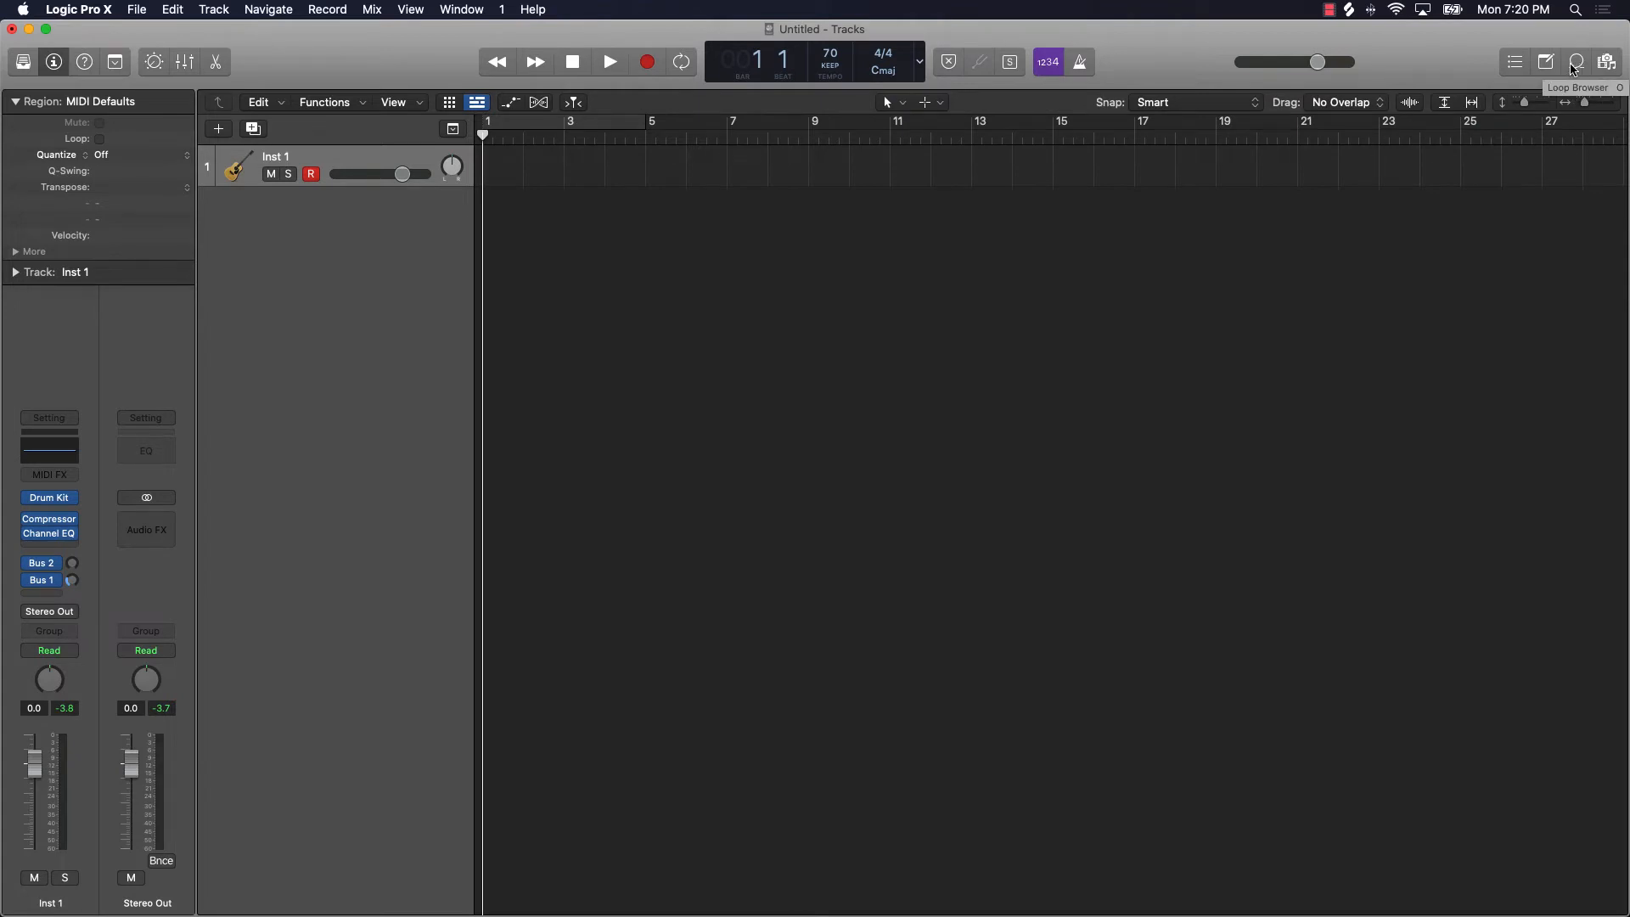
pyautogui.click(1575, 62)
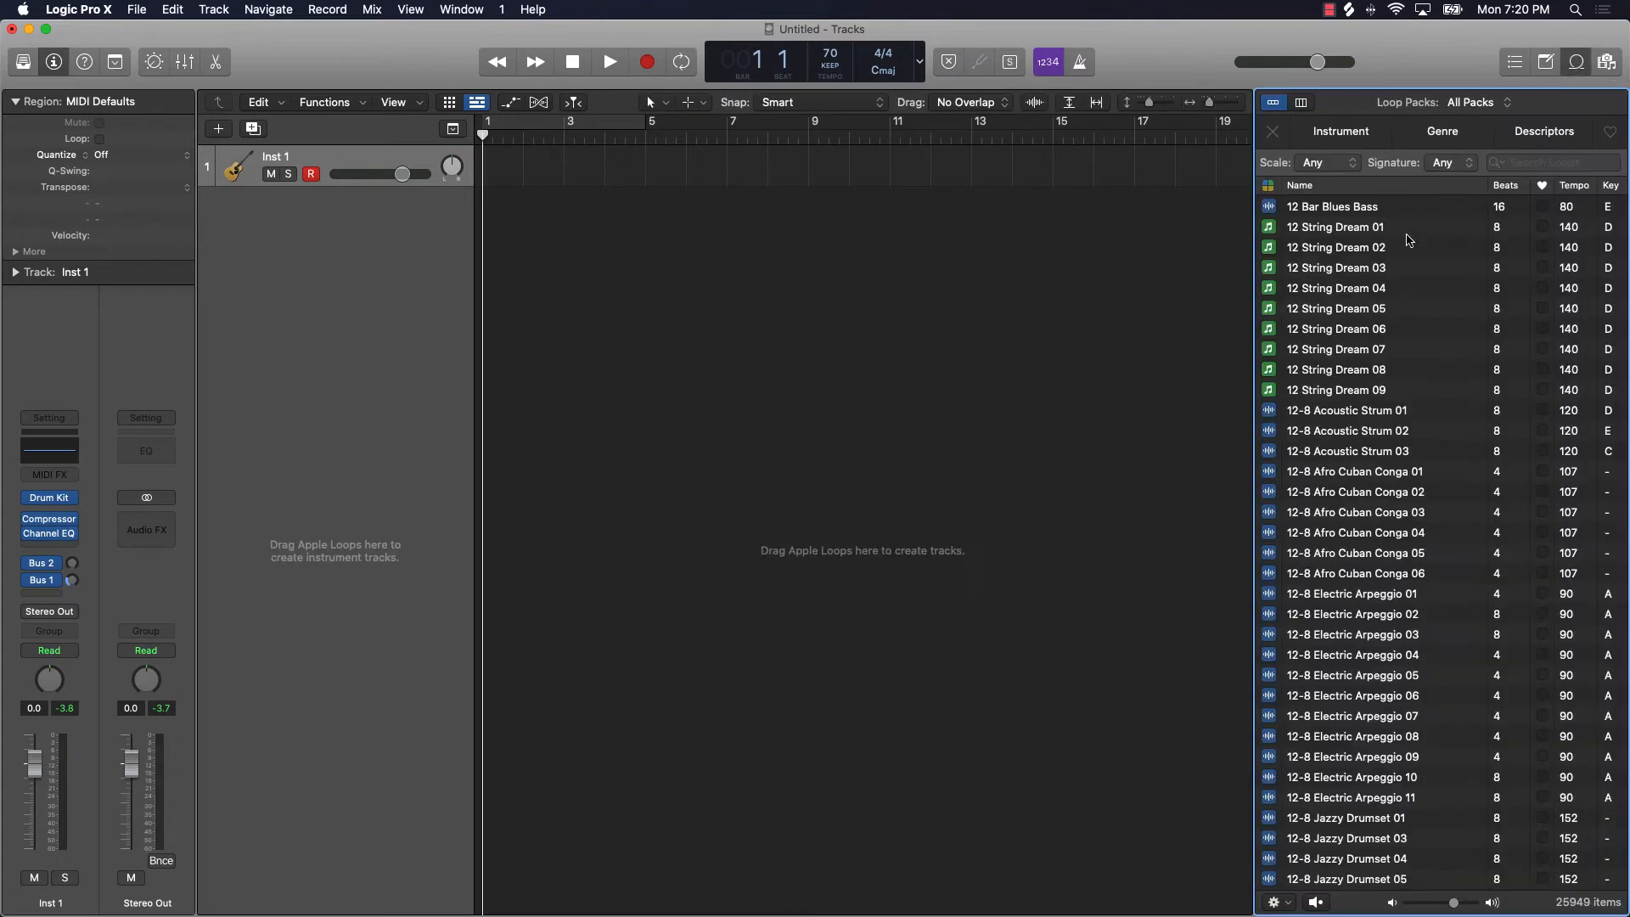
# Step: Filter loops by the Bass instrument, clear that filter, then show genre keywords
pyautogui.scroll(-3)
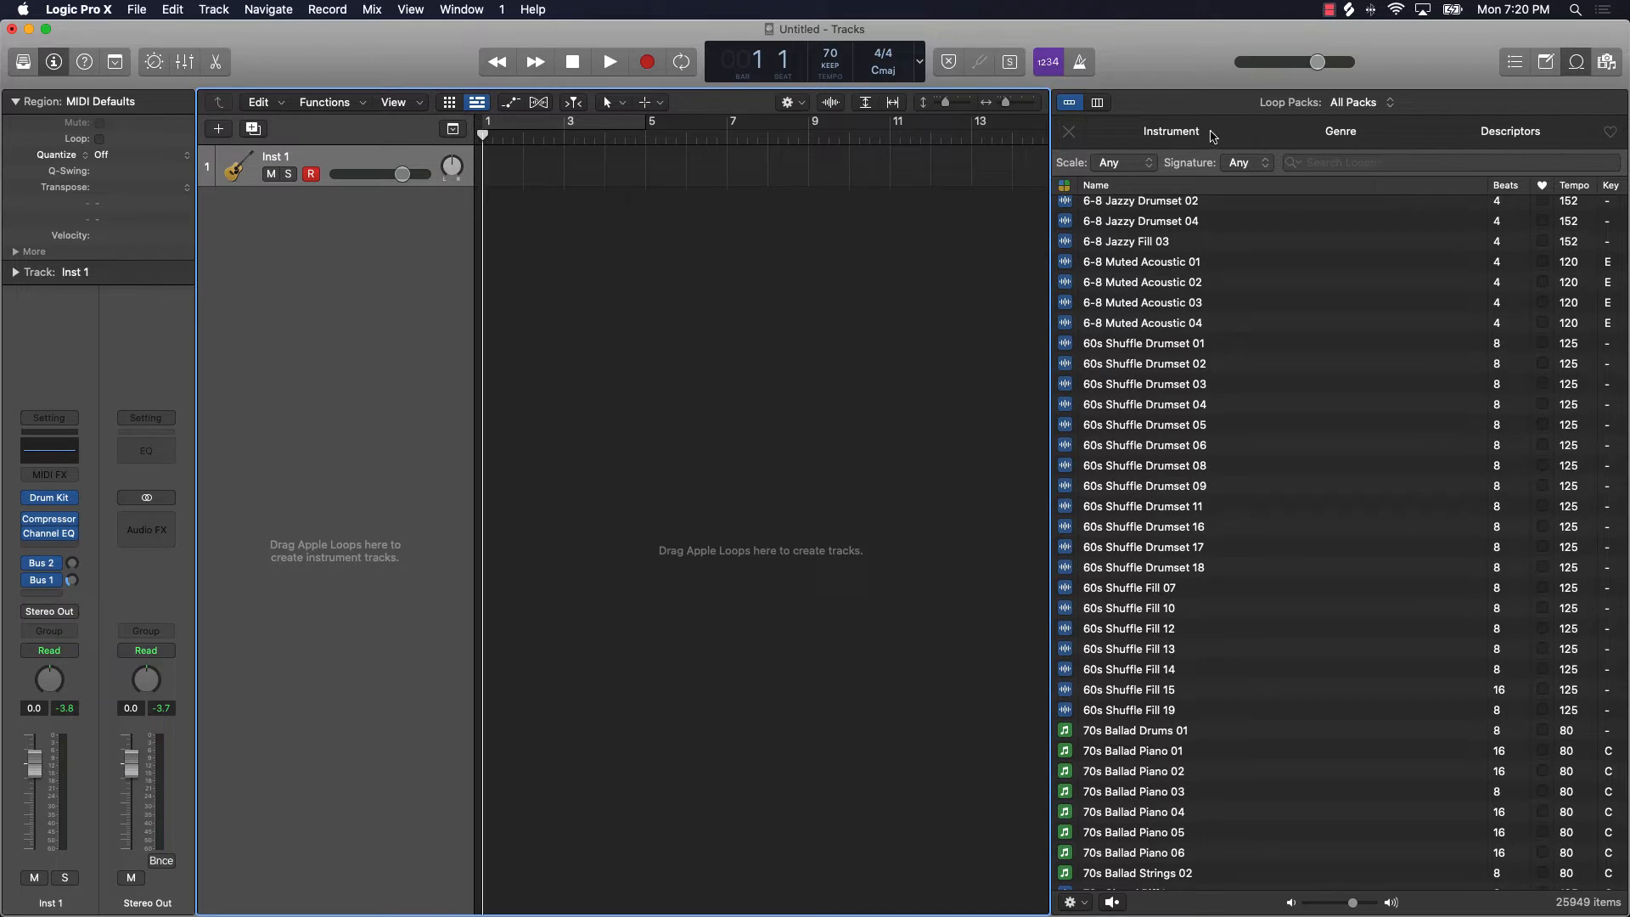
pyautogui.click(1170, 130)
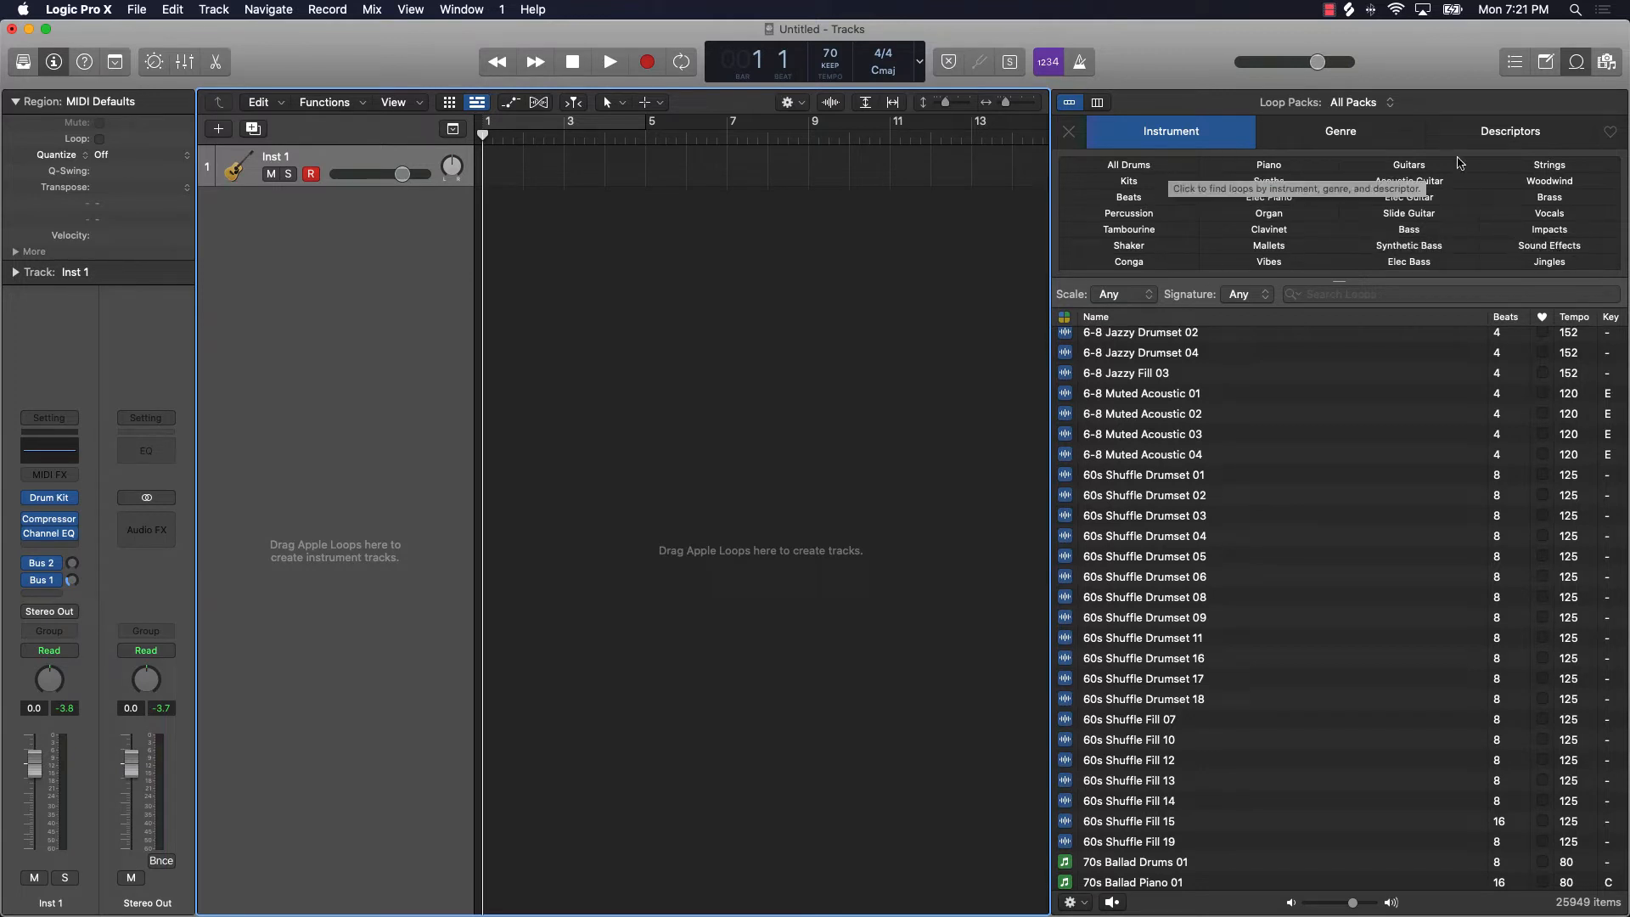
pyautogui.click(1407, 228)
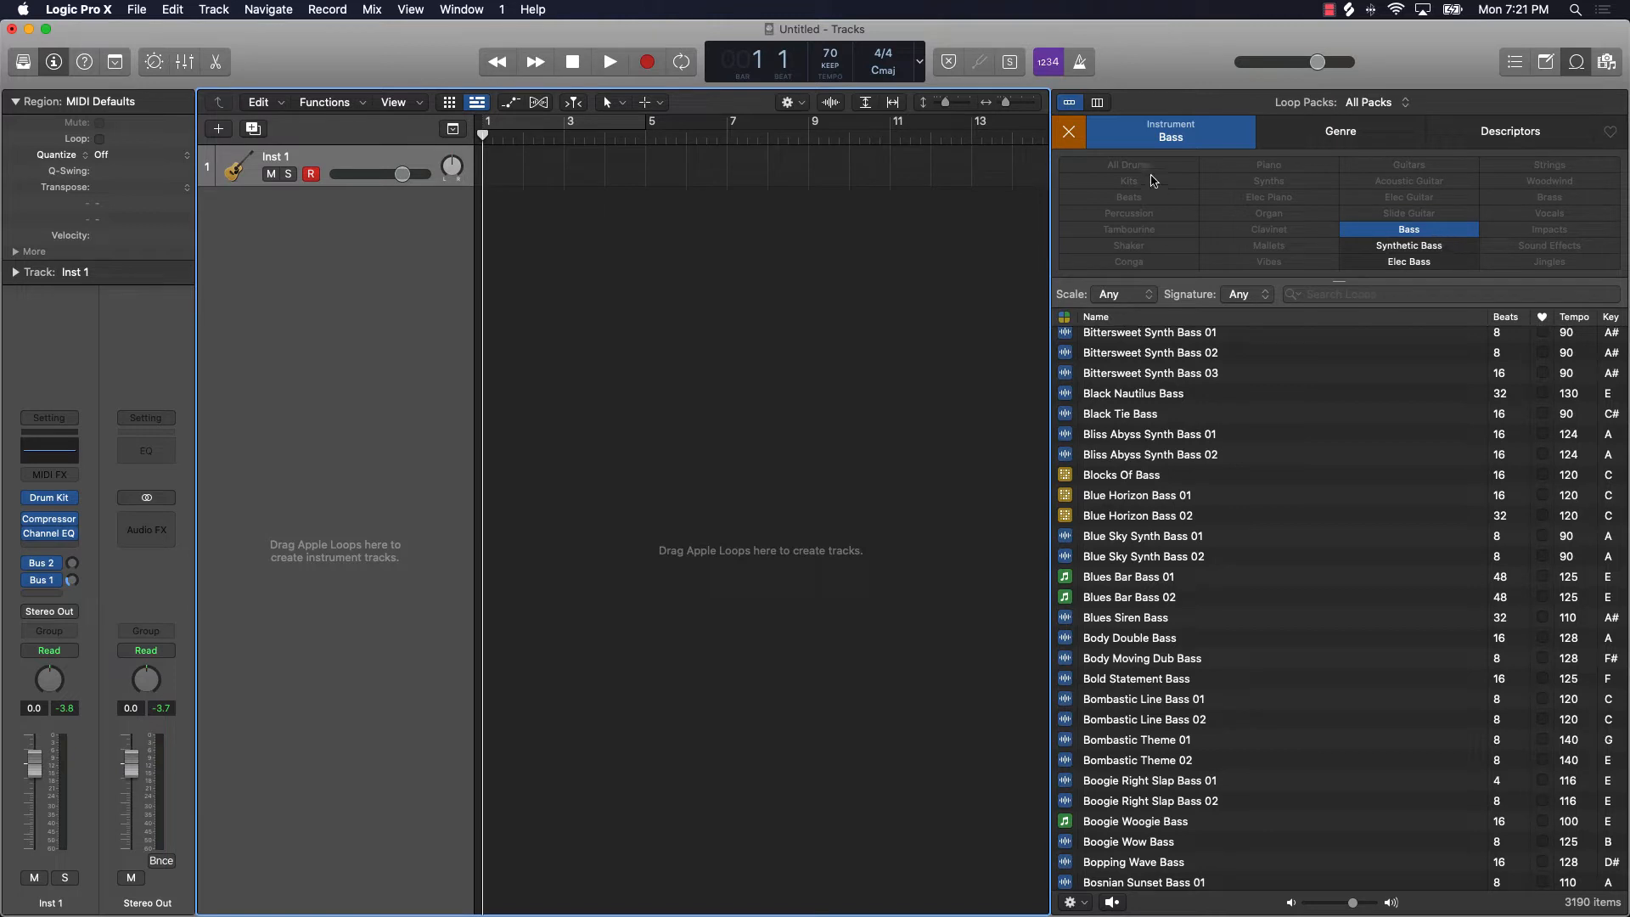
pyautogui.click(1408, 196)
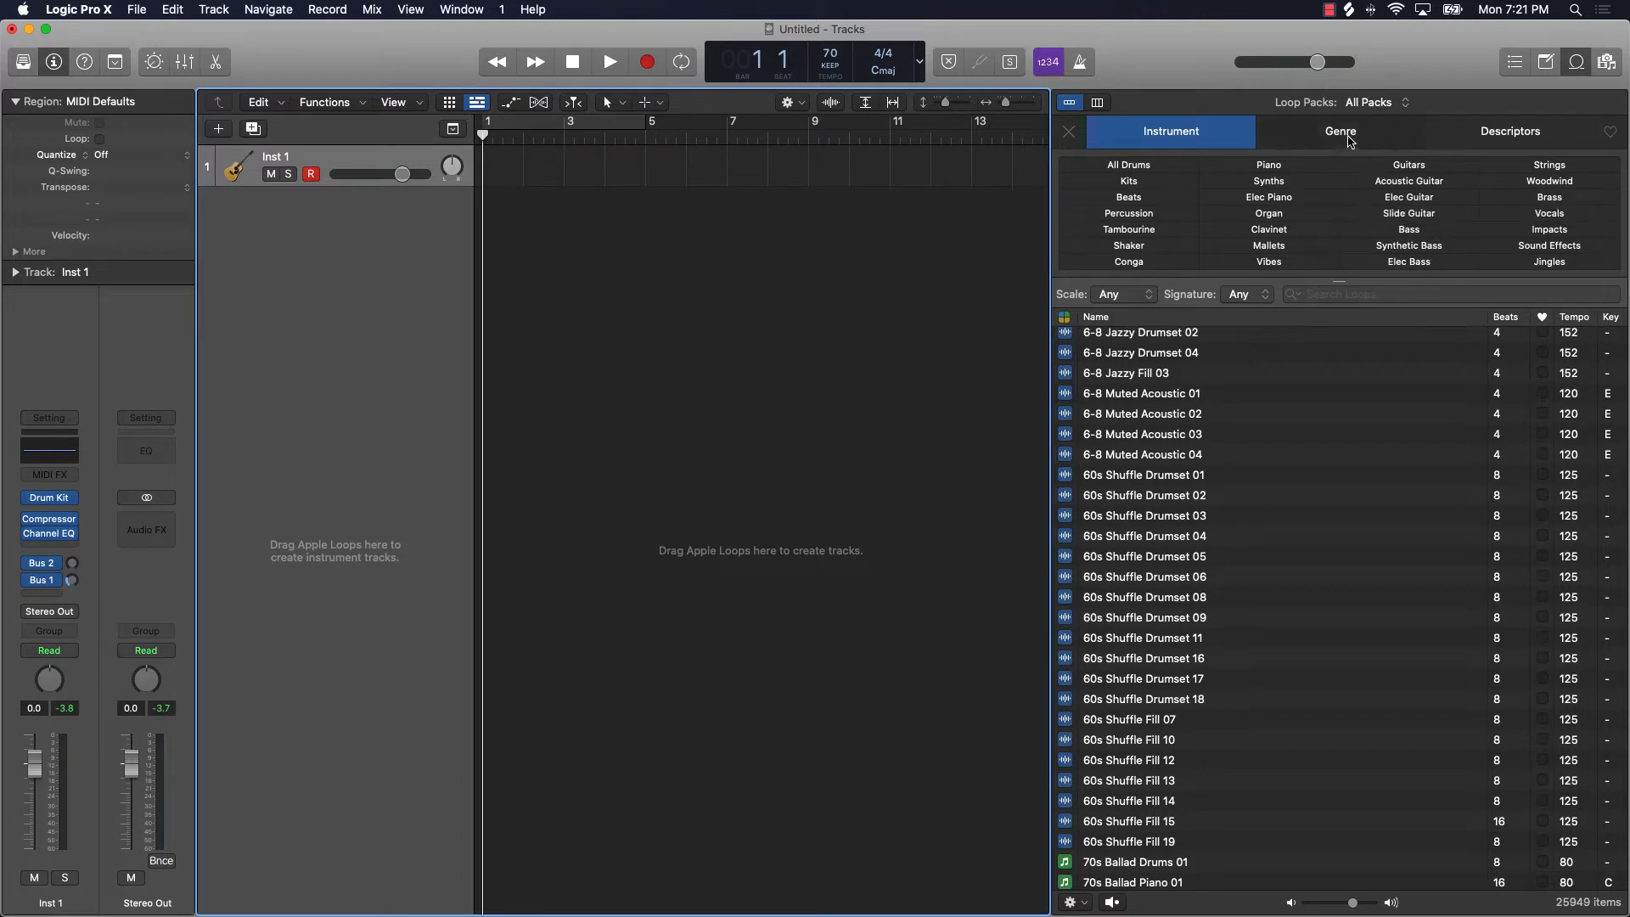
pyautogui.click(1340, 131)
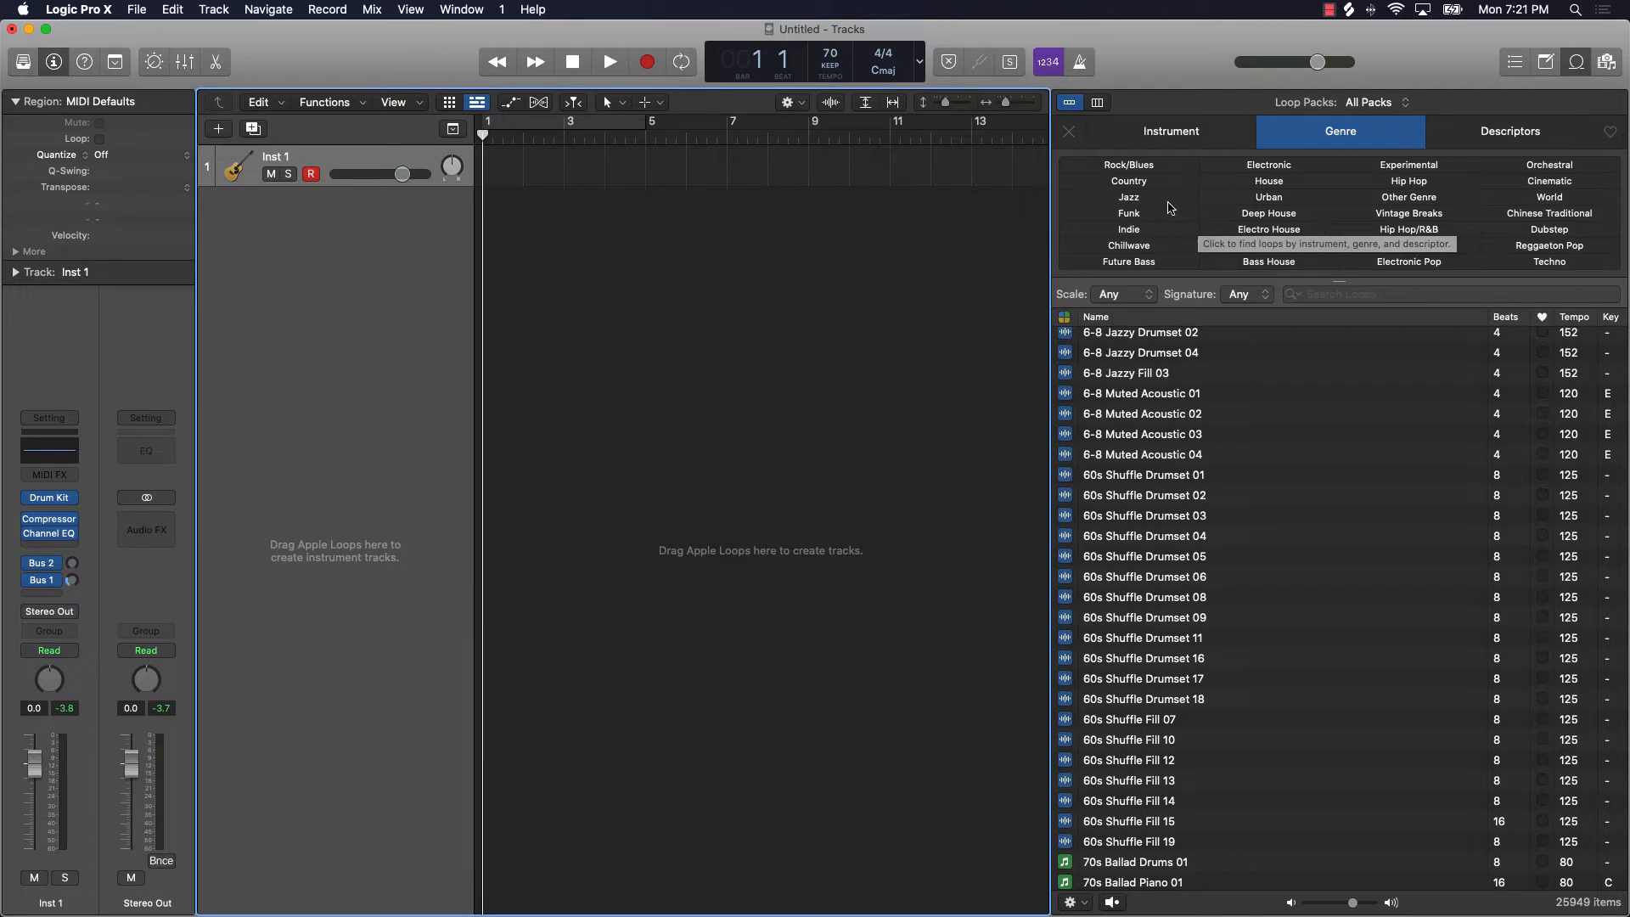
# Step: Switch the loop browser to Descriptors keywords like Single, Clean and Relaxed
pyautogui.click(1127, 196)
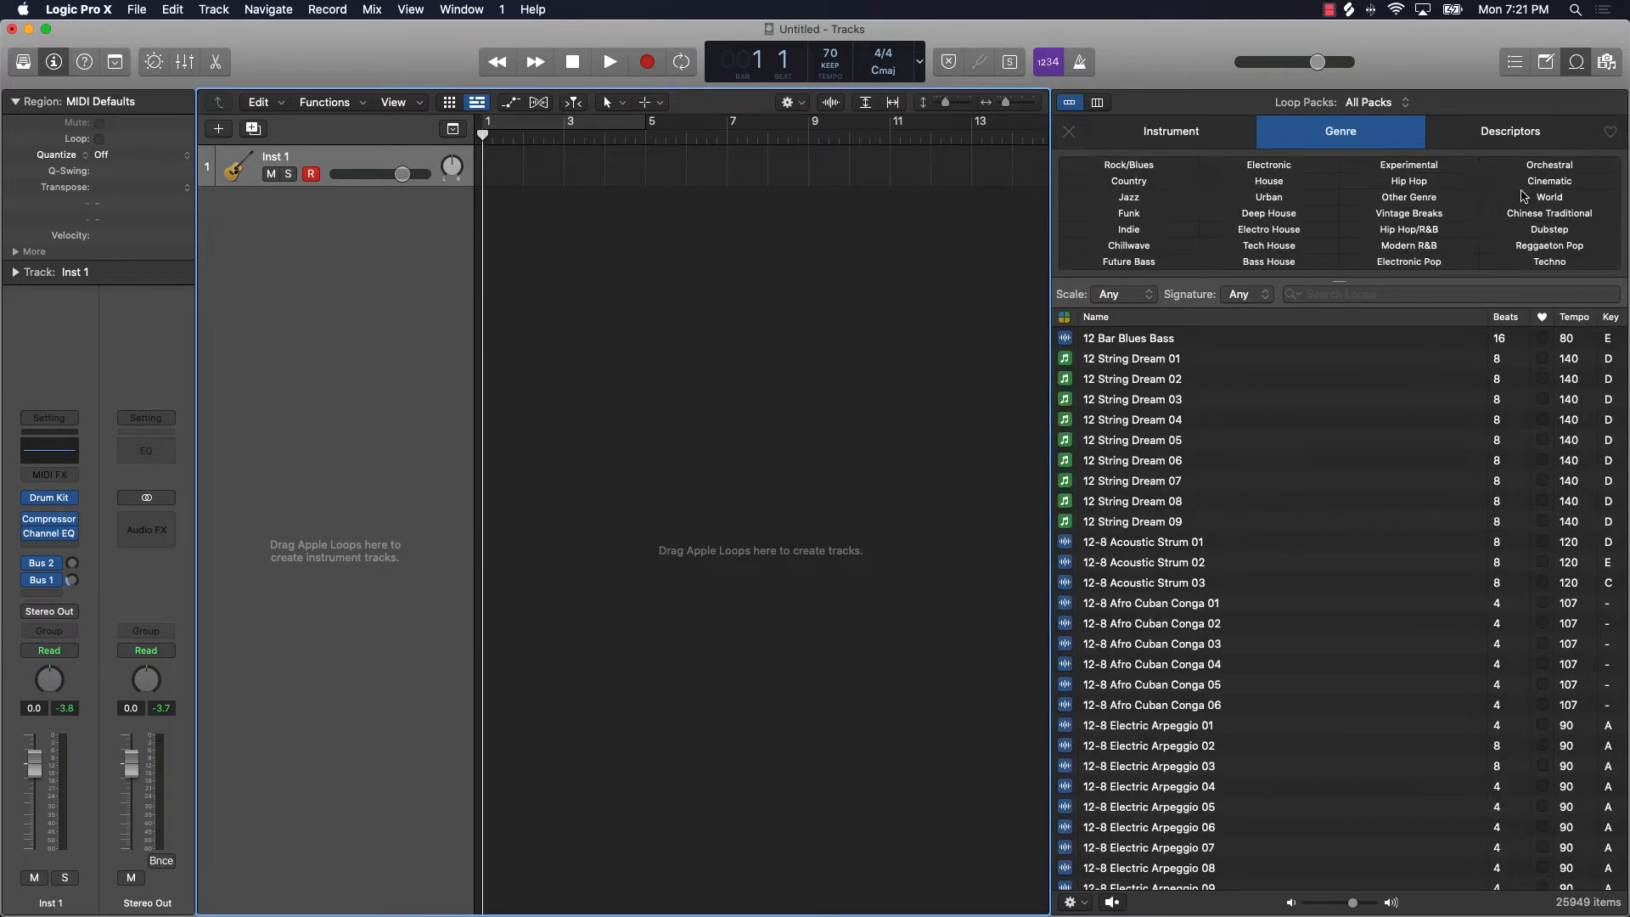
pyautogui.click(1509, 131)
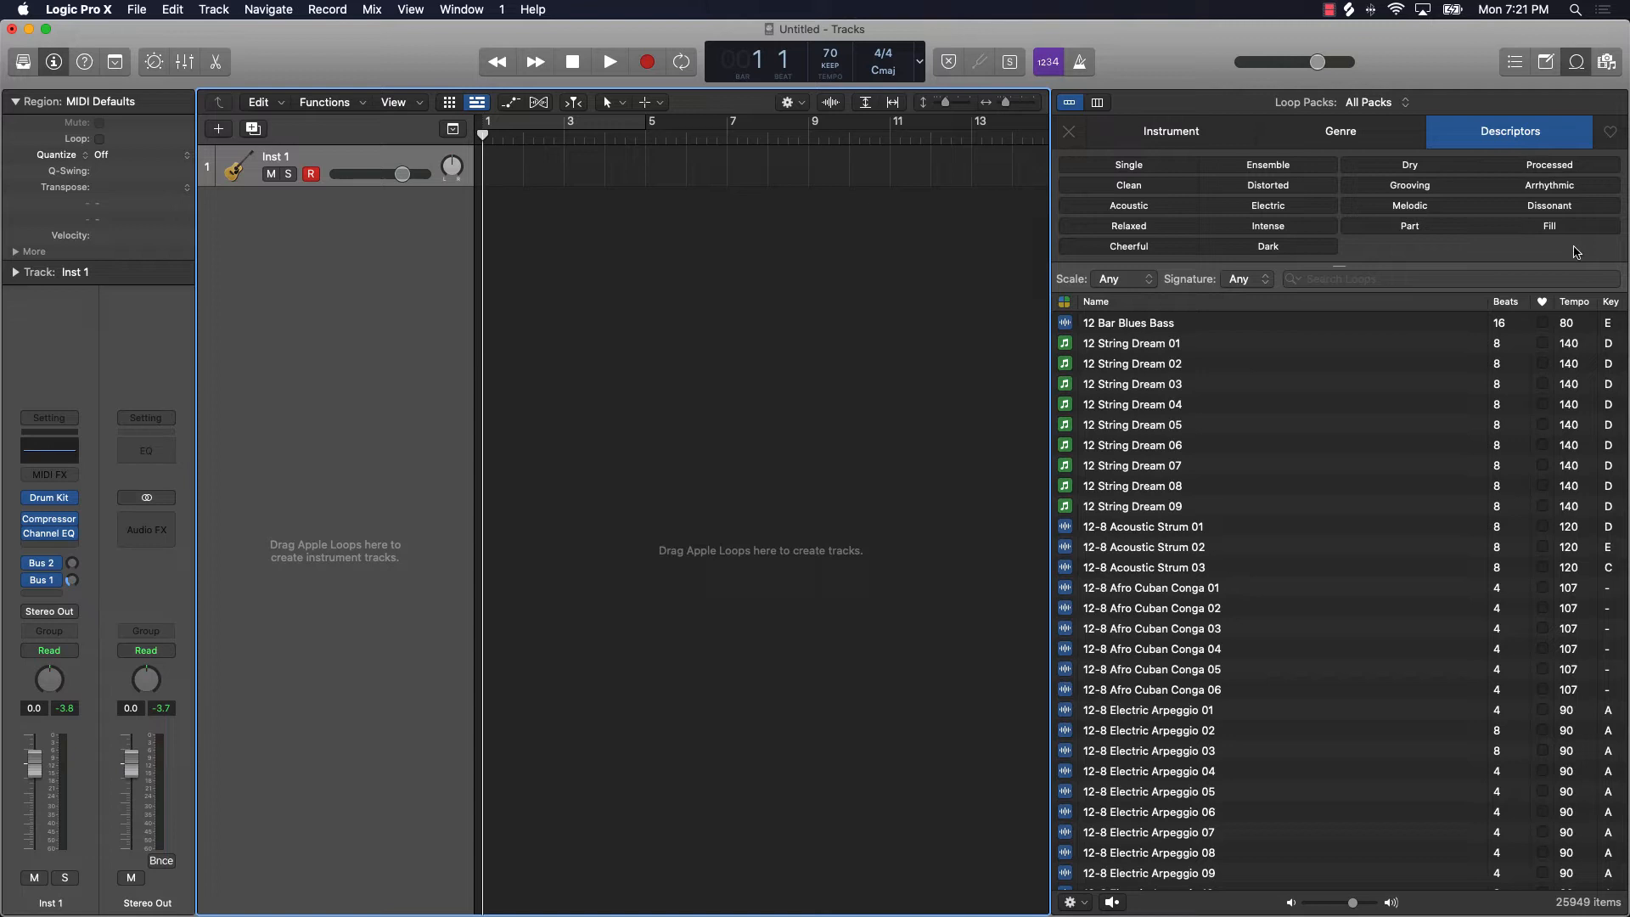
pyautogui.moveTo(1571, 256)
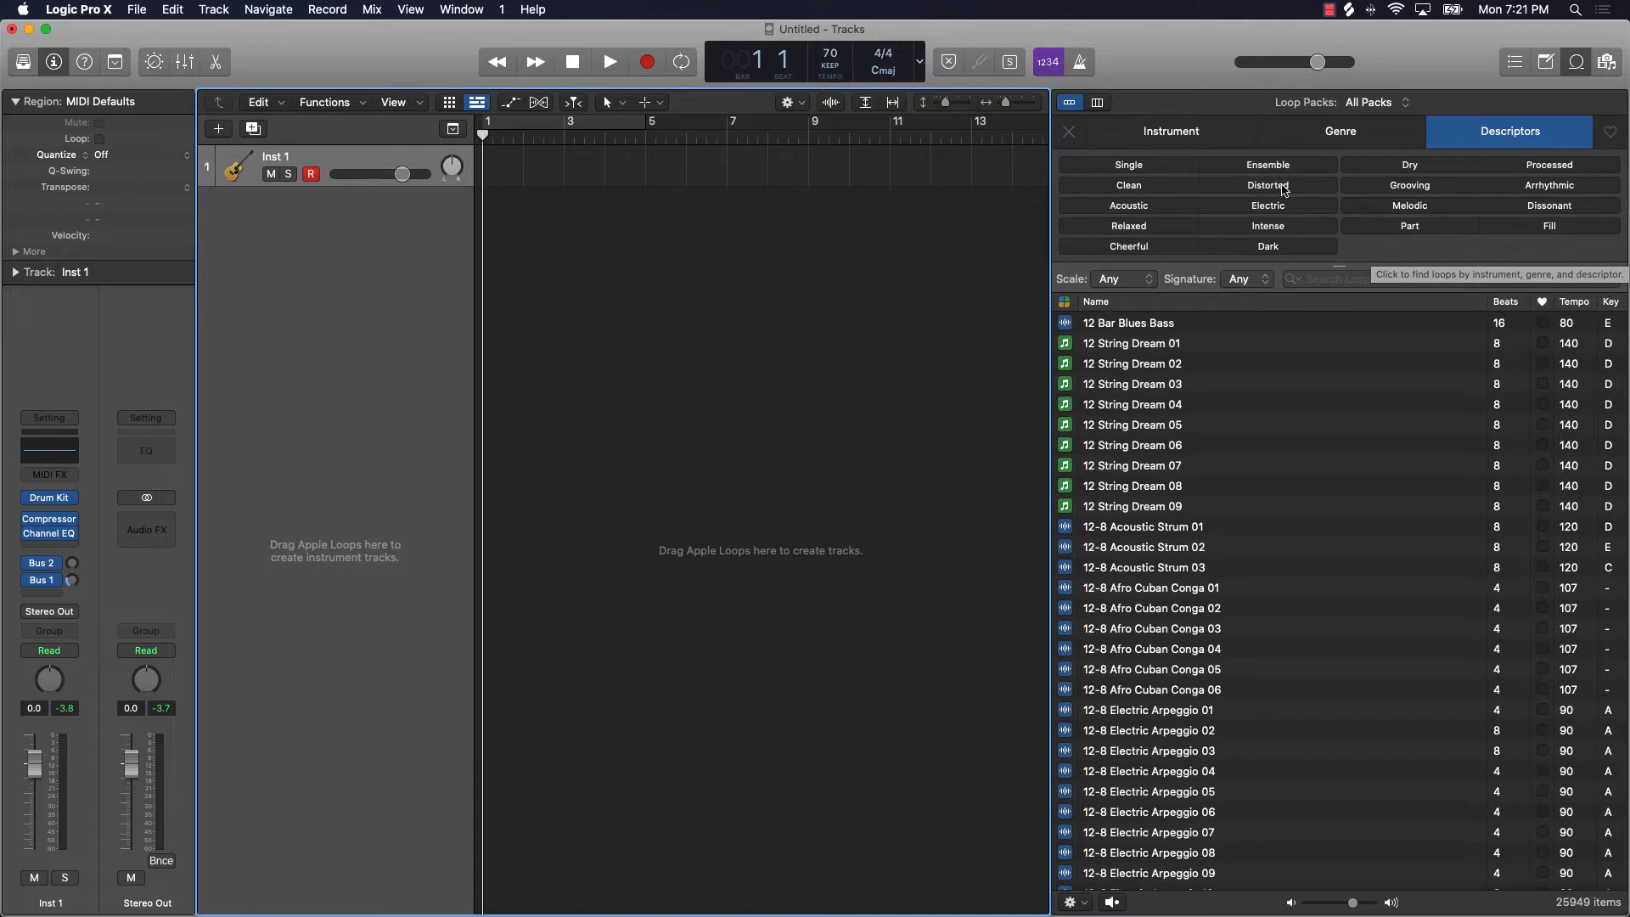
pyautogui.moveTo(1285, 263)
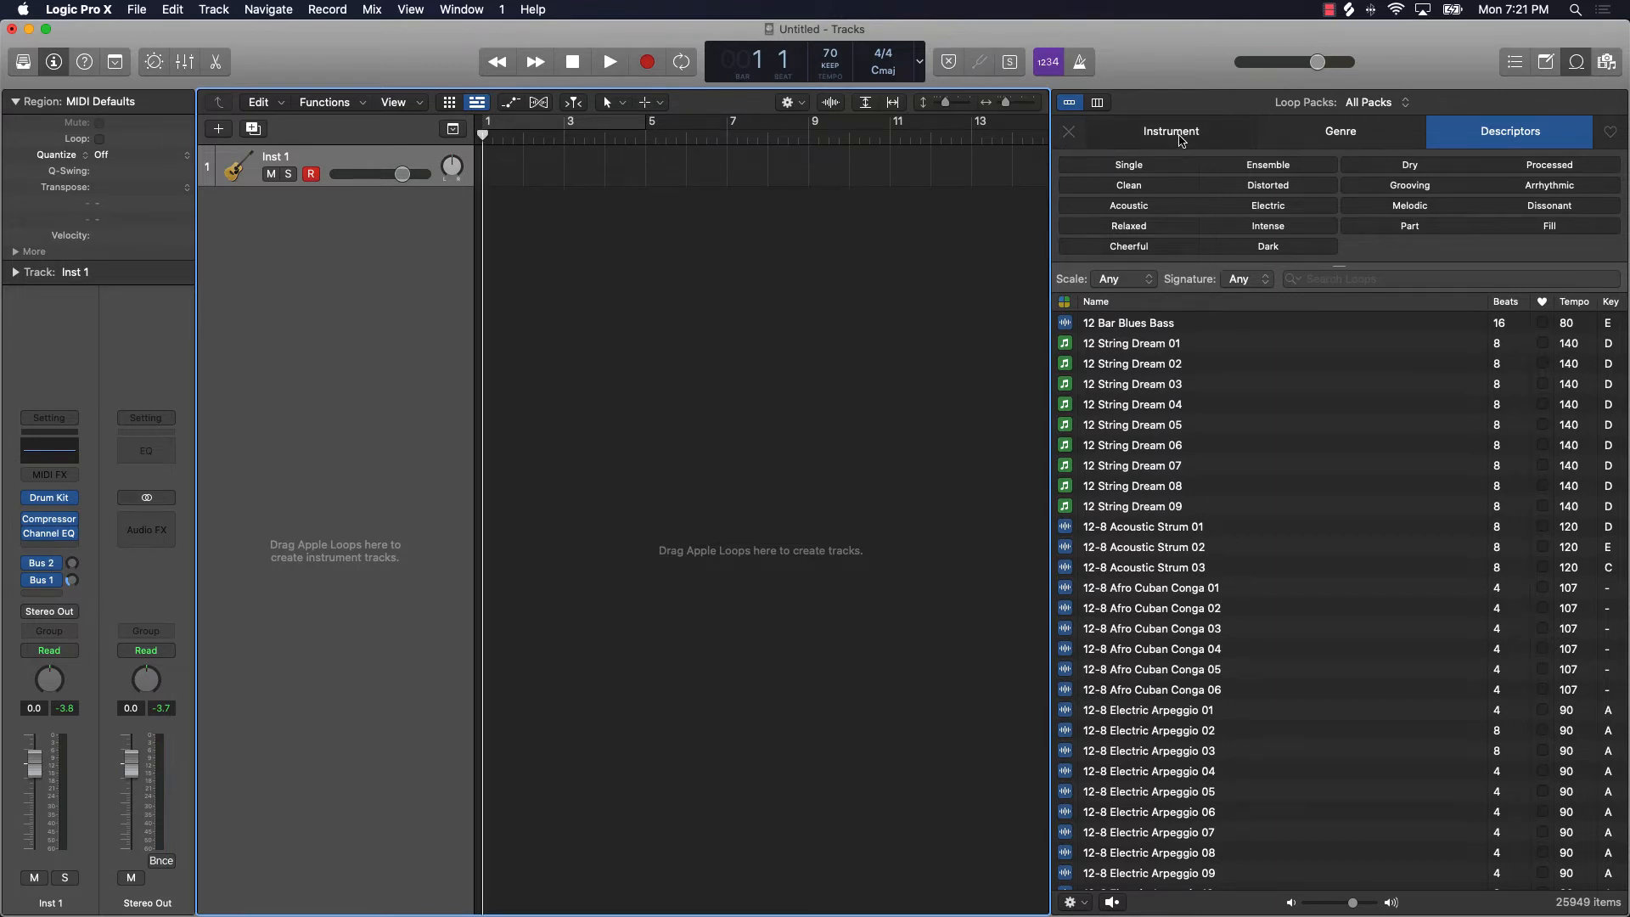
# Step: Show instrument keywords and search loops for 'piano', narrowing to 1,222 loops
pyautogui.click(1170, 131)
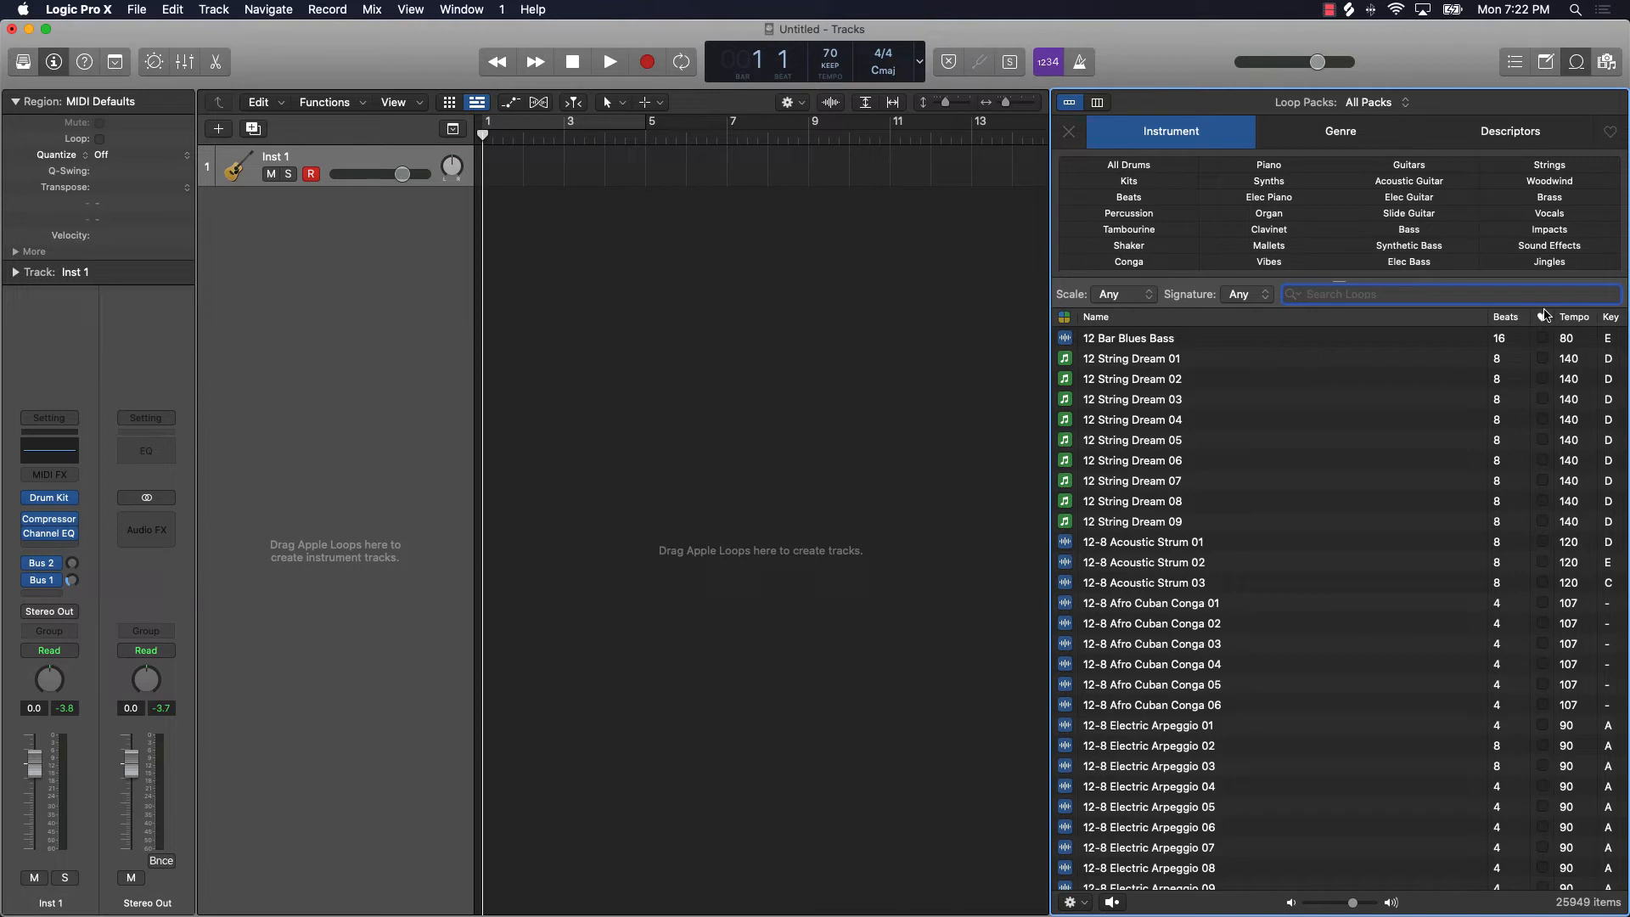
pyautogui.write('piano')
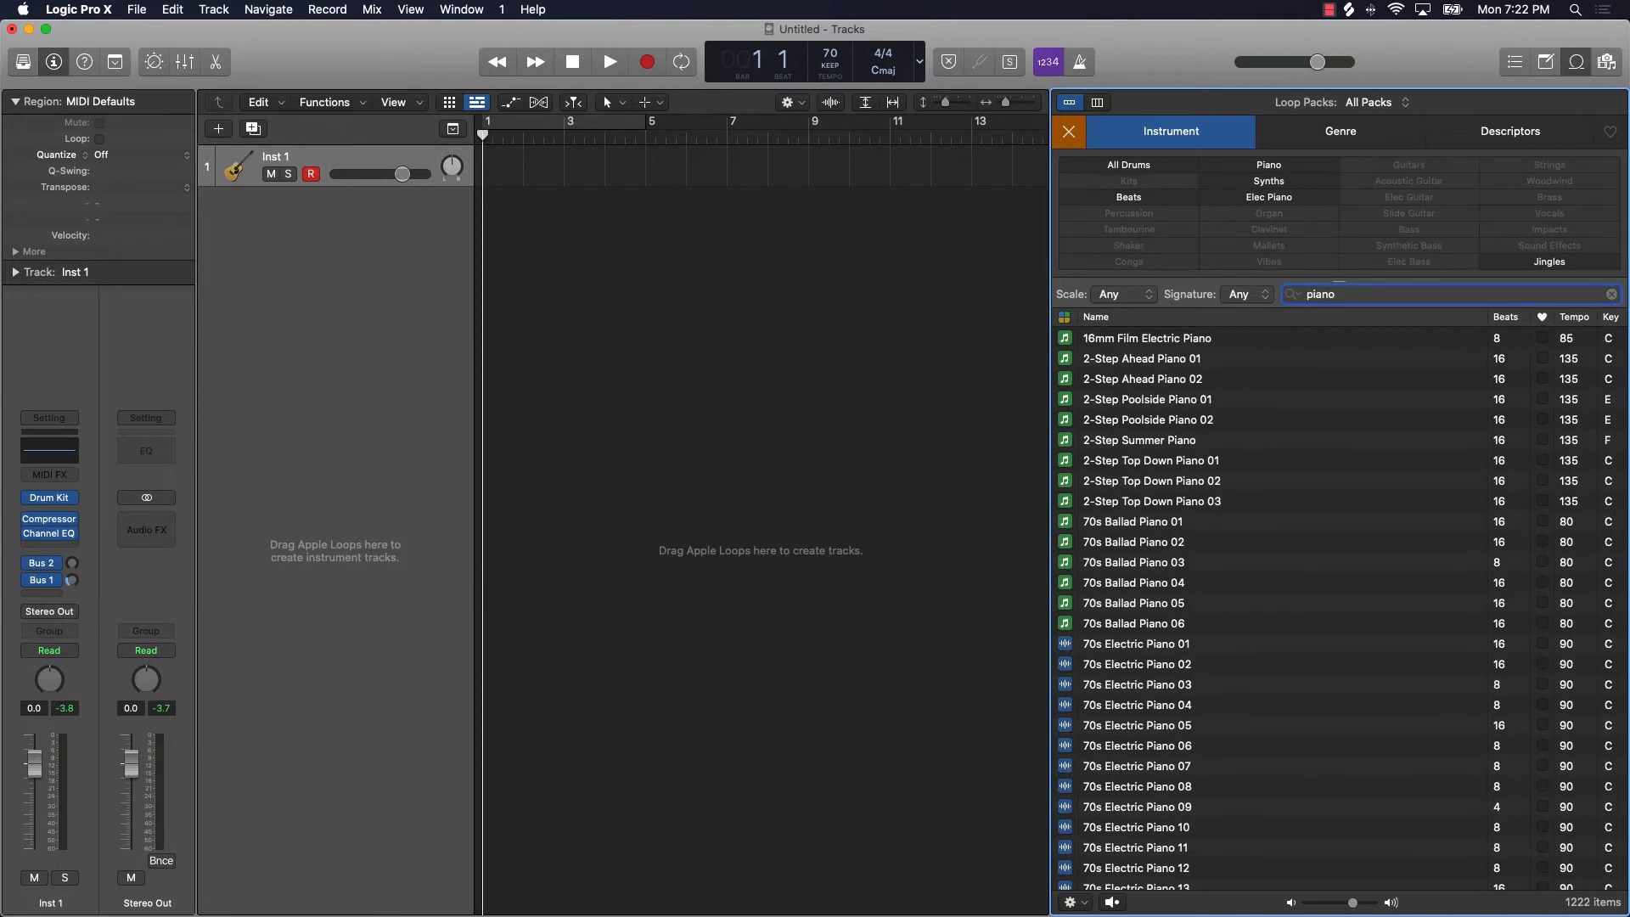
pyautogui.moveTo(1207, 533)
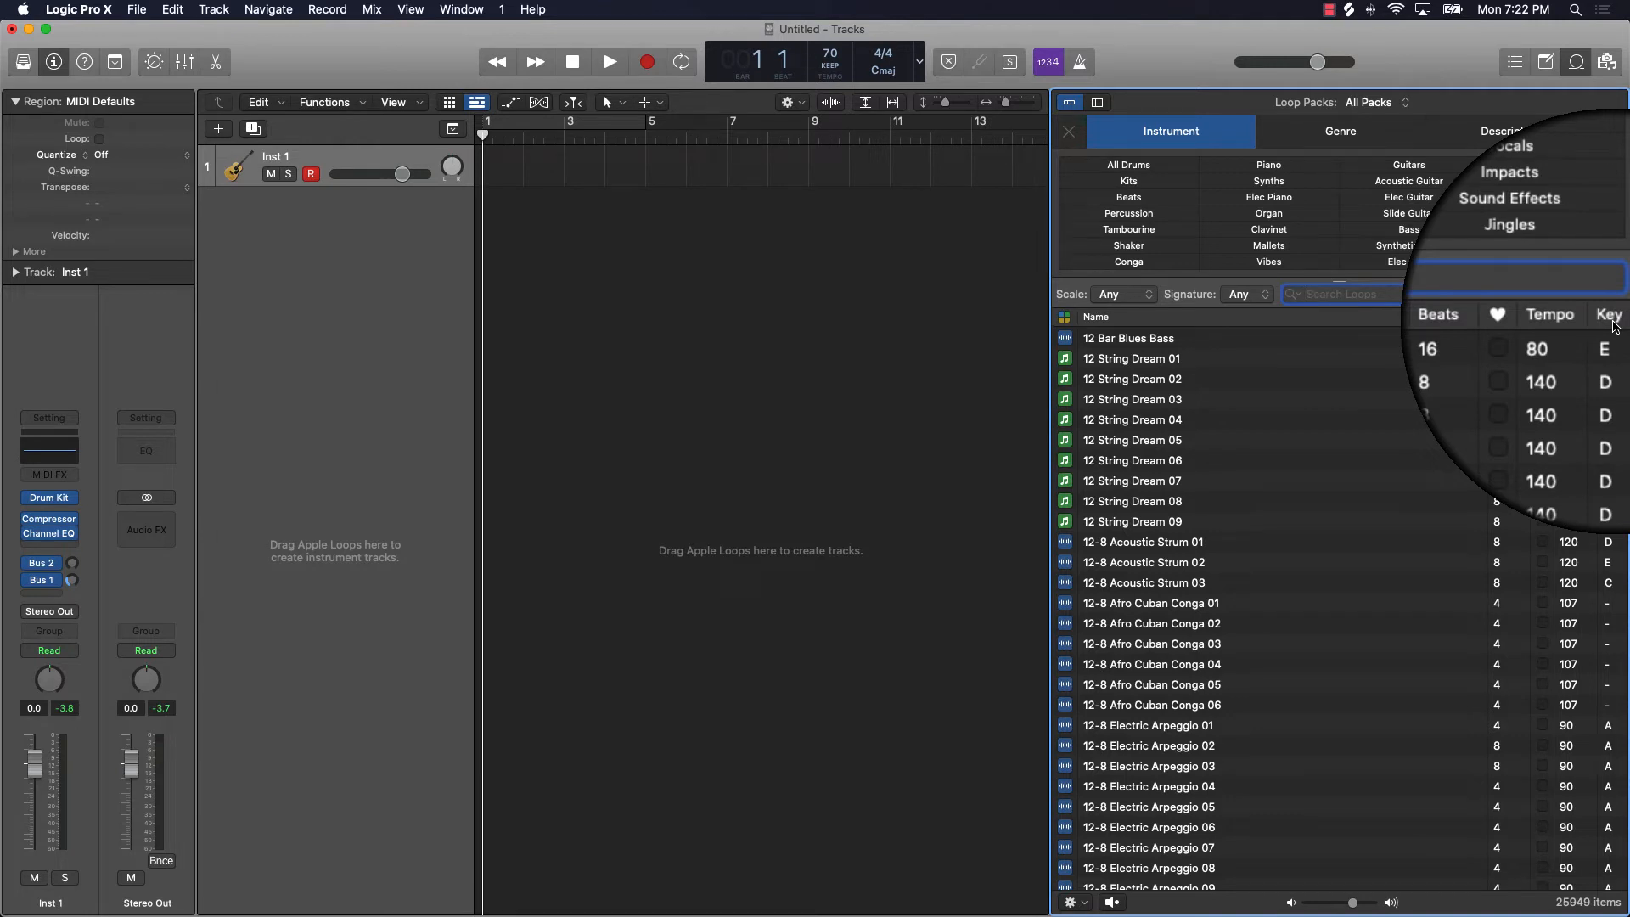
# Step: Sort all 25,949 Apple Loops by the Key column and scroll through the results
pyautogui.click(1341, 294)
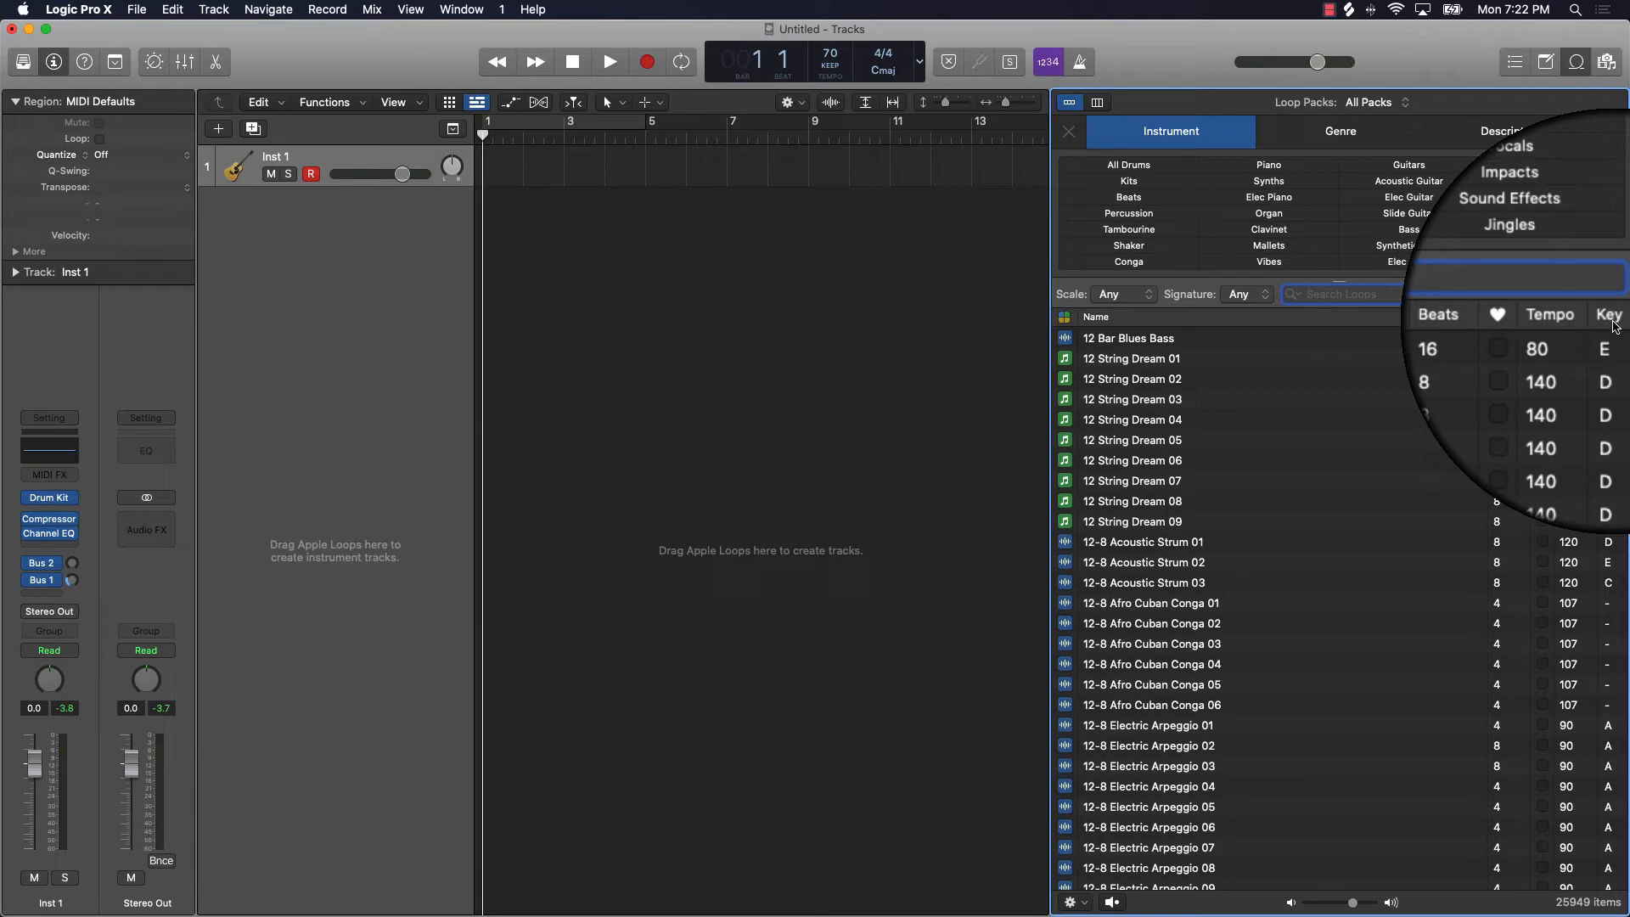
pyautogui.scroll(-3)
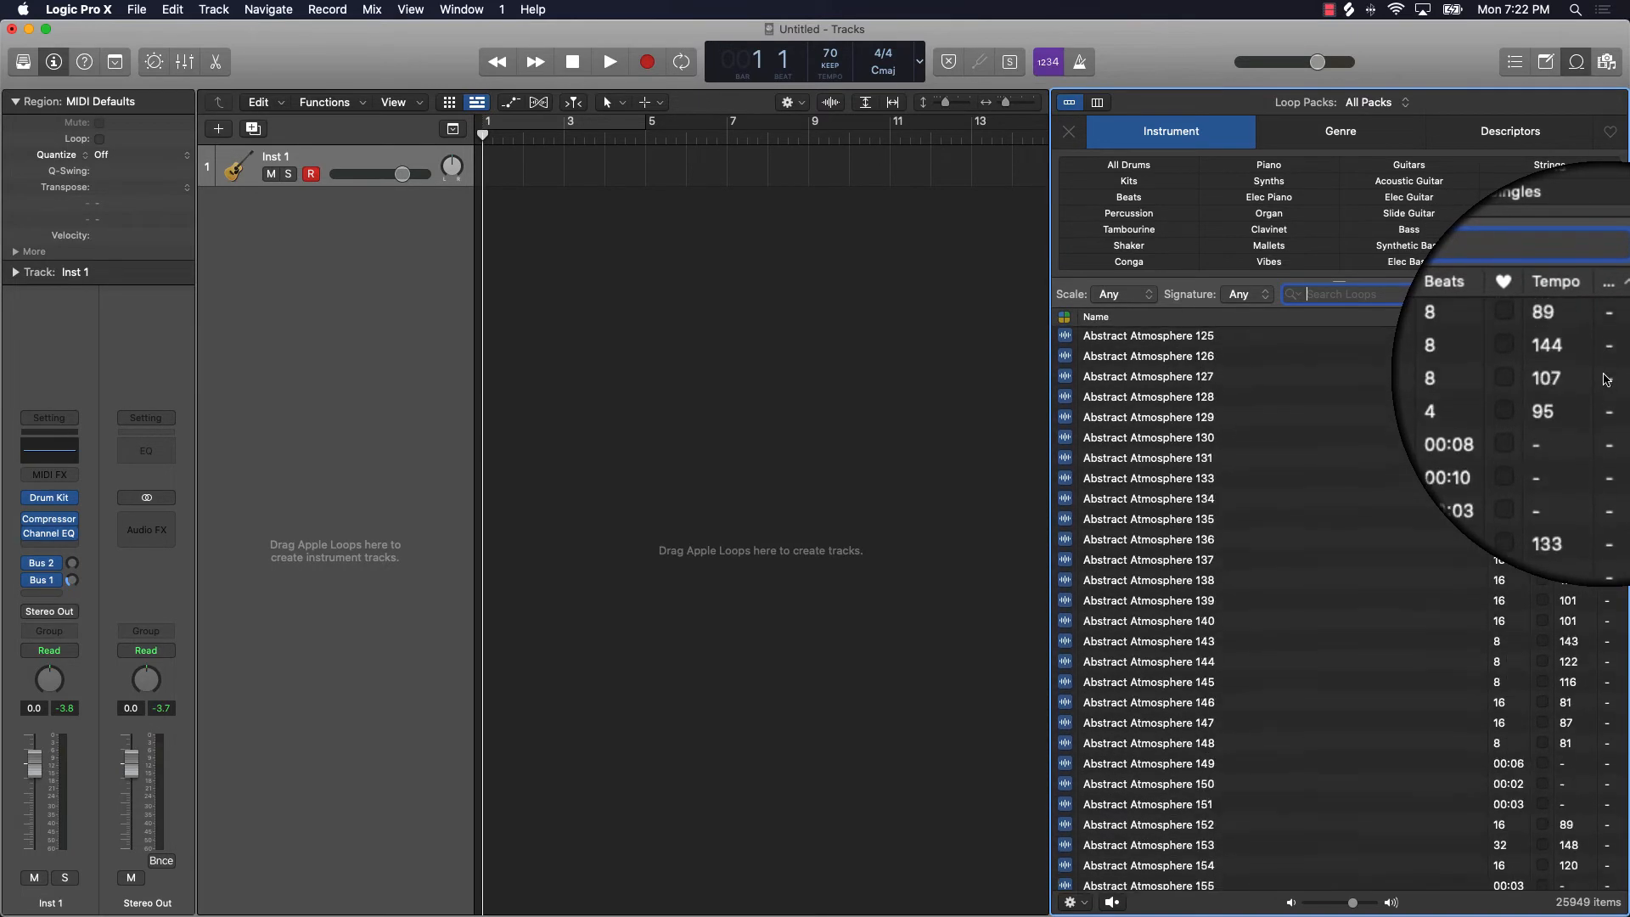
pyautogui.scroll(-3)
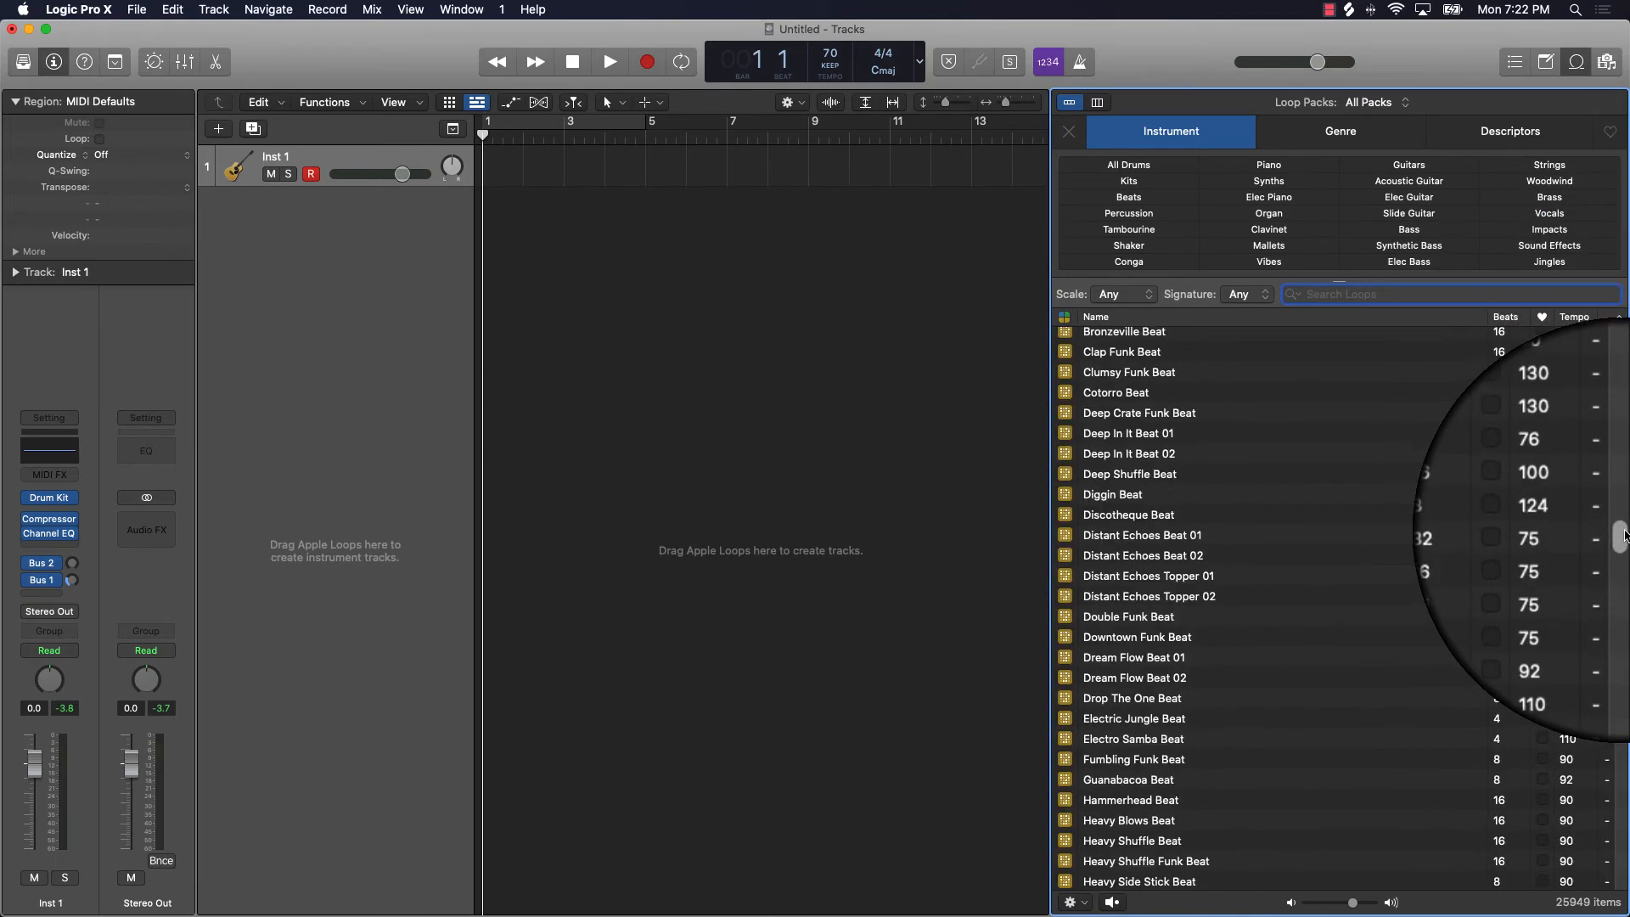
pyautogui.scroll(-3)
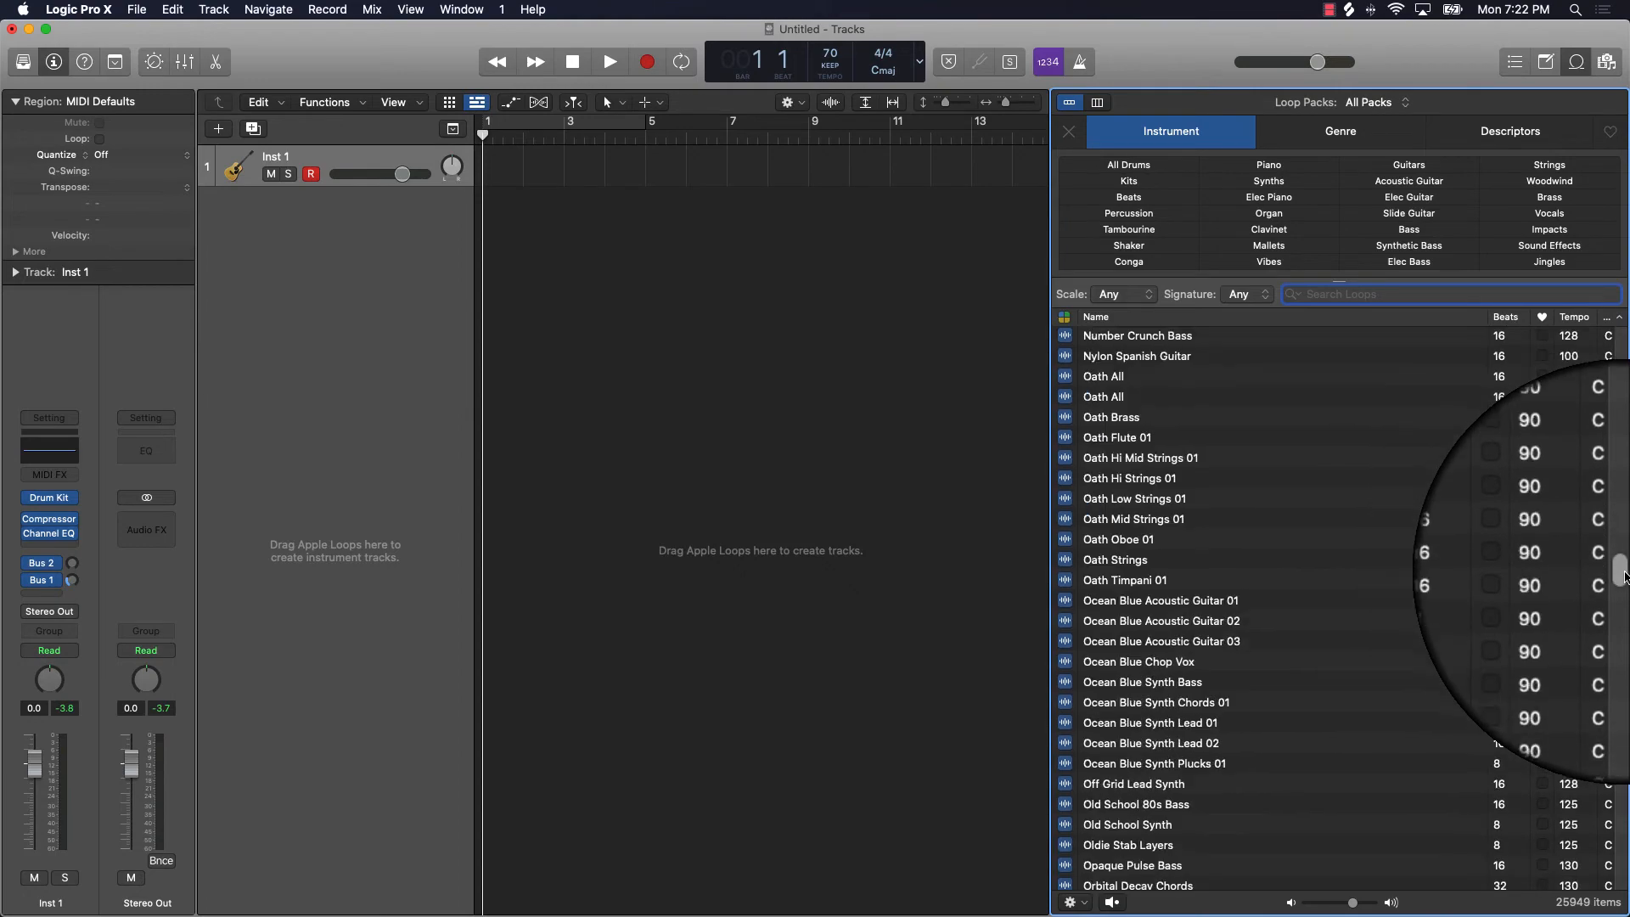
pyautogui.scroll(-3)
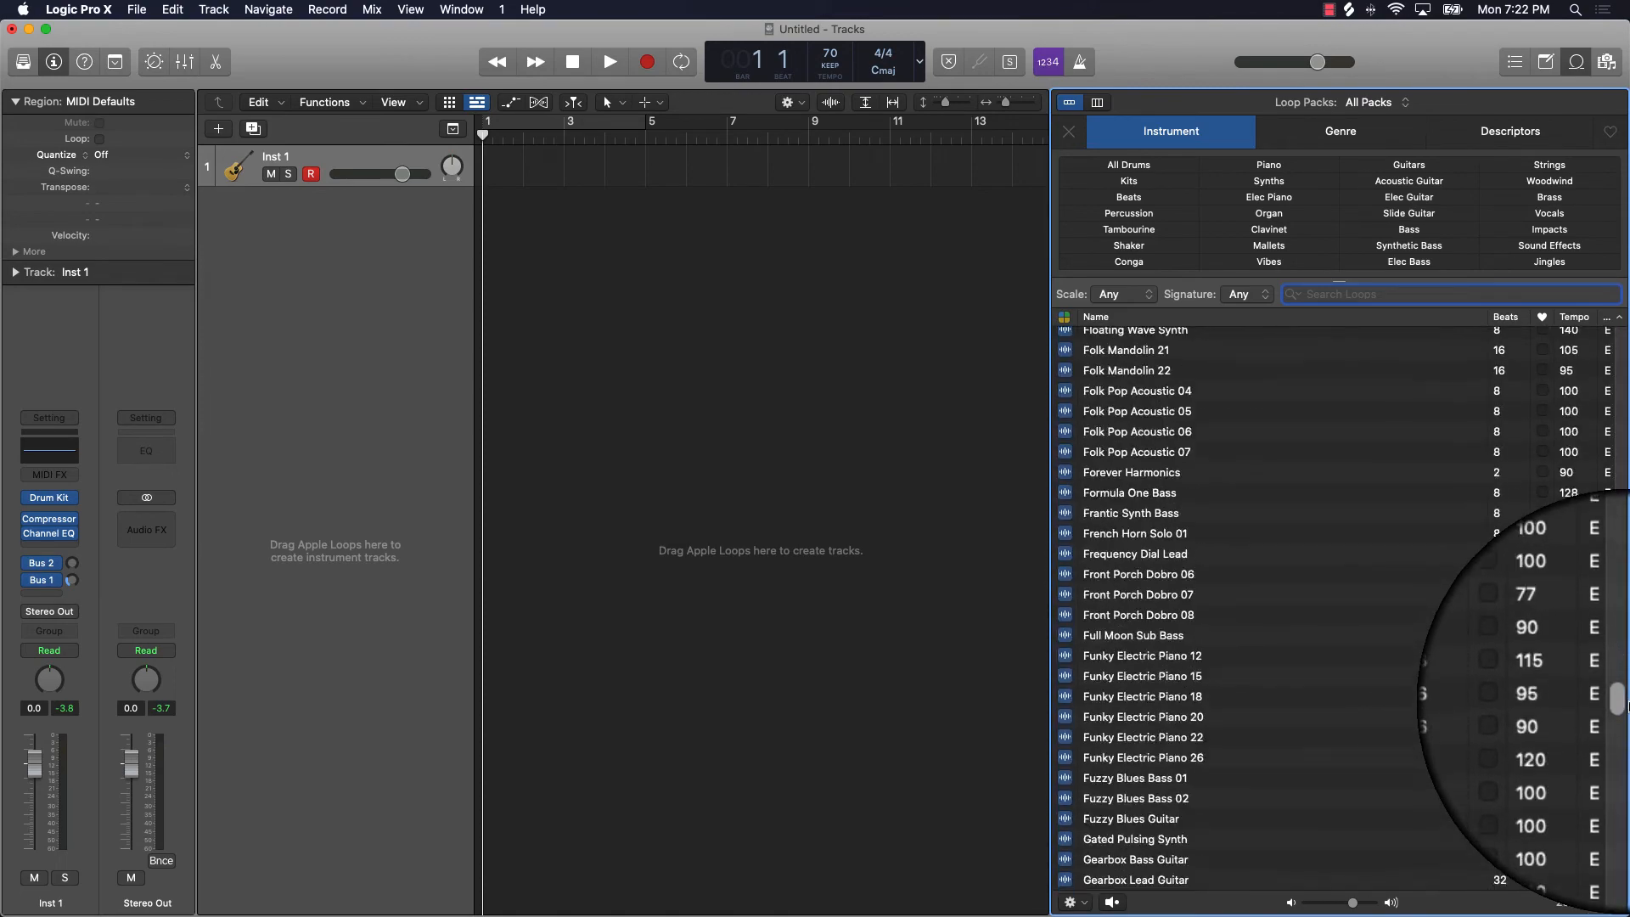
pyautogui.scroll(-3)
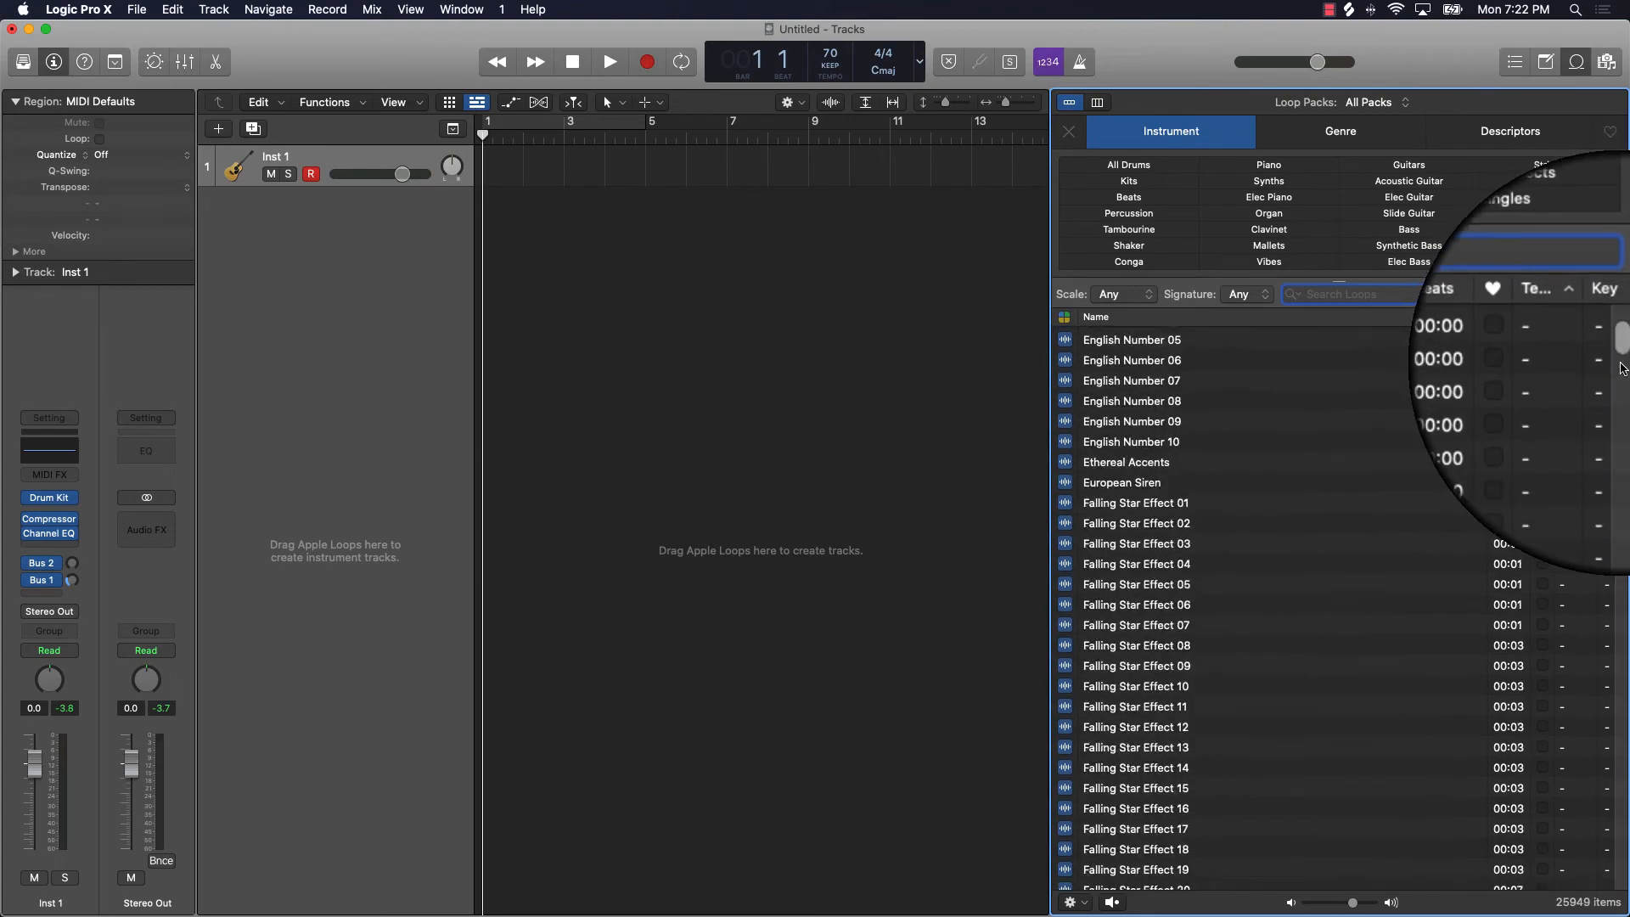
pyautogui.scroll(-3)
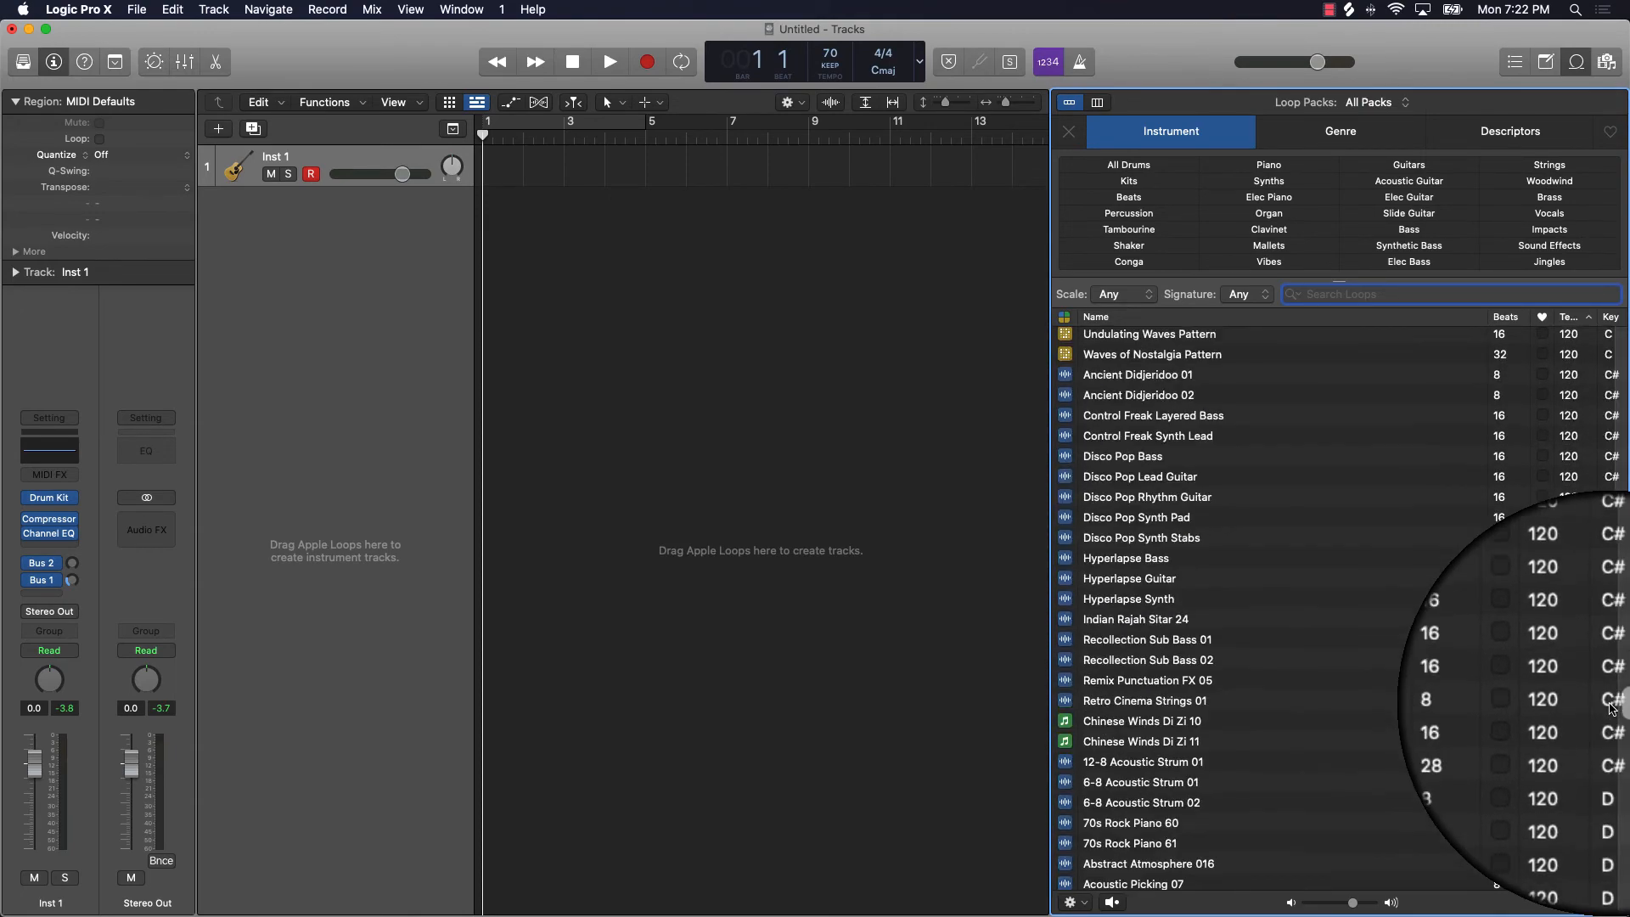
pyautogui.scroll(-3)
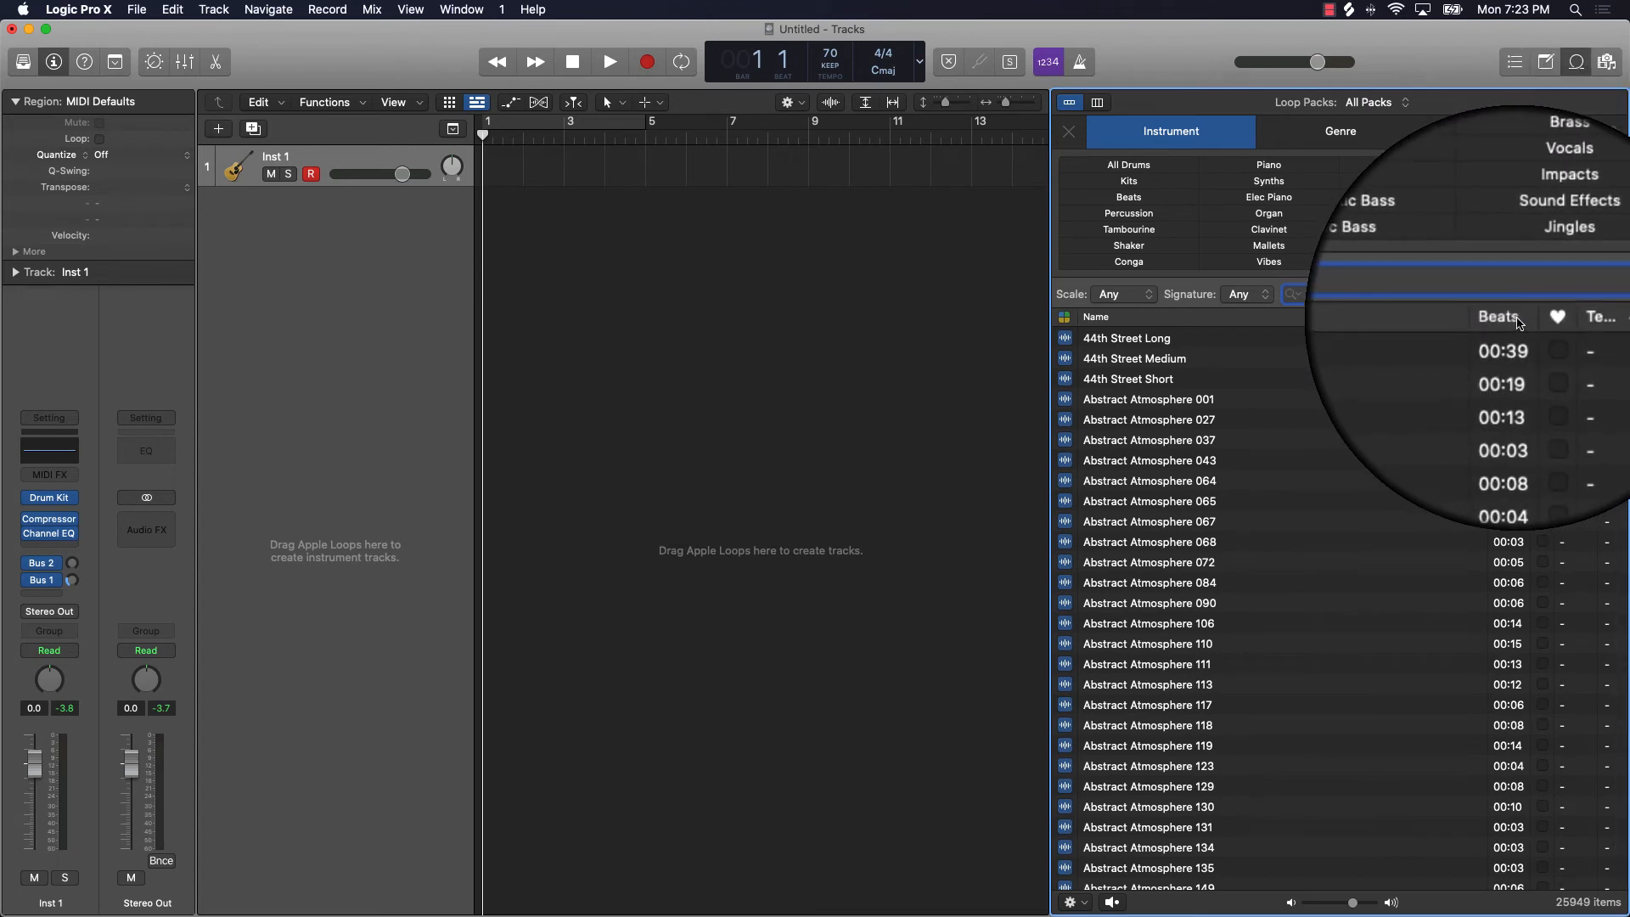
# Step: Re-sort the loops by Beats, bringing short sound-effect loops without tempo or key first
pyautogui.click(1497, 315)
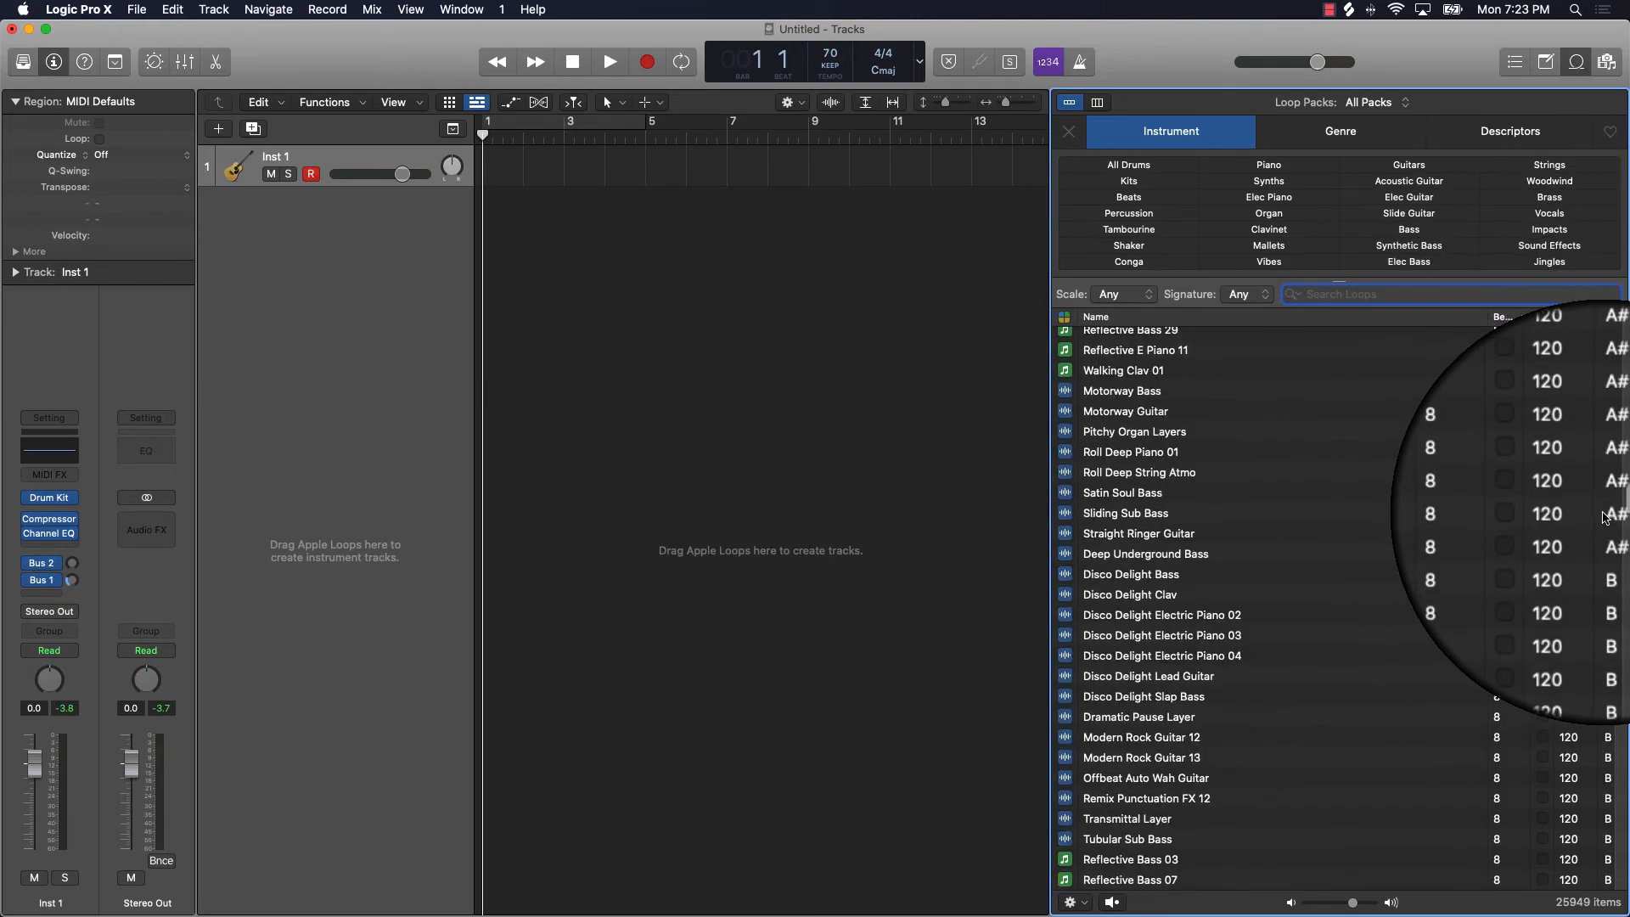
pyautogui.scroll(-3)
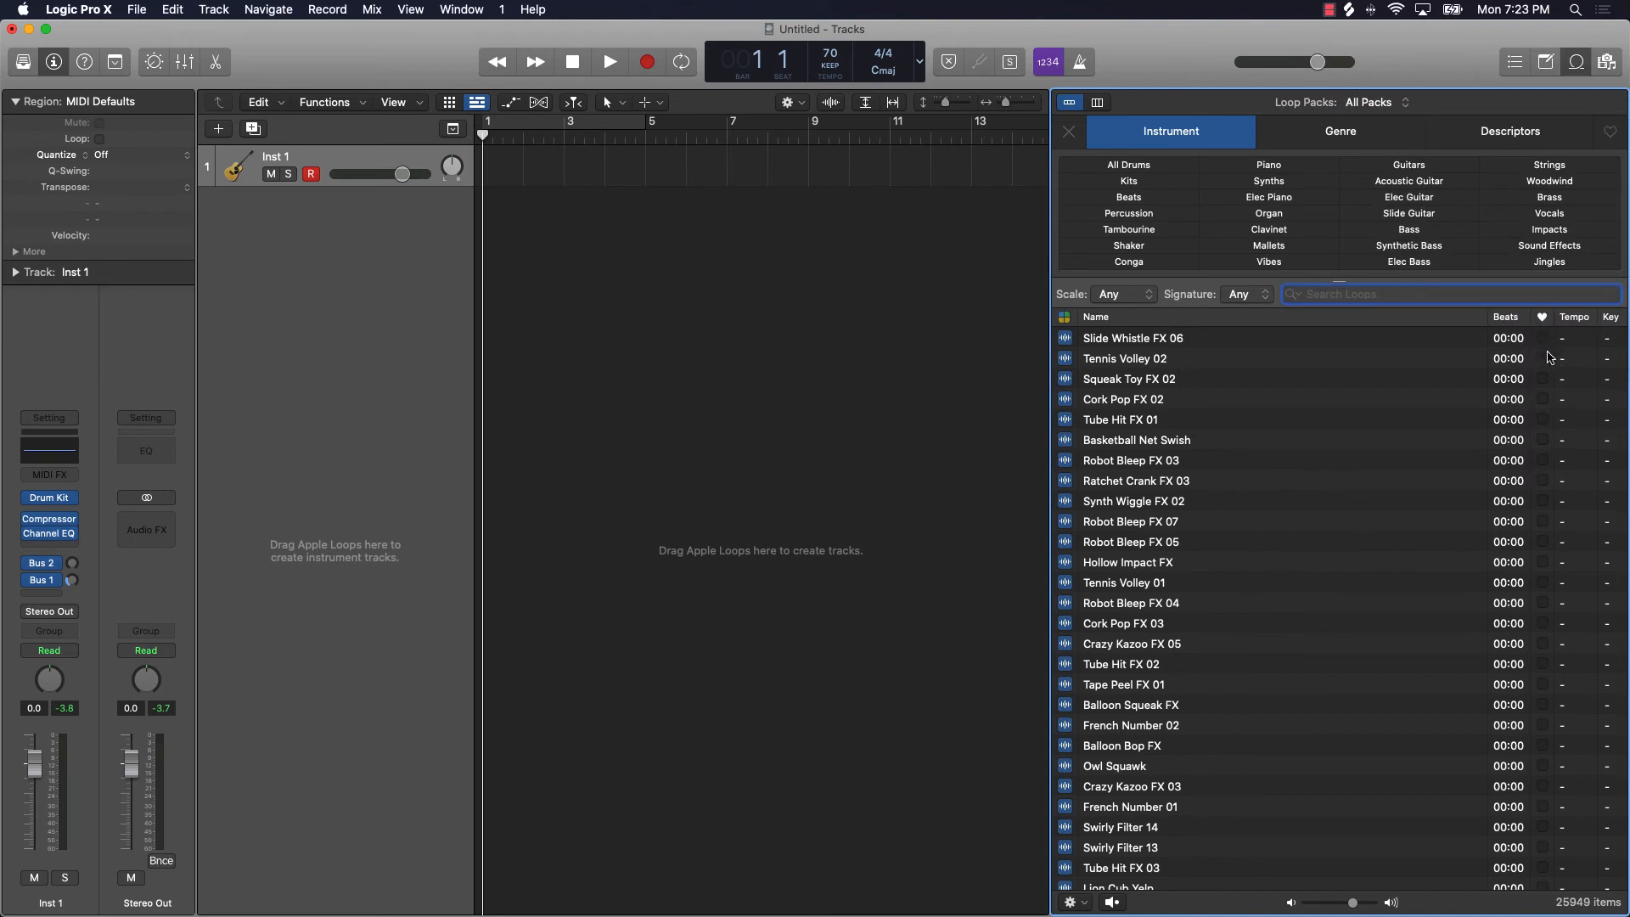
pyautogui.moveTo(1545, 608)
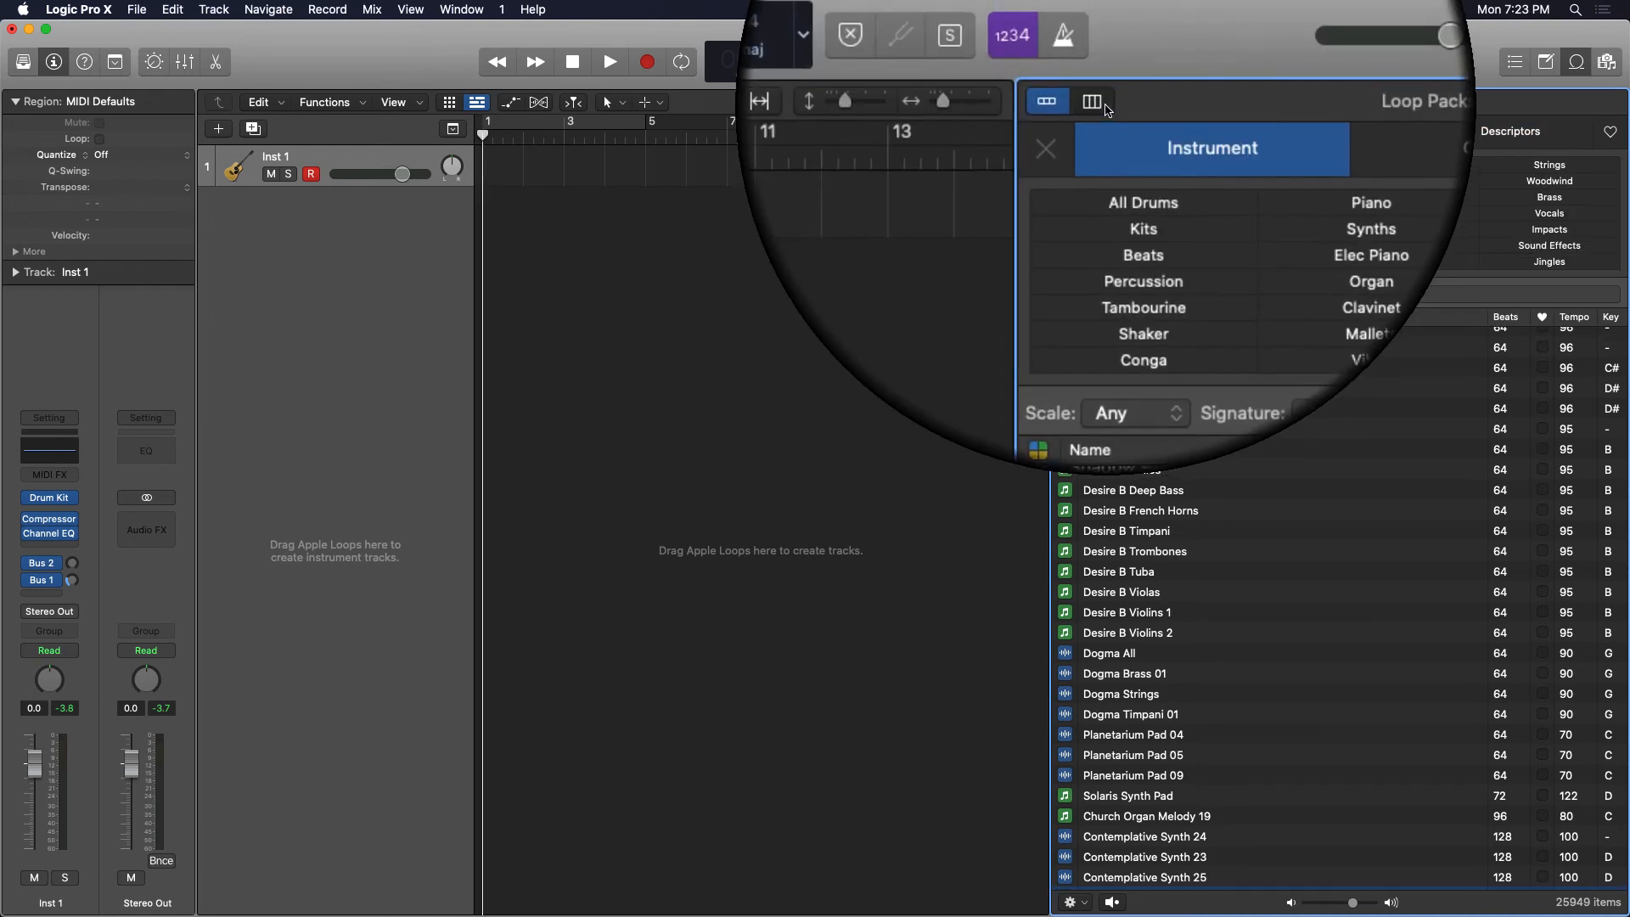
# Step: Browse Favorites > Sound Effects in Column View, then return to Button View keyword filtering
pyautogui.click(1084, 101)
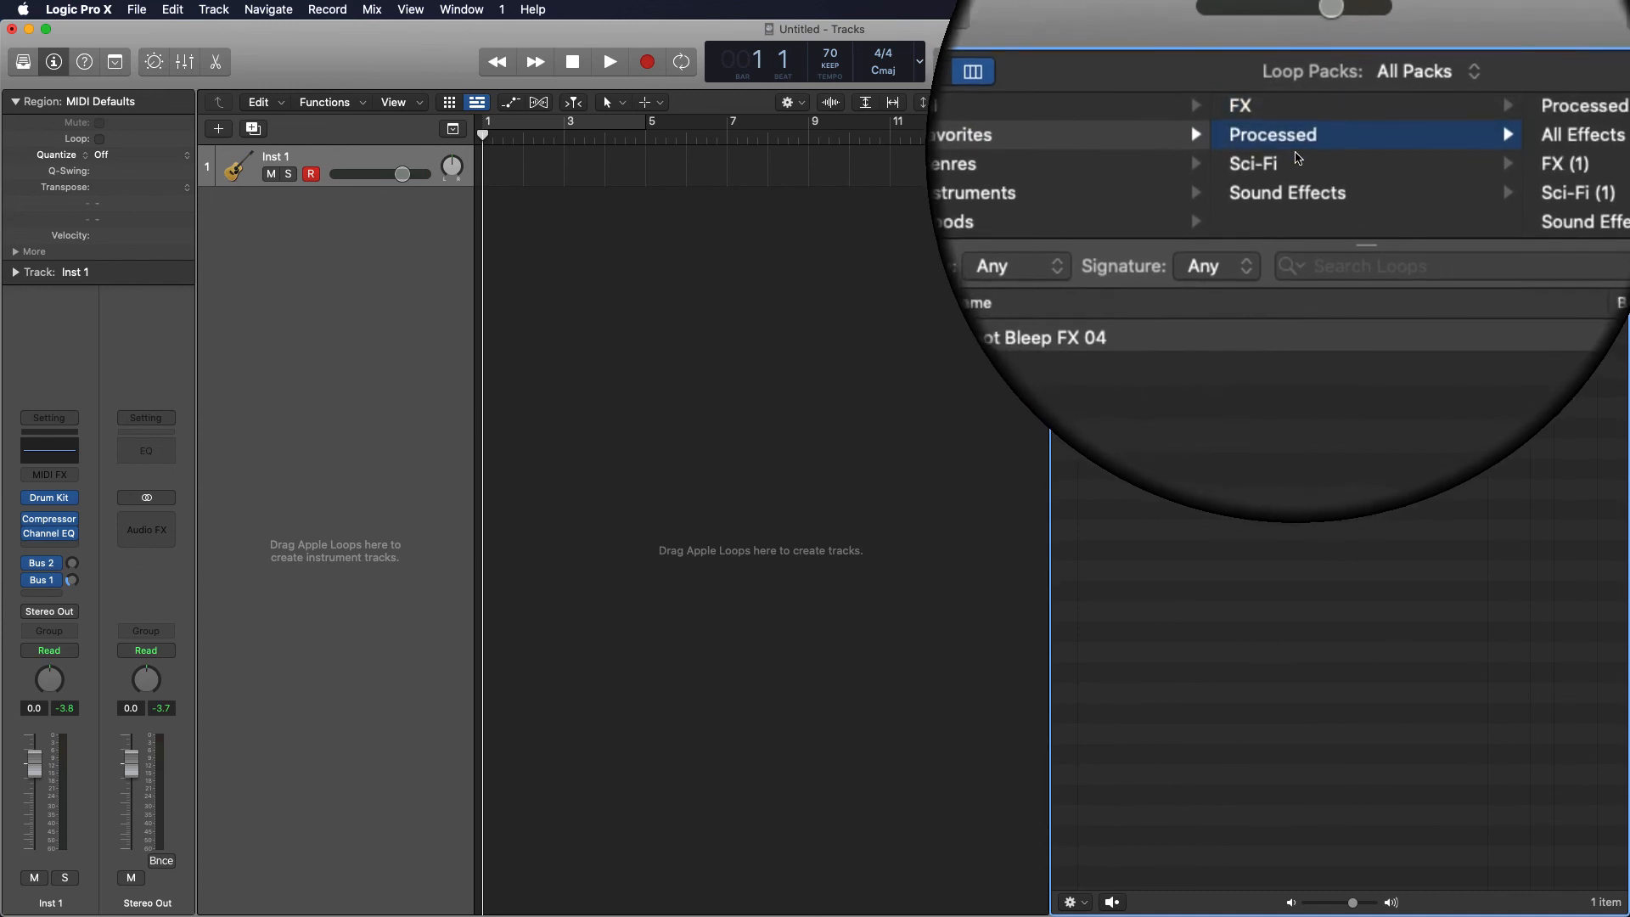
pyautogui.click(1286, 191)
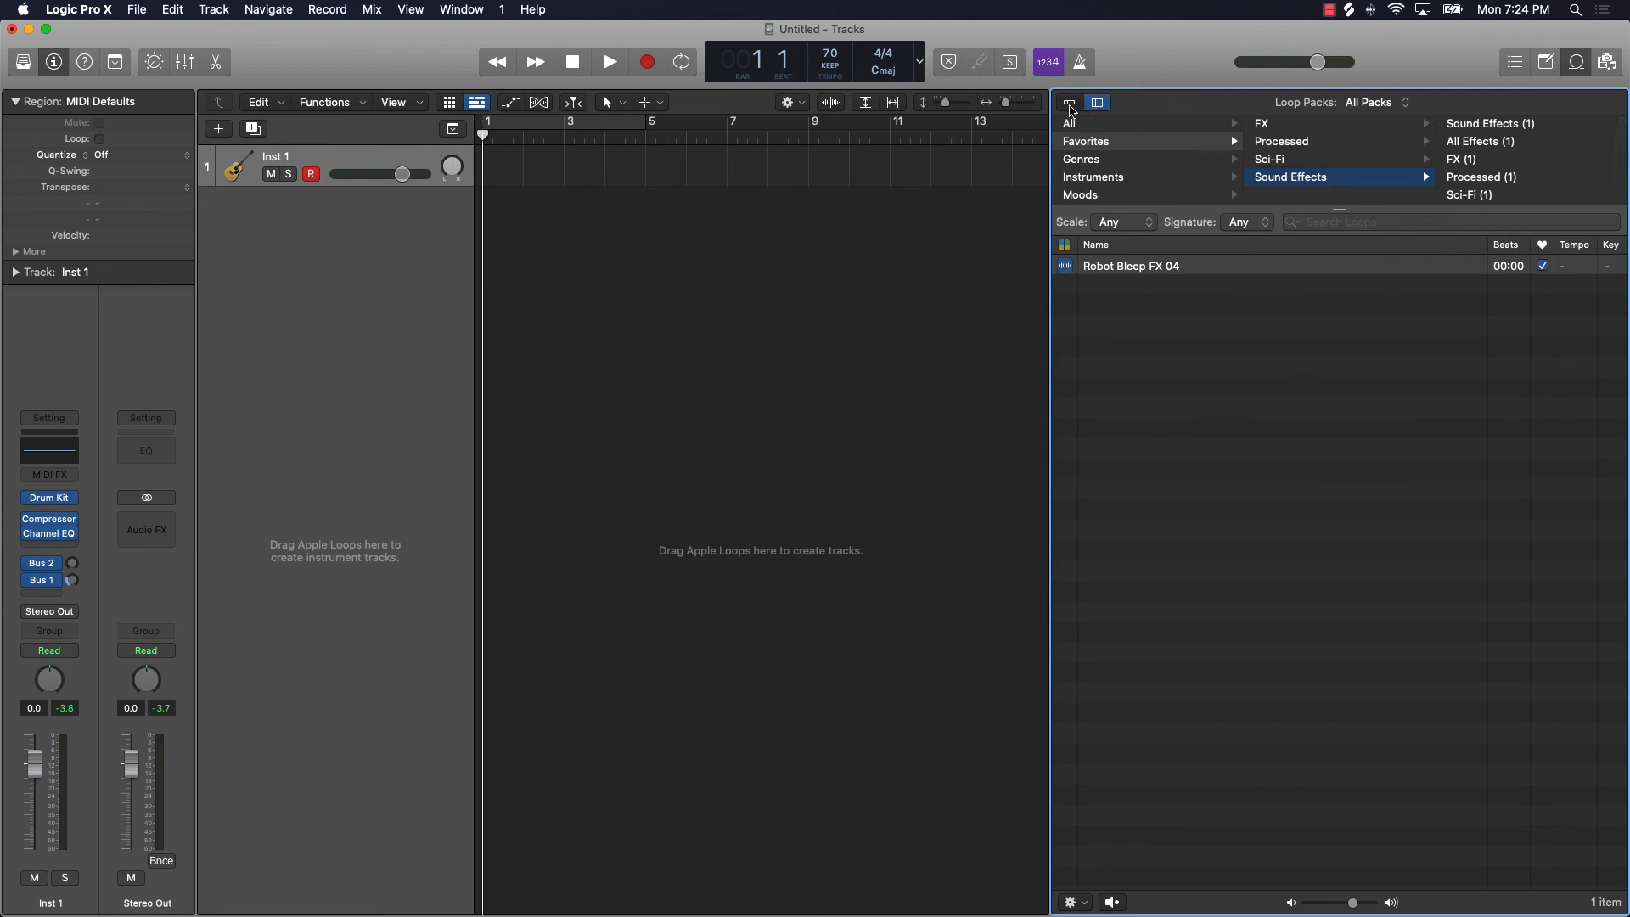
pyautogui.click(1069, 102)
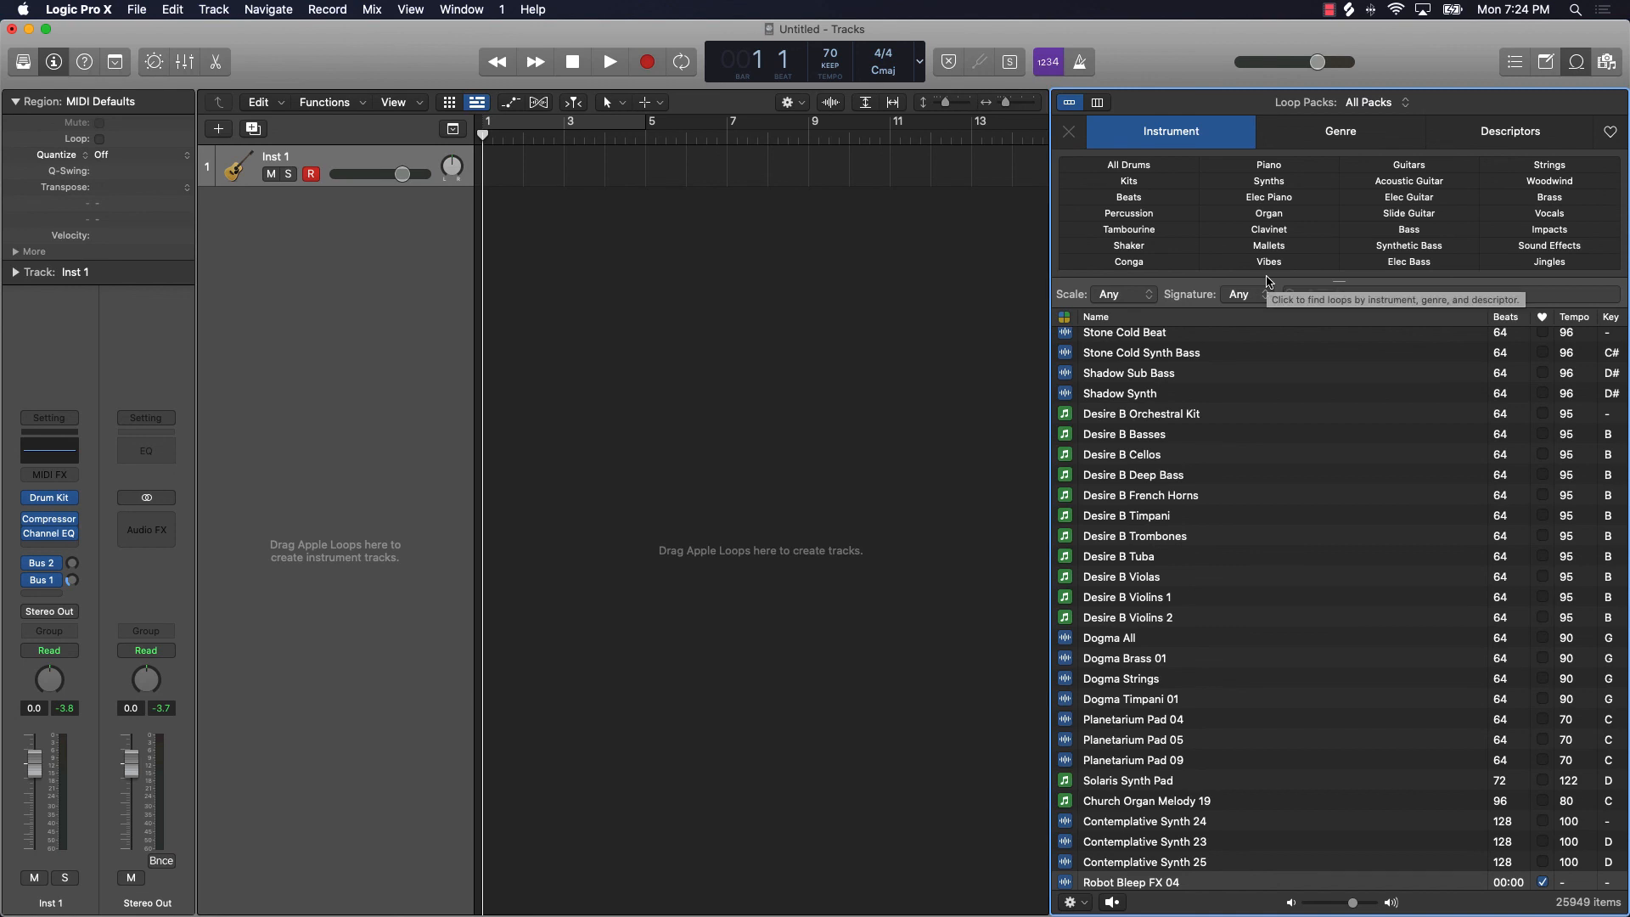